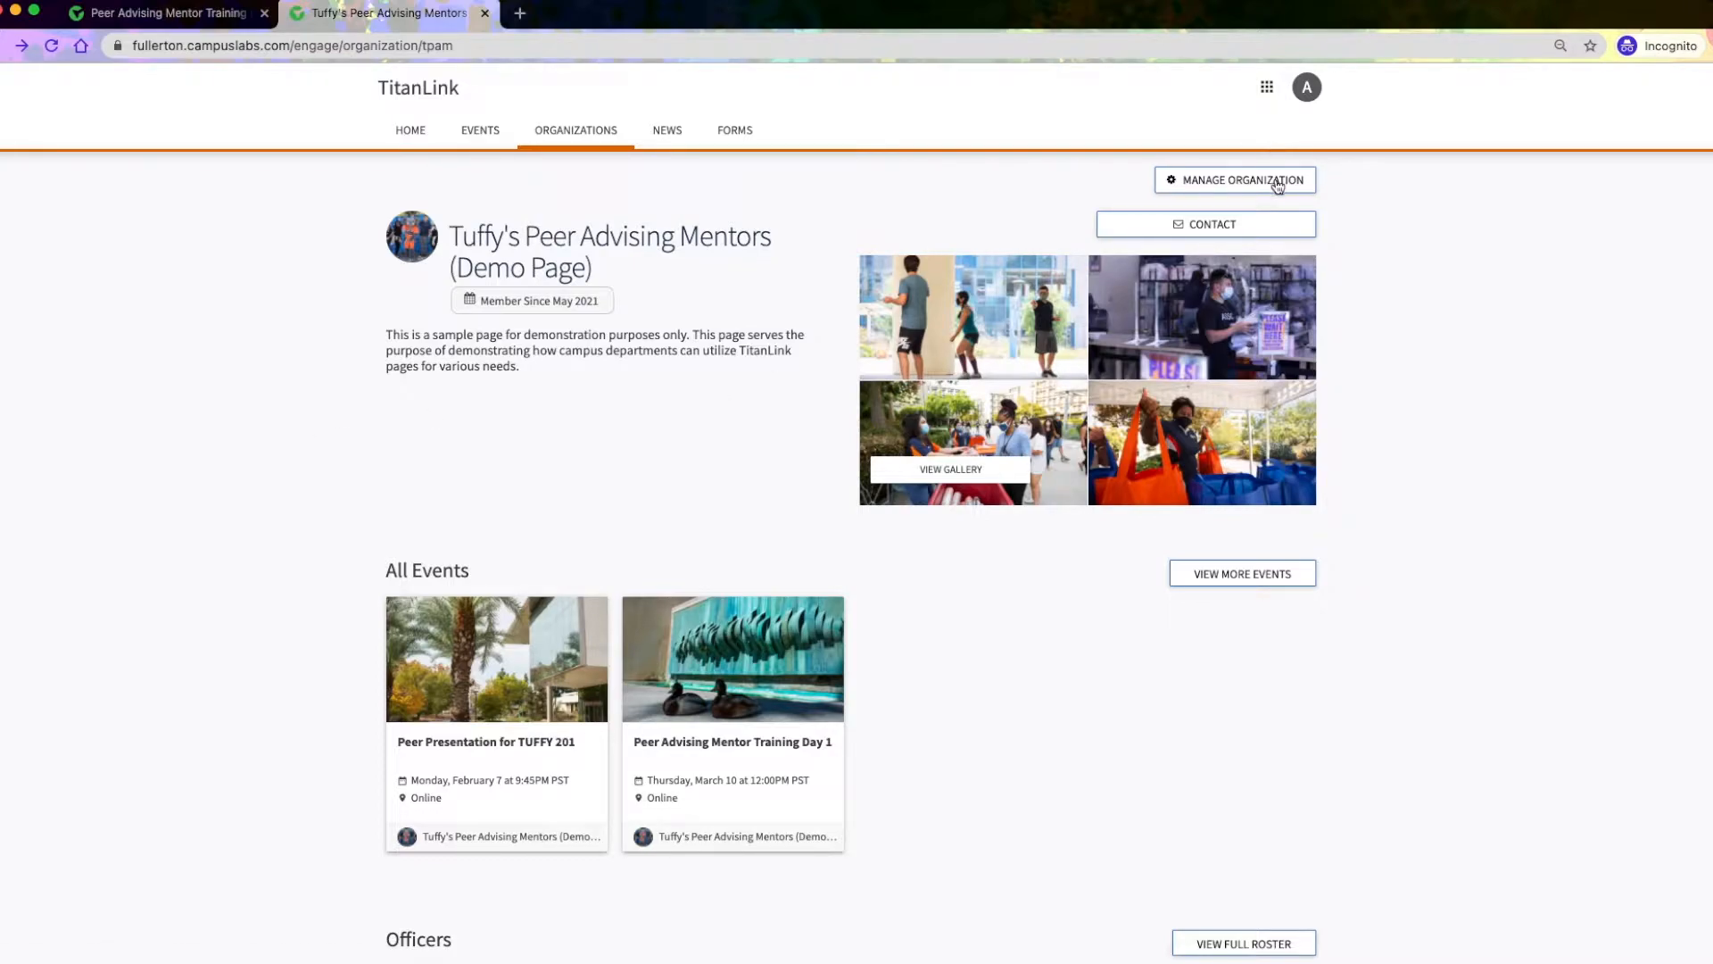
# Step: Enter Manage Organization for Tuffy's Peer Advising Mentors and reach its Manage Events list
pyautogui.click(1235, 178)
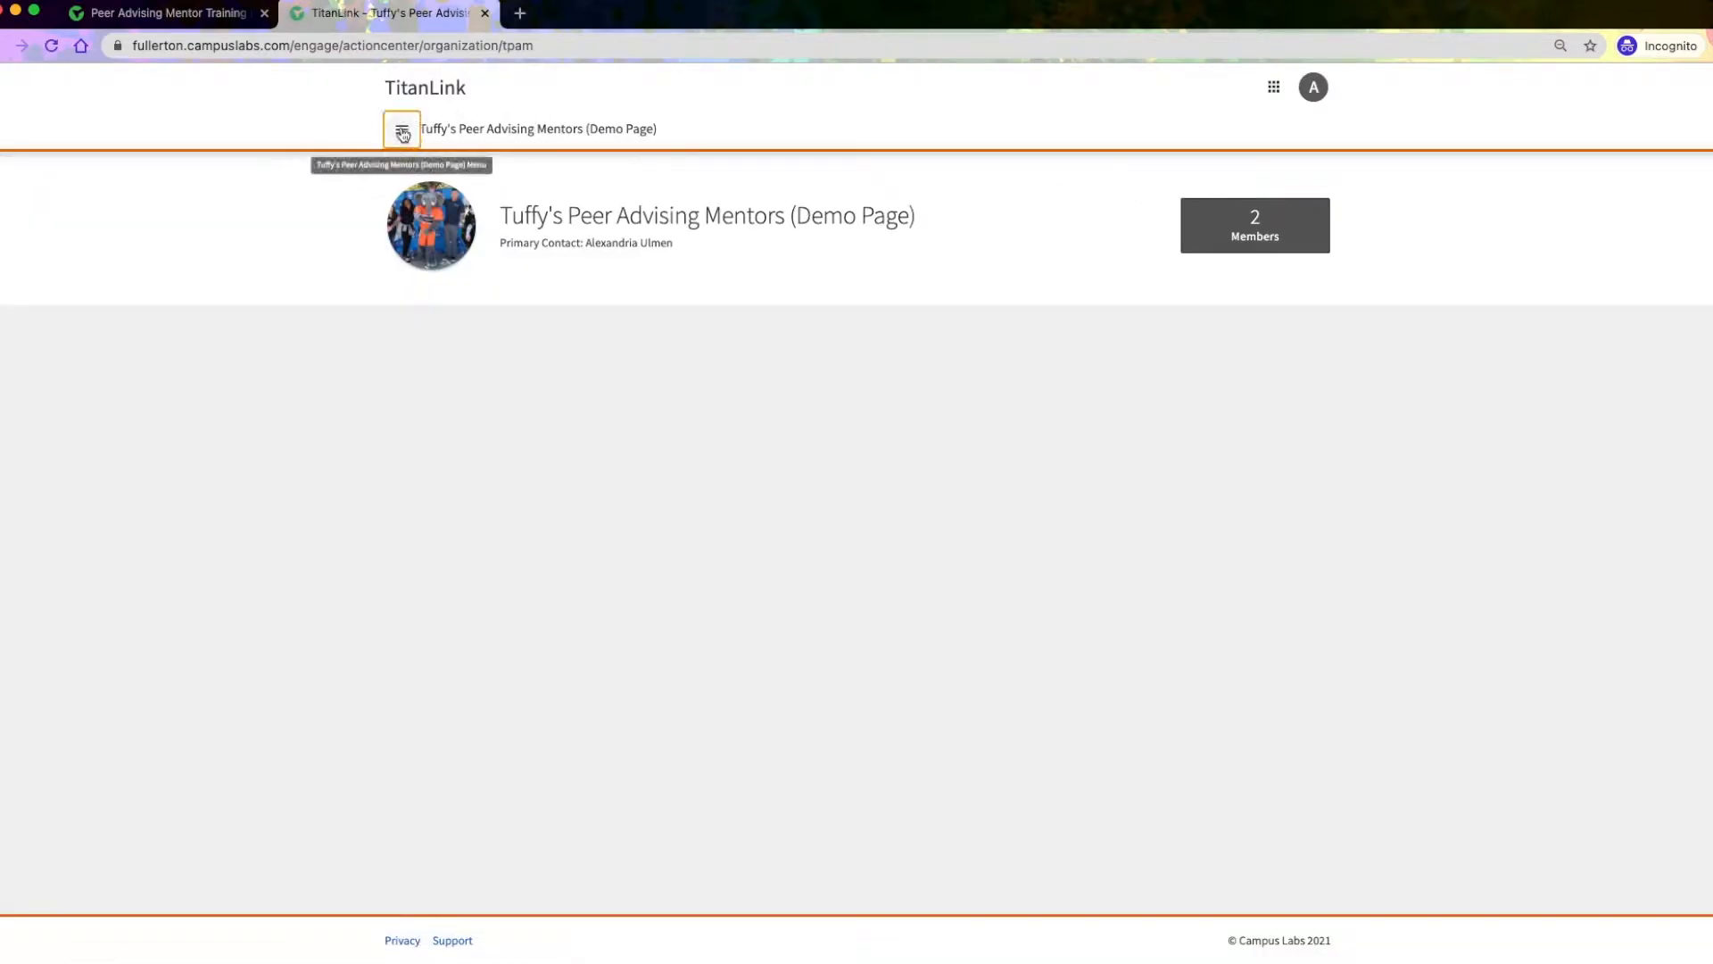
pyautogui.click(402, 129)
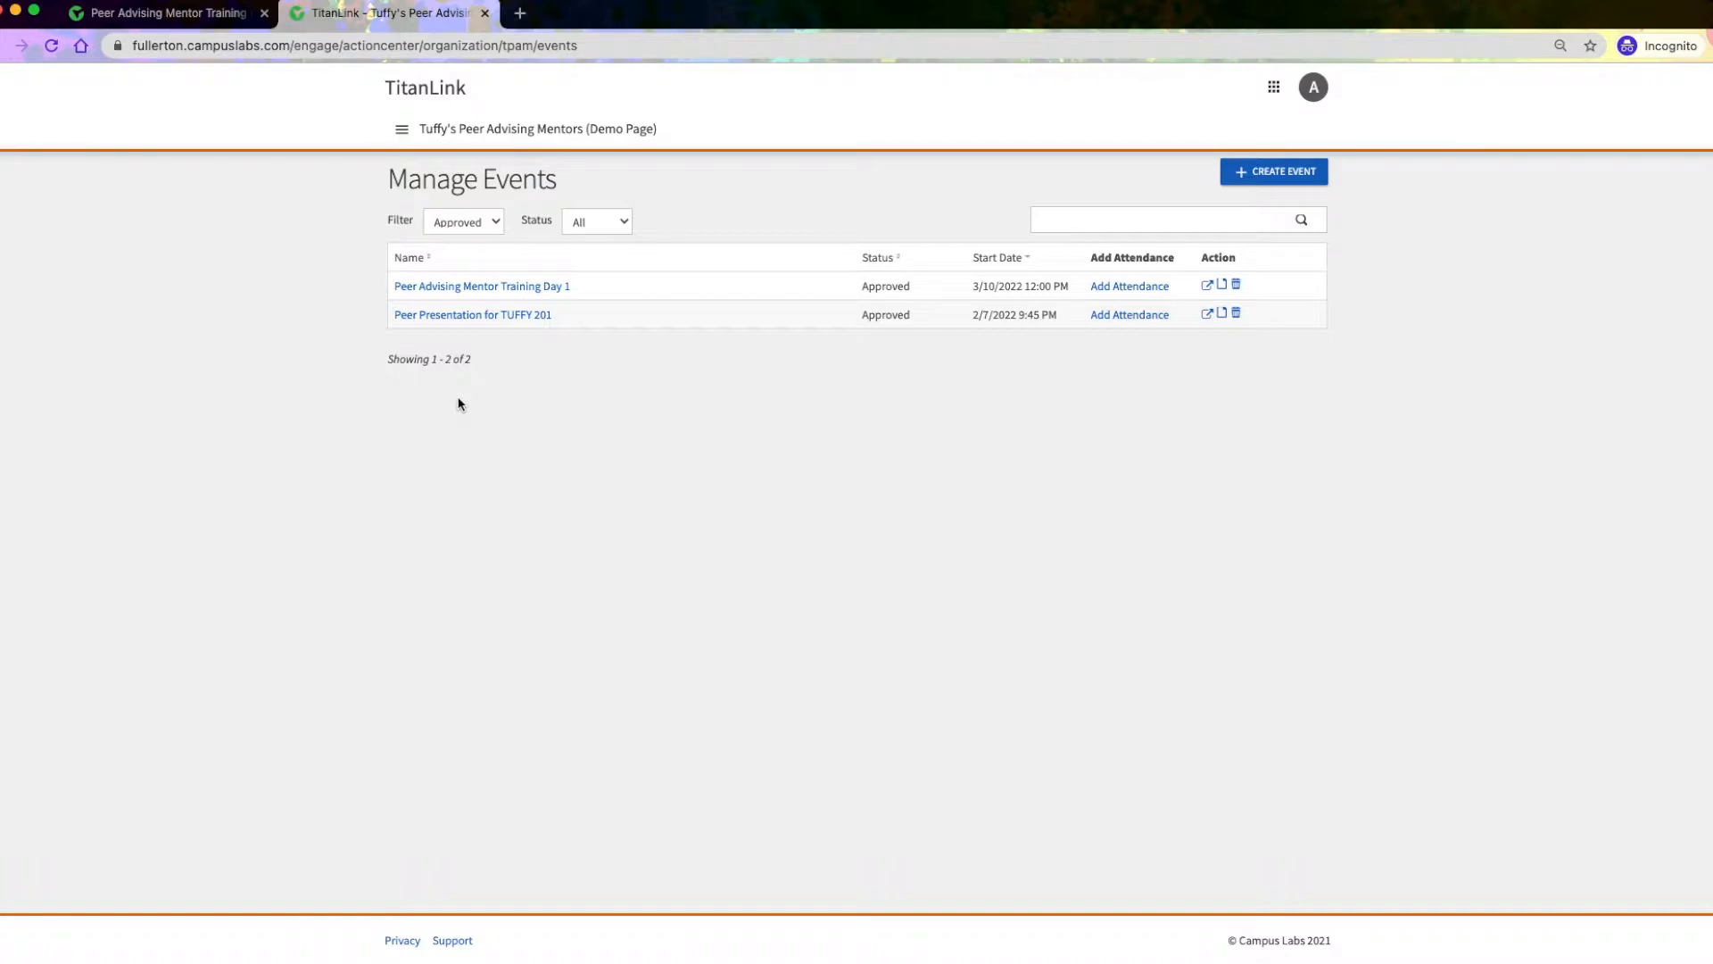
pyautogui.moveTo(551, 285)
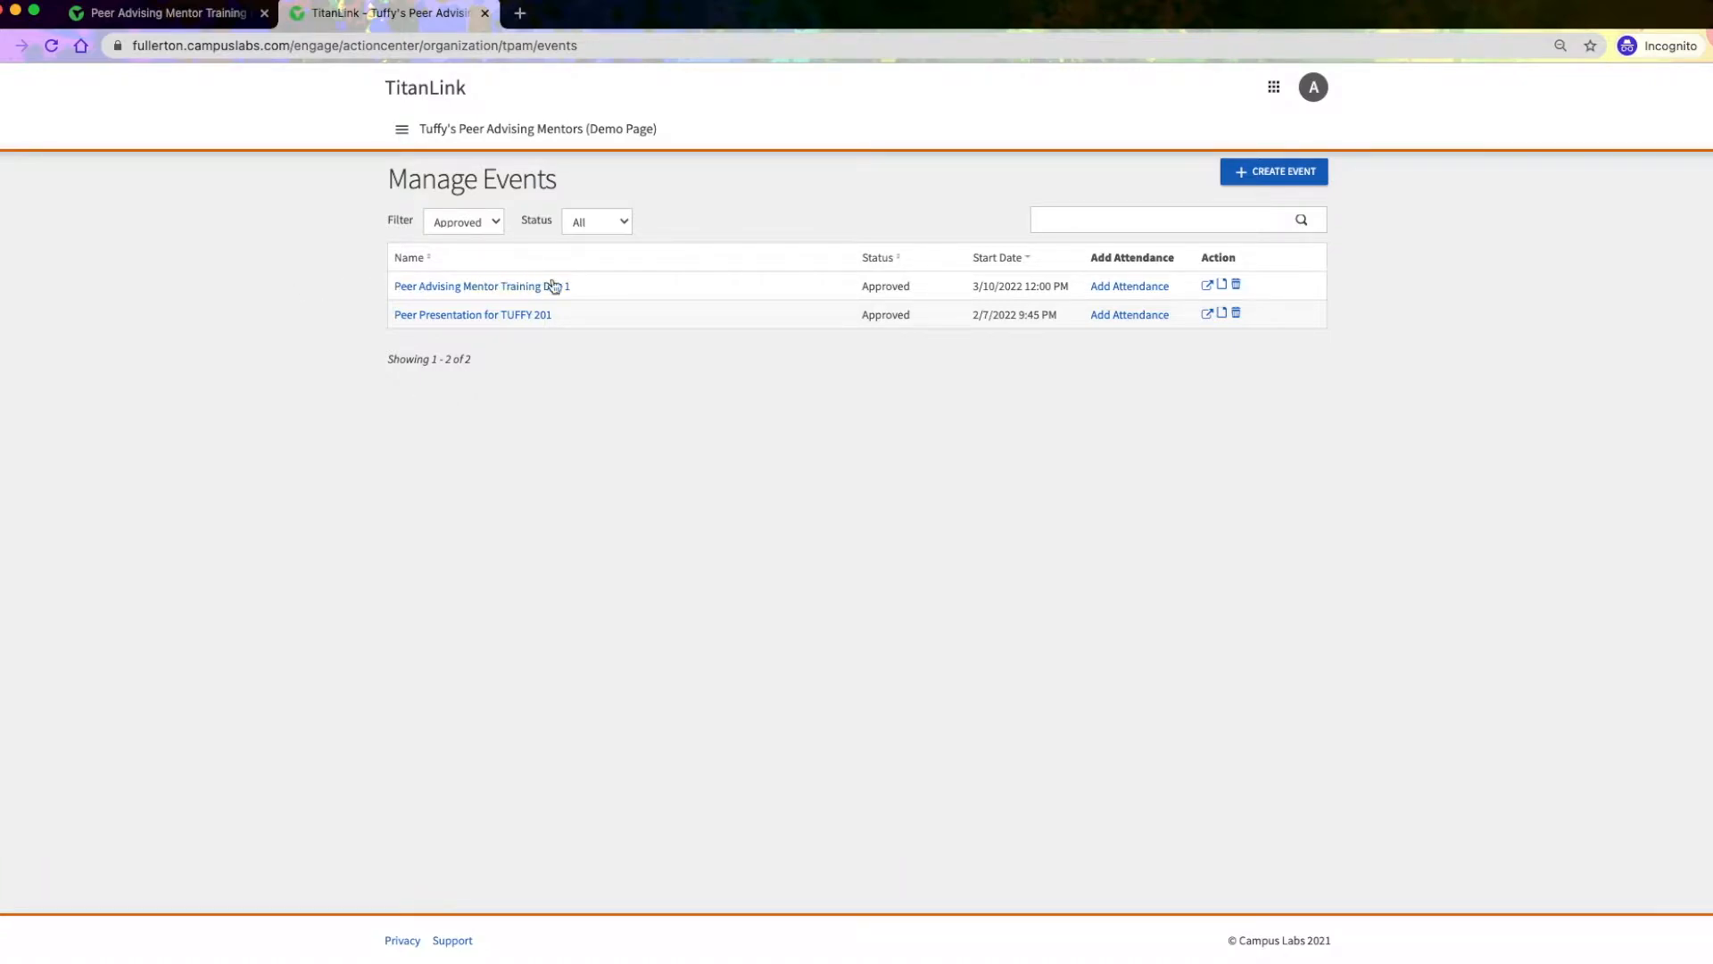
pyautogui.moveTo(1084, 304)
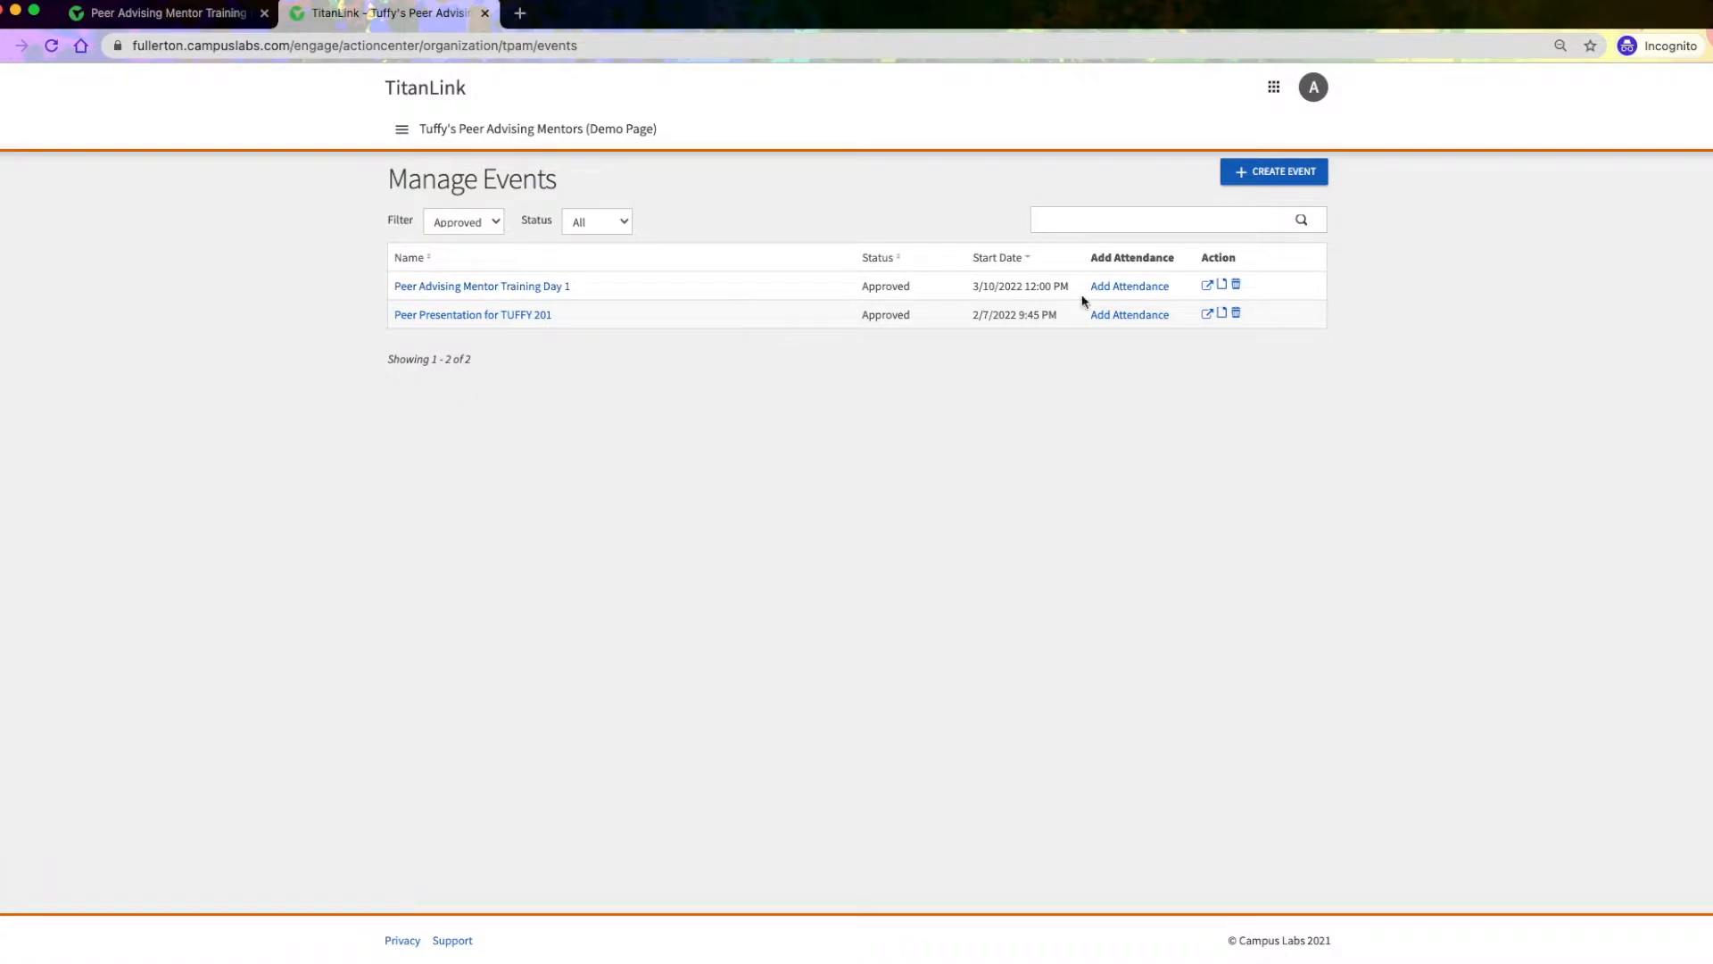
# Step: Start Add Attendance for Peer Advising Mentor Training Day 1 and review its single Yes invitee
pyautogui.click(1128, 286)
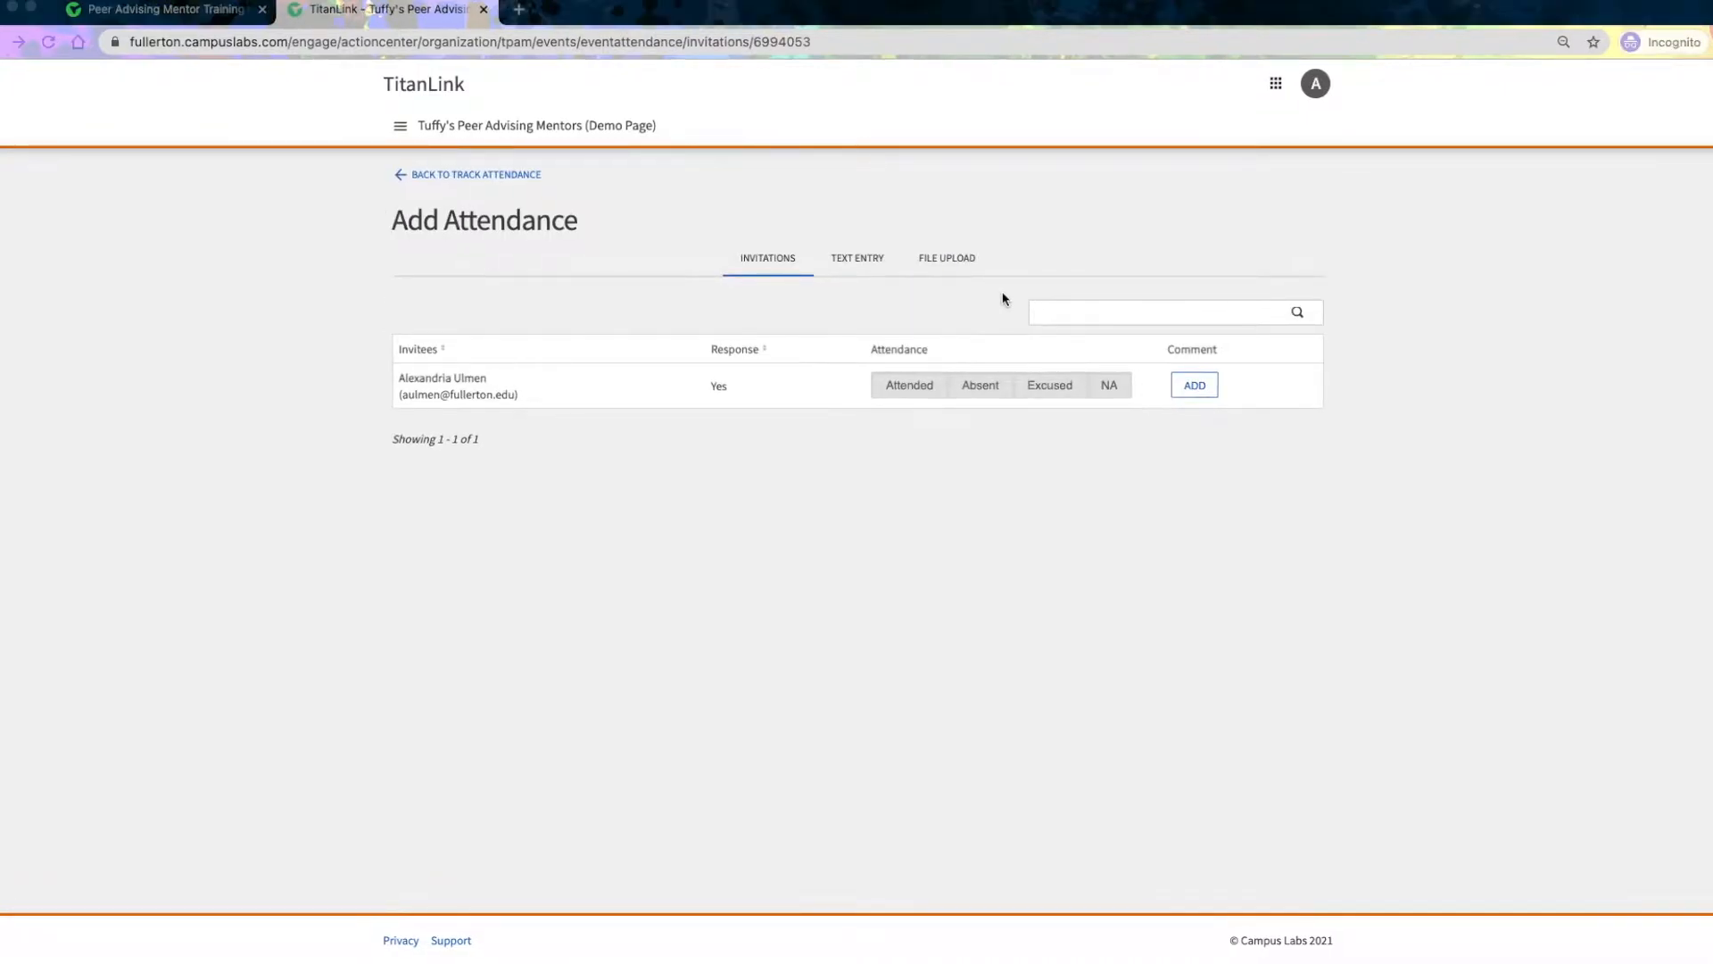
pyautogui.moveTo(753, 379)
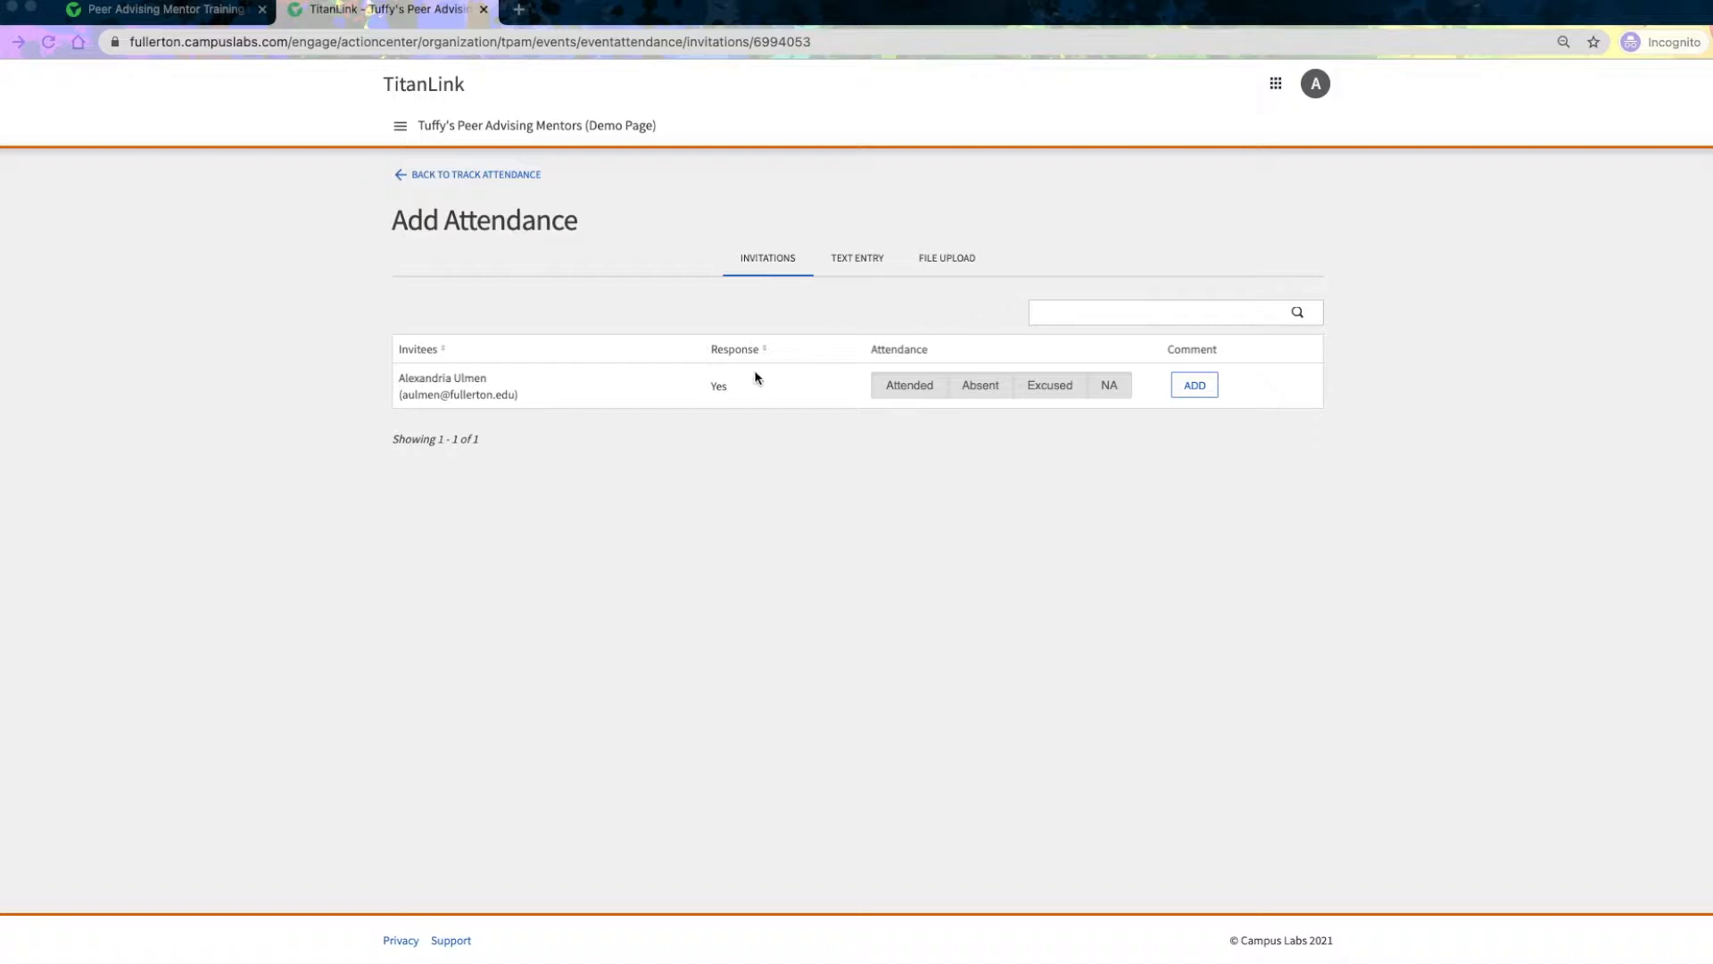
pyautogui.moveTo(717, 448)
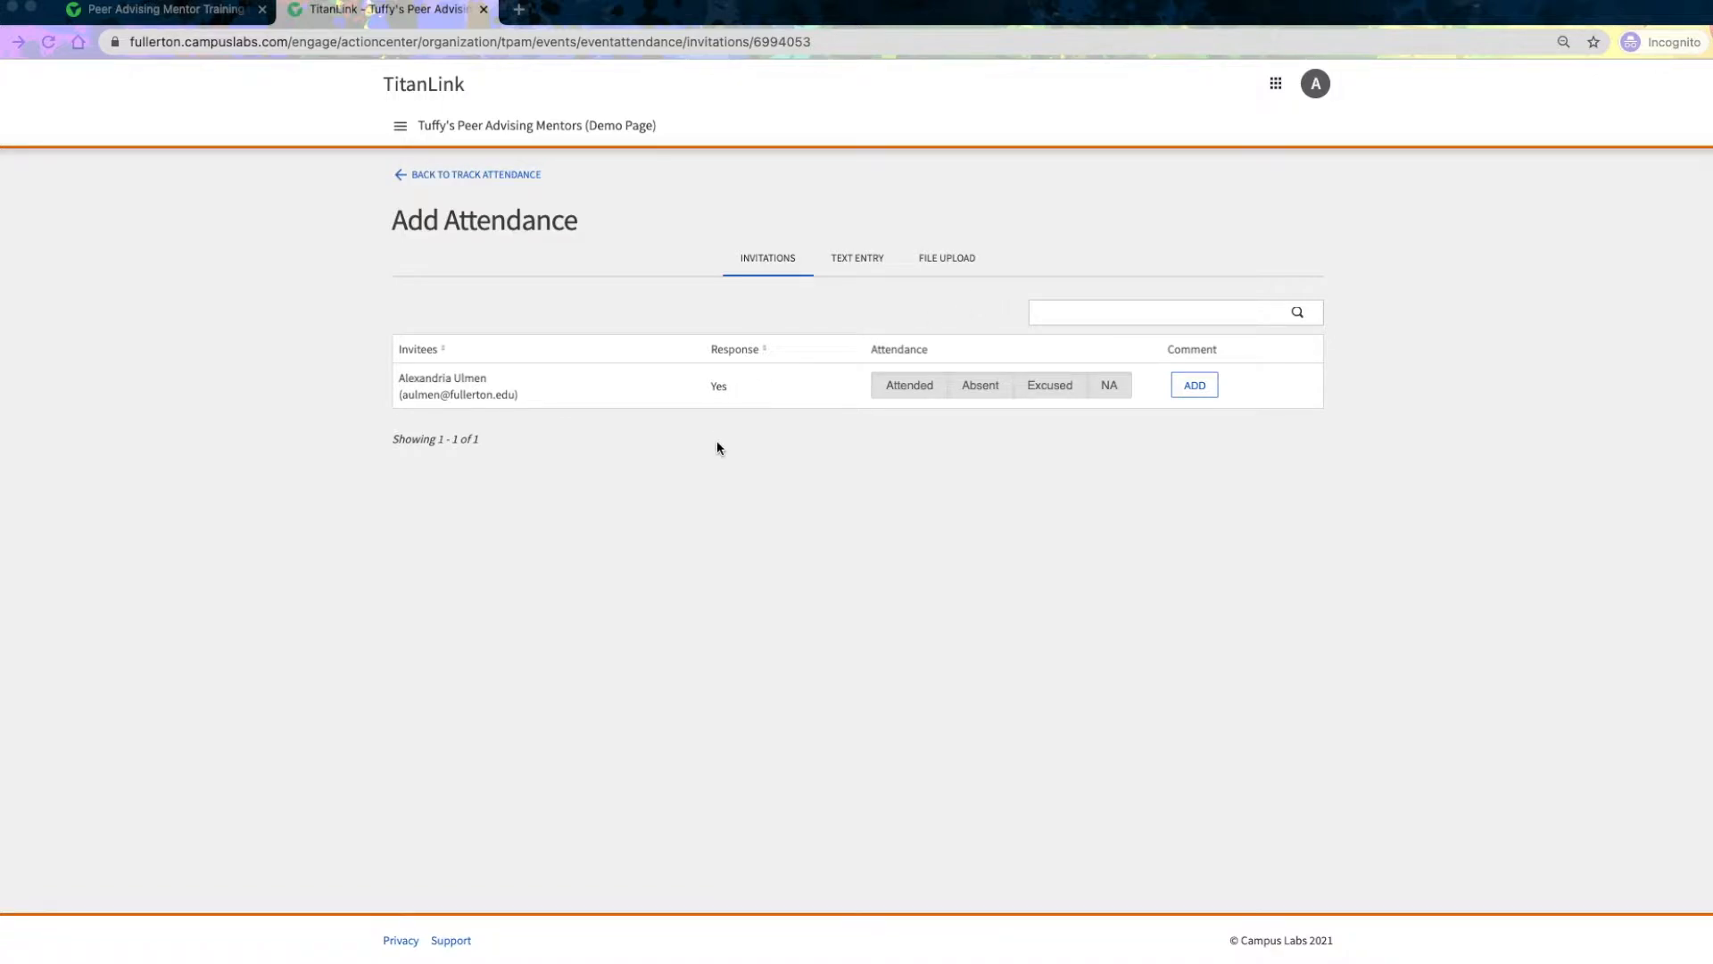
pyautogui.moveTo(779, 406)
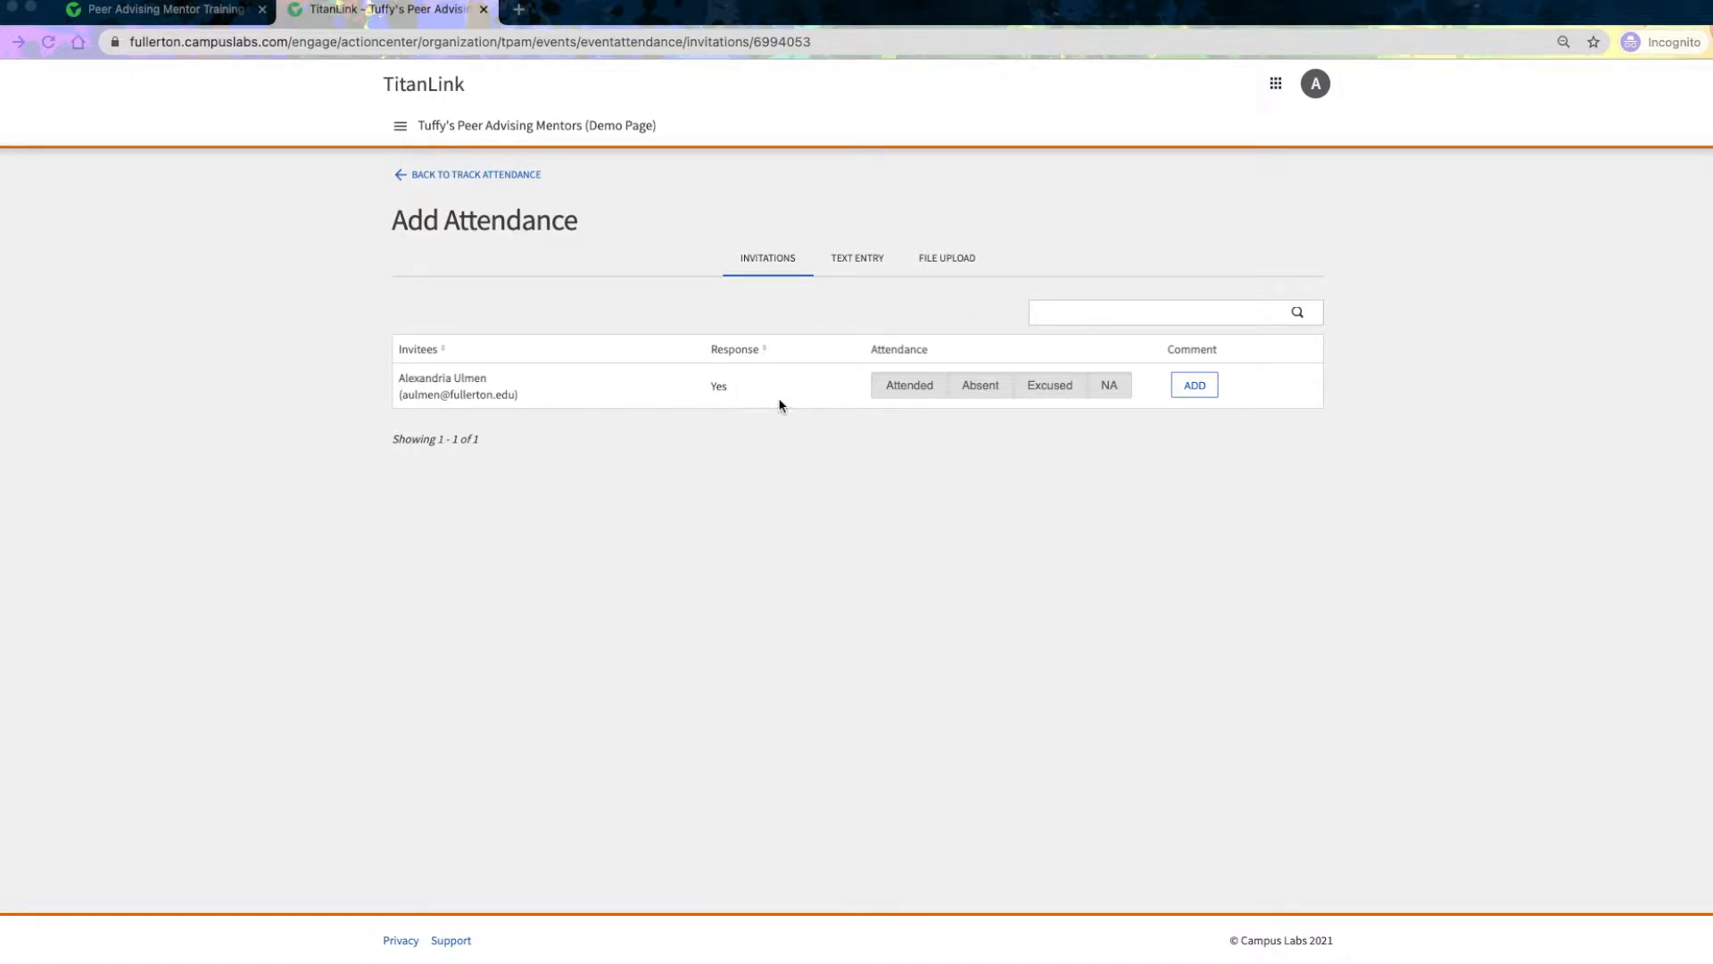
pyautogui.moveTo(989, 391)
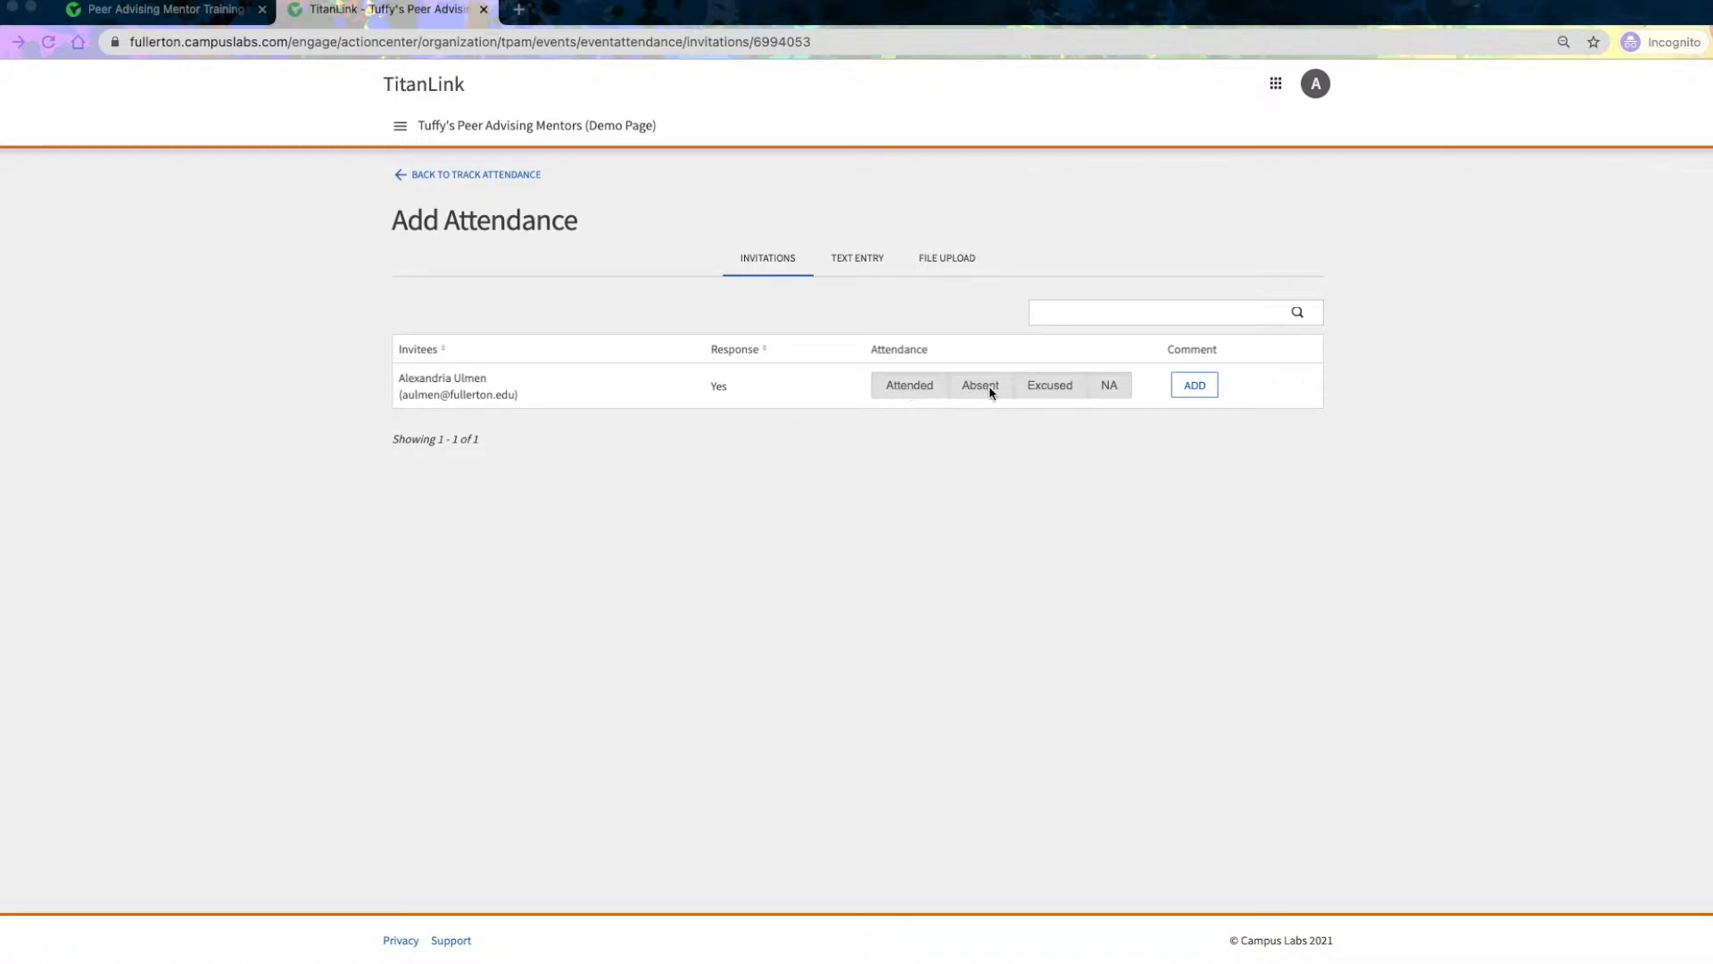
pyautogui.moveTo(1194, 386)
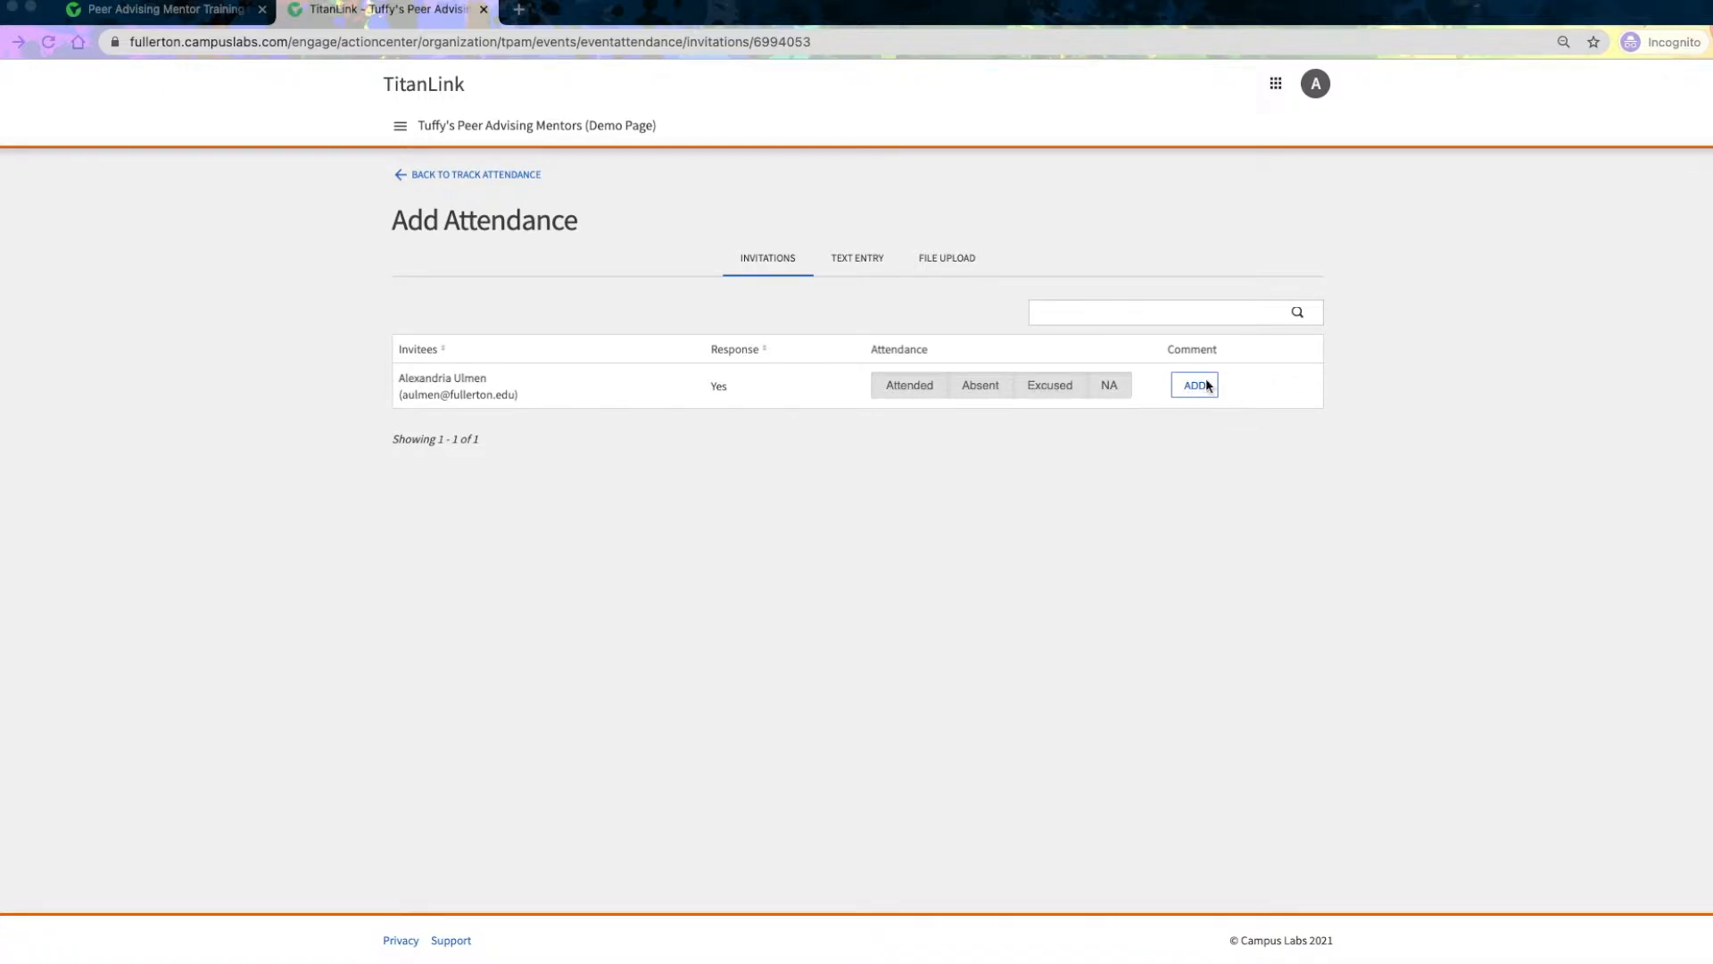
pyautogui.click(856, 265)
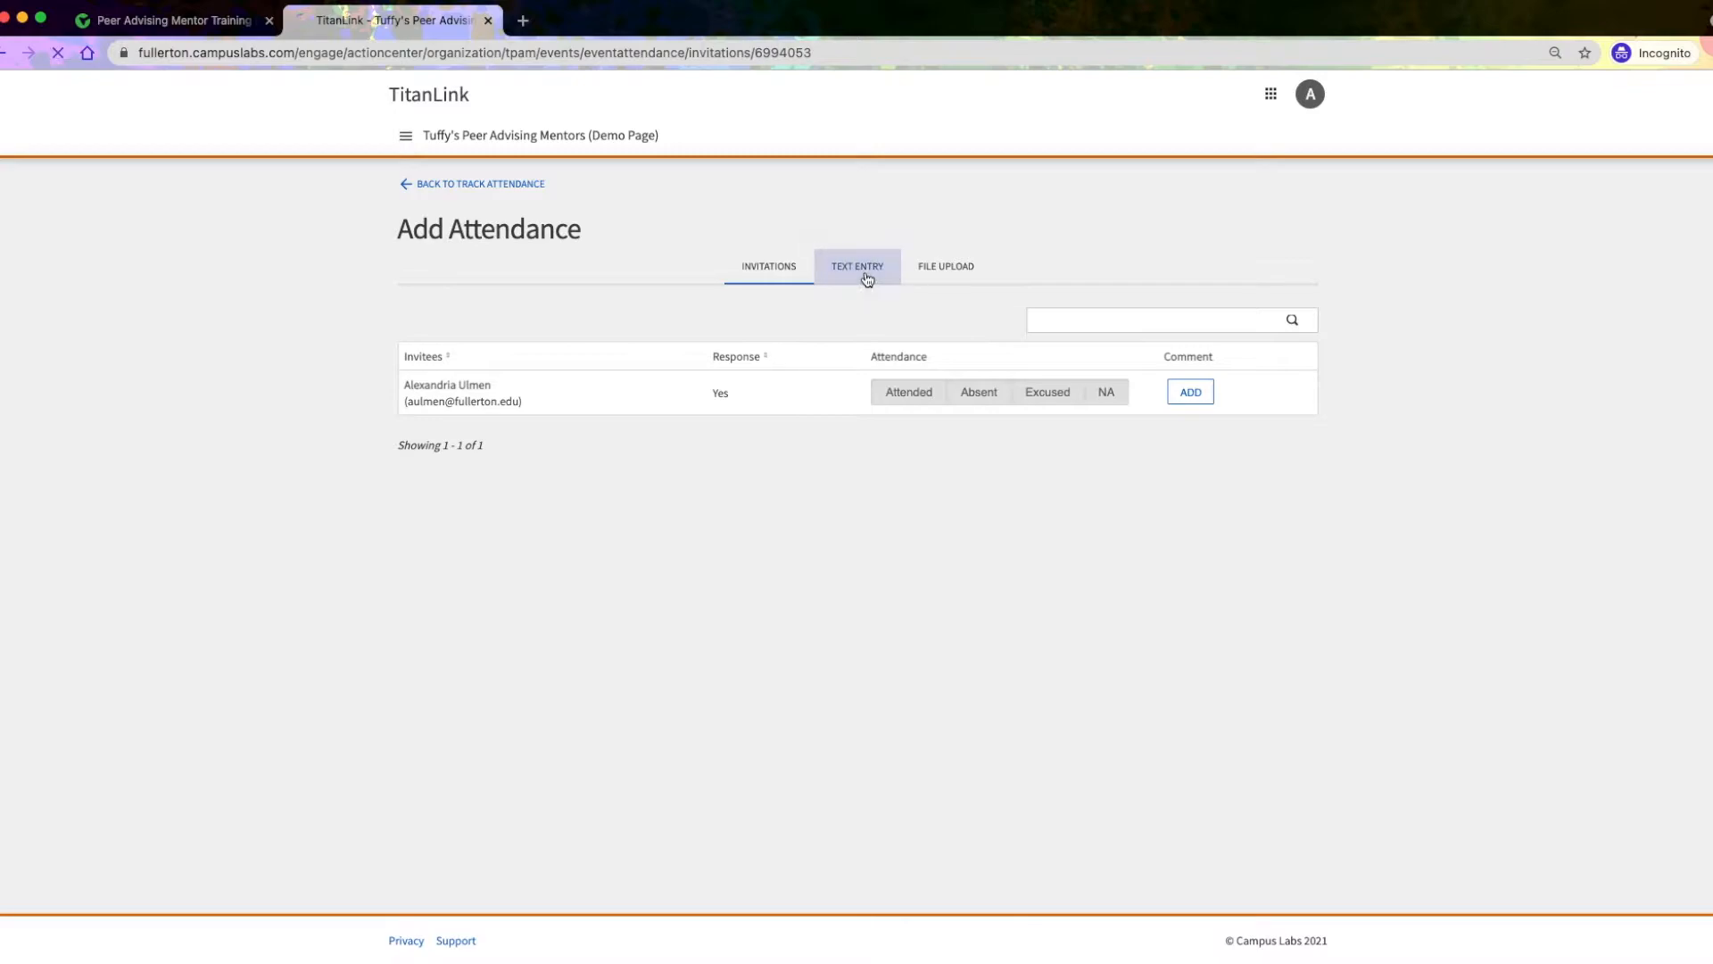
# Step: Review the Text Entry attendee form and its Status options, leaving Attended selected
pyautogui.click(856, 265)
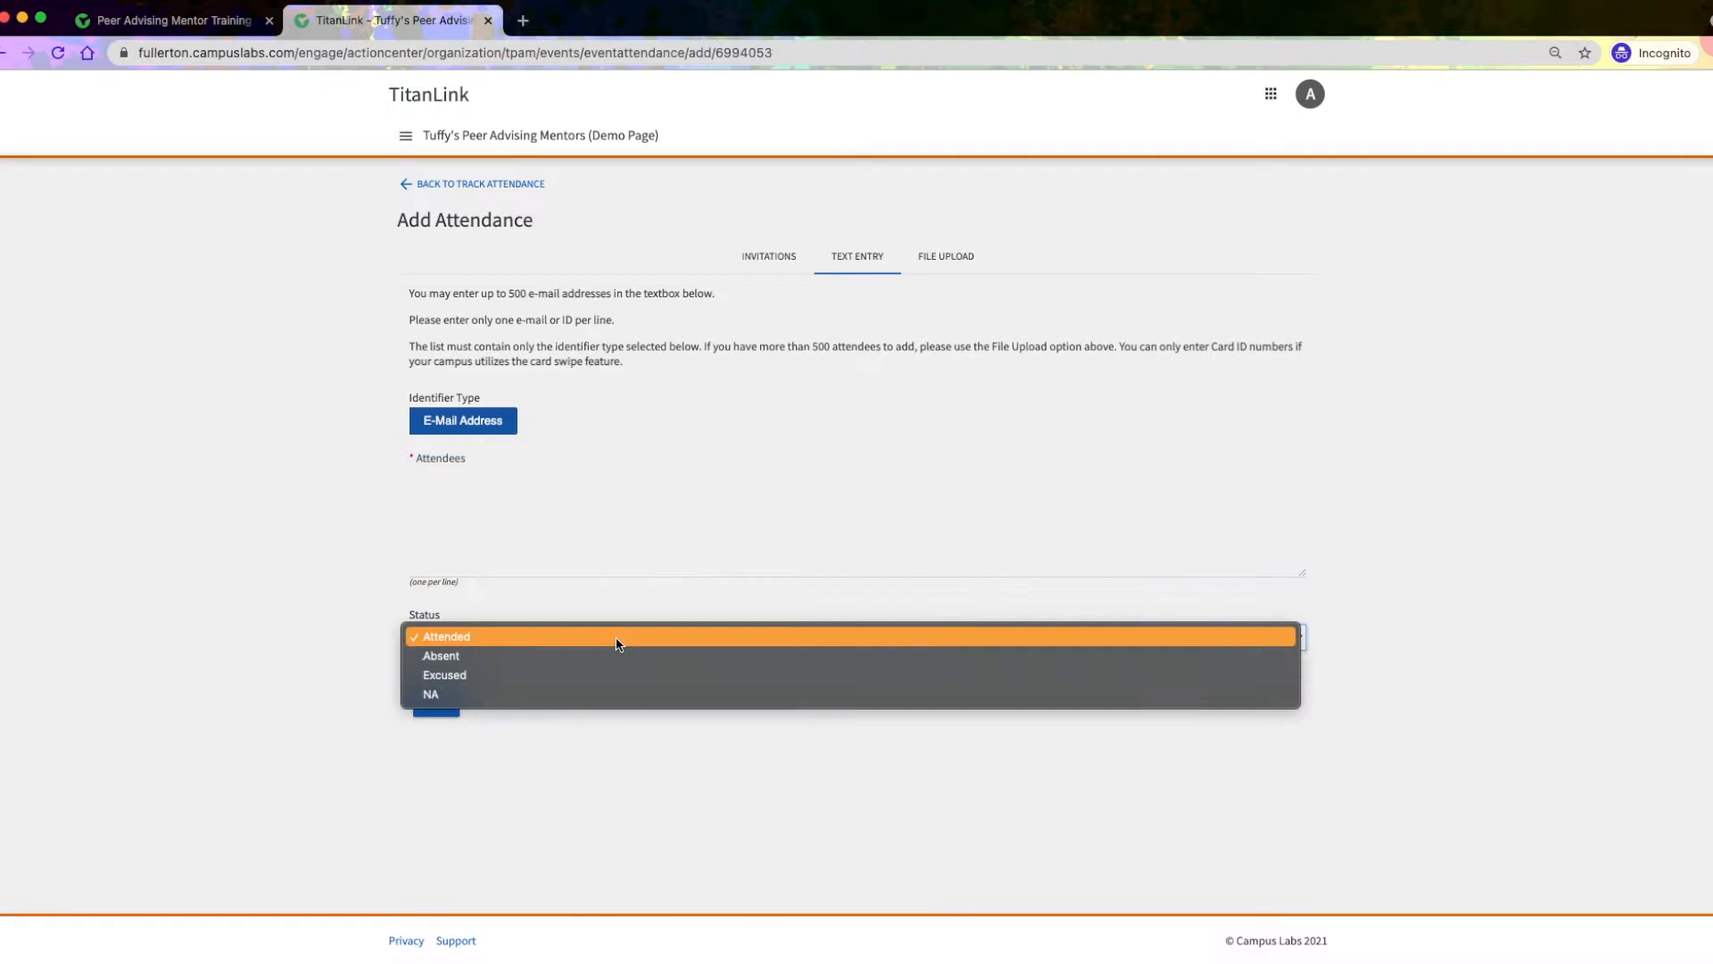
pyautogui.click(448, 635)
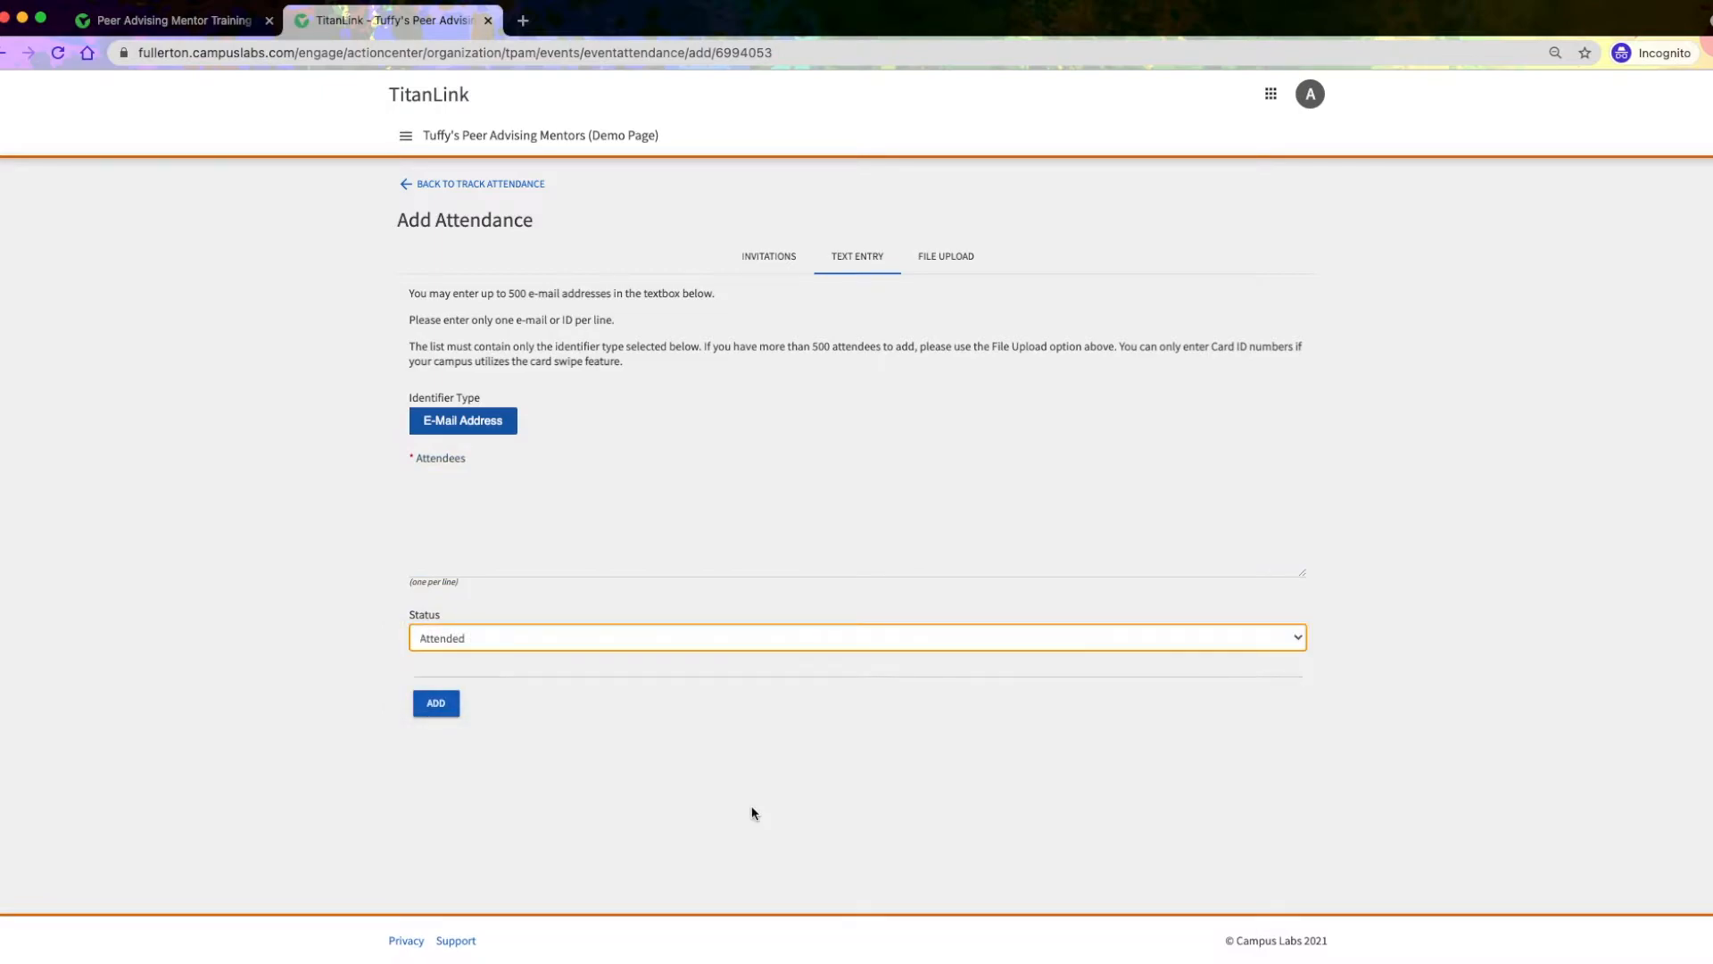
pyautogui.moveTo(946, 255)
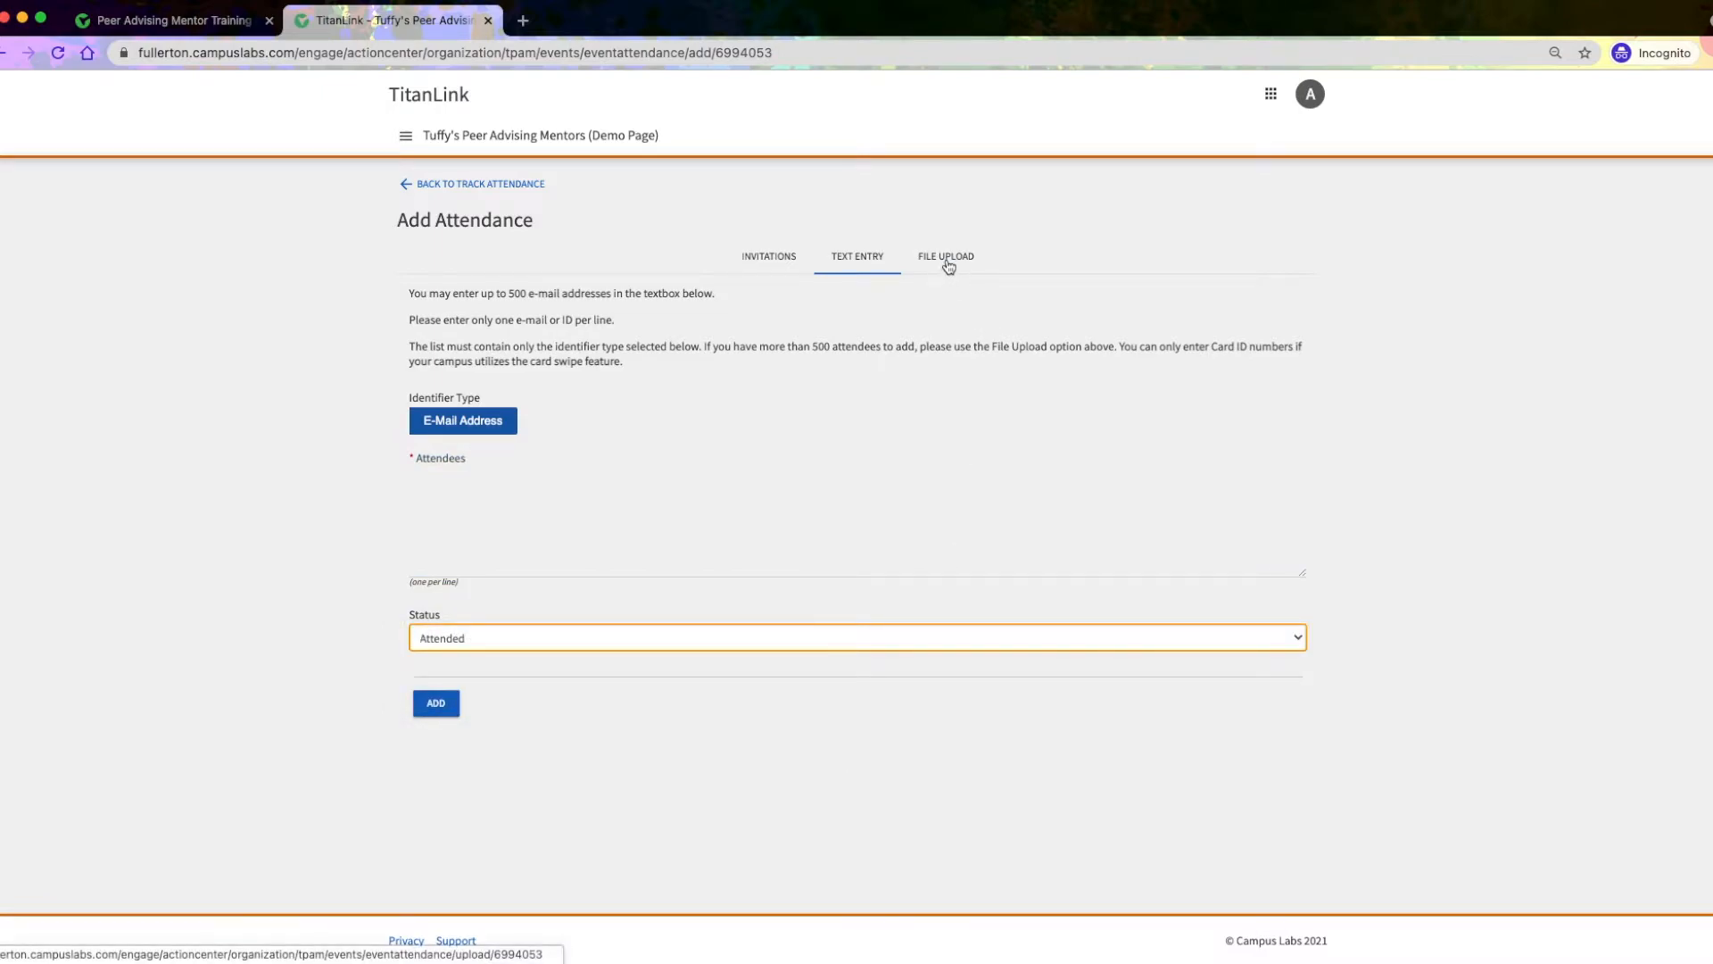
# Step: Review the File Upload attendee form and its Status options, leaving Attended selected
pyautogui.click(943, 255)
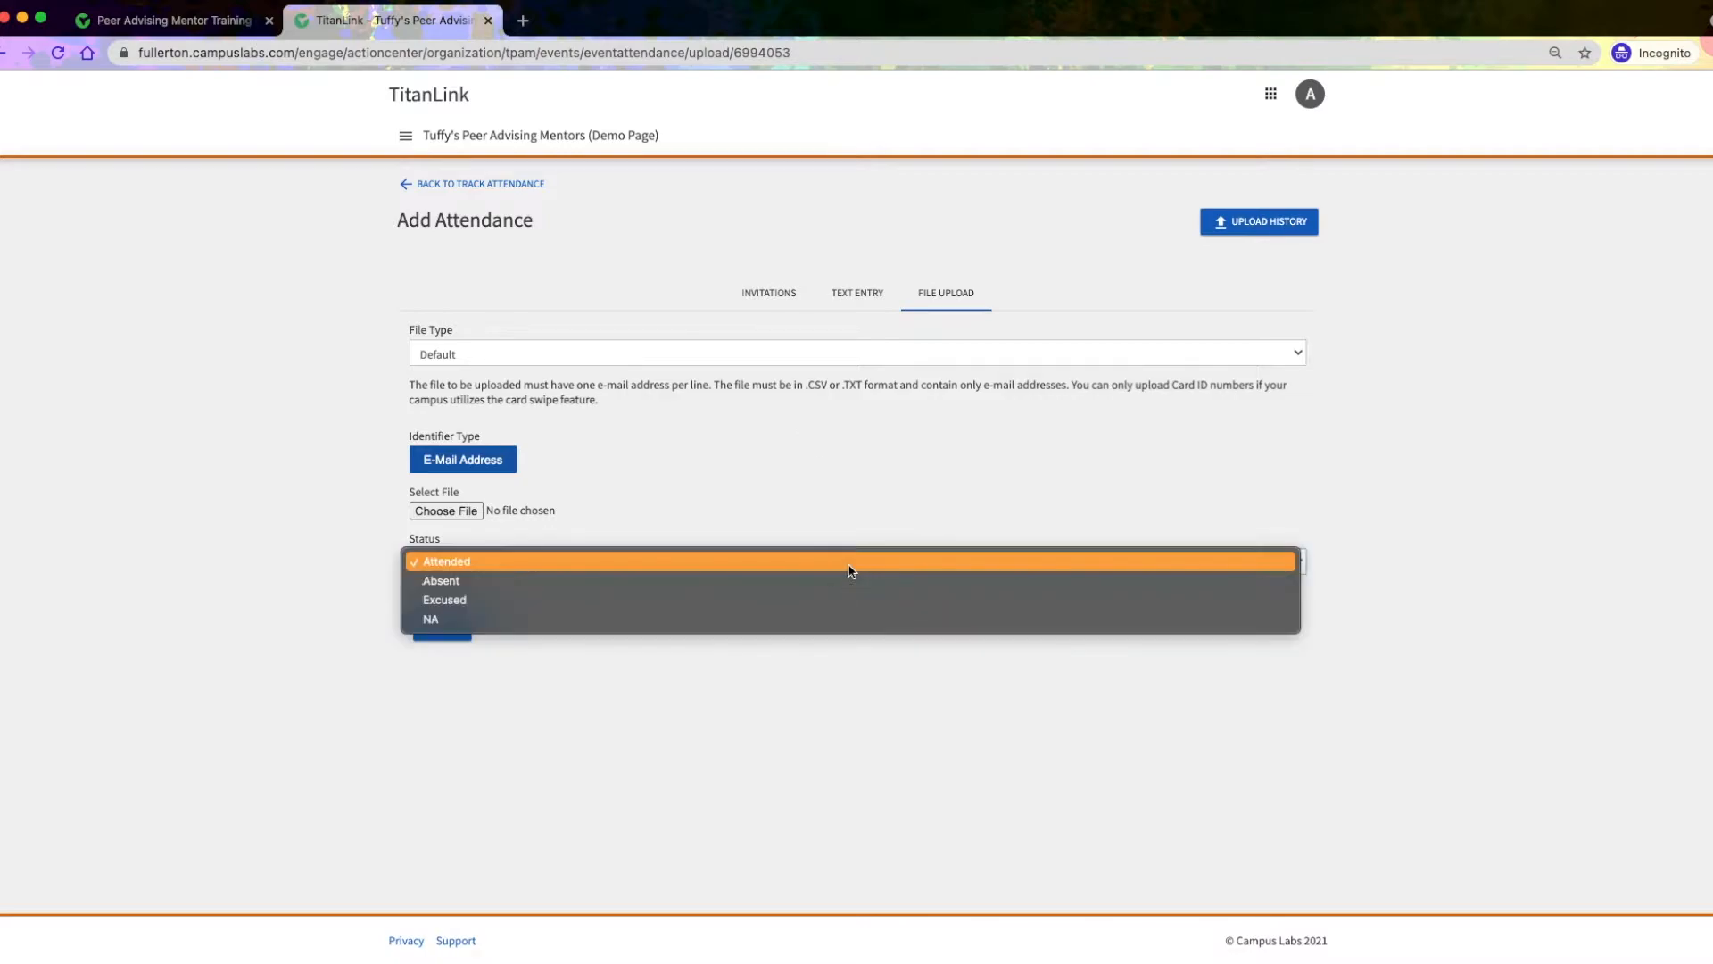
pyautogui.moveTo(749, 580)
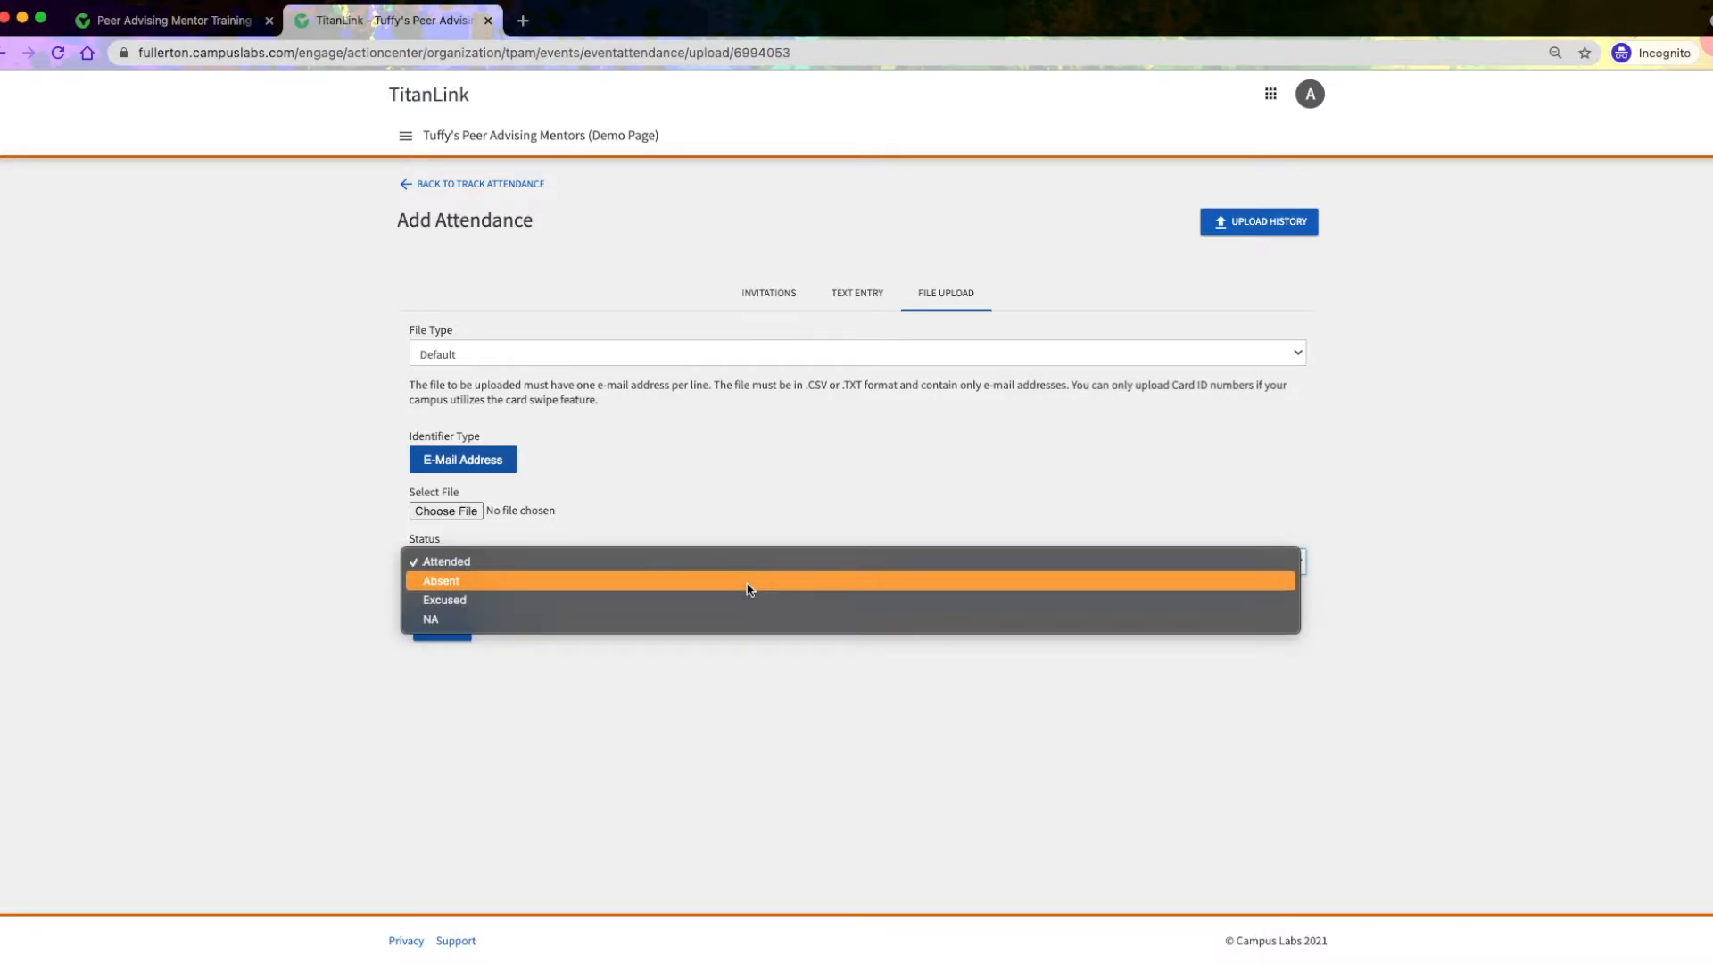
pyautogui.click(445, 561)
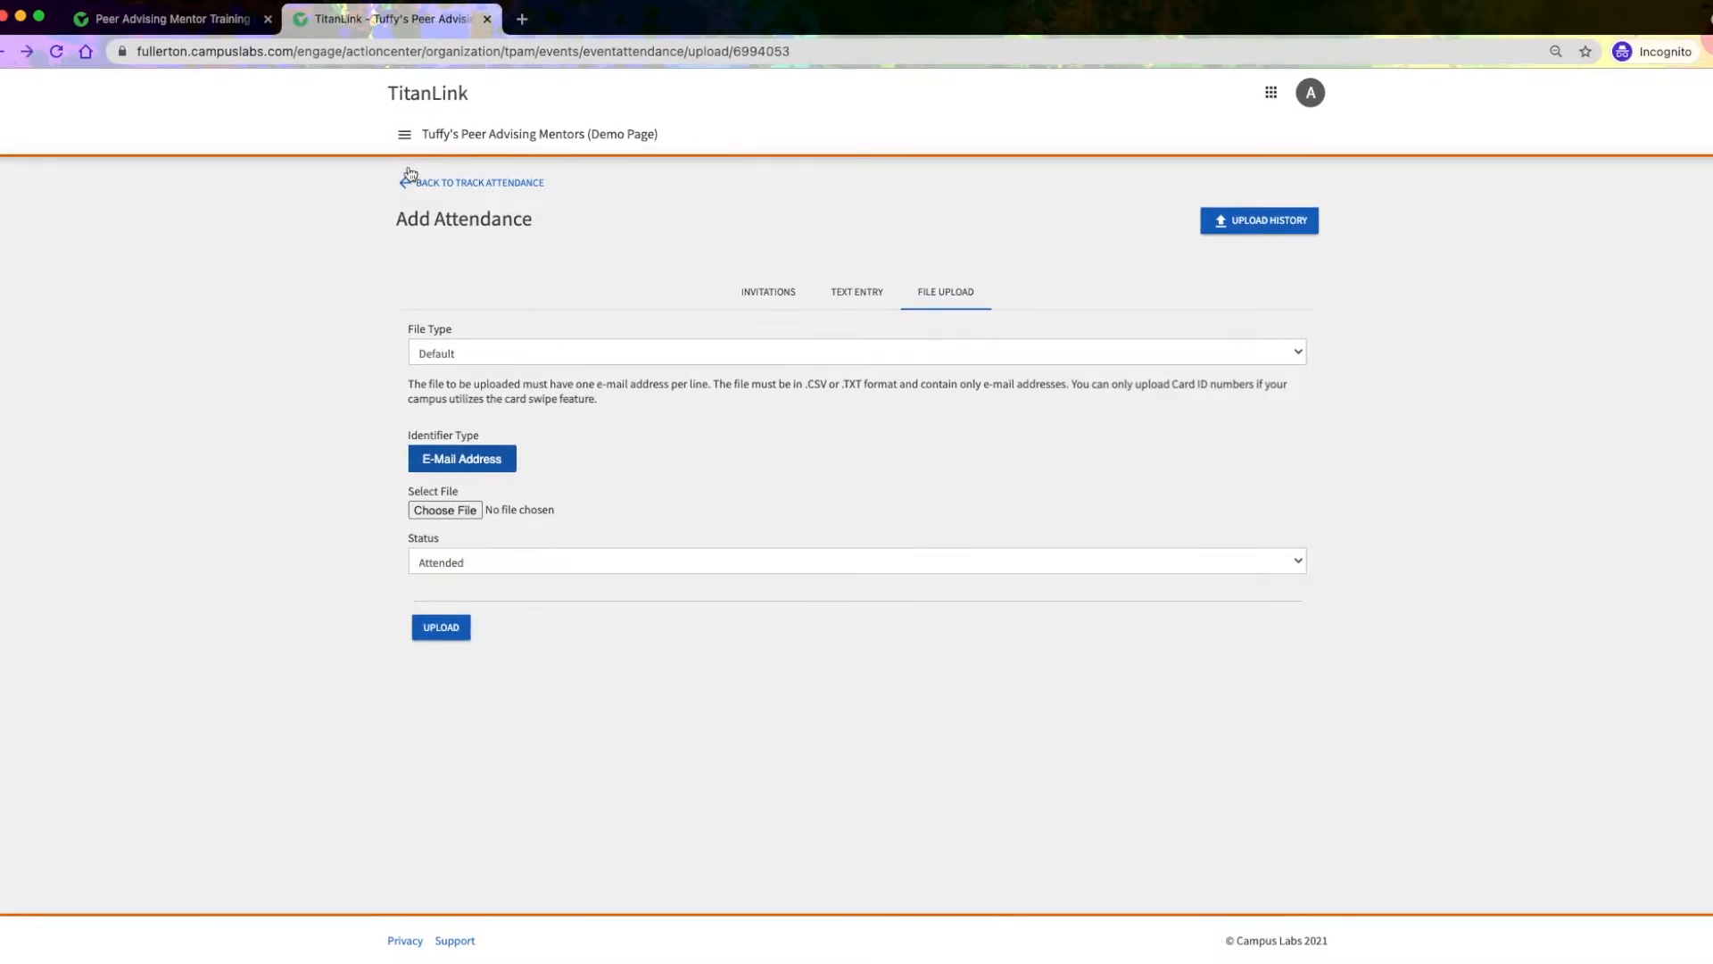
# Step: Navigate via the Events list to Peer Advising Mentor Training Day 1's details and its Event Attendance section
pyautogui.click(405, 134)
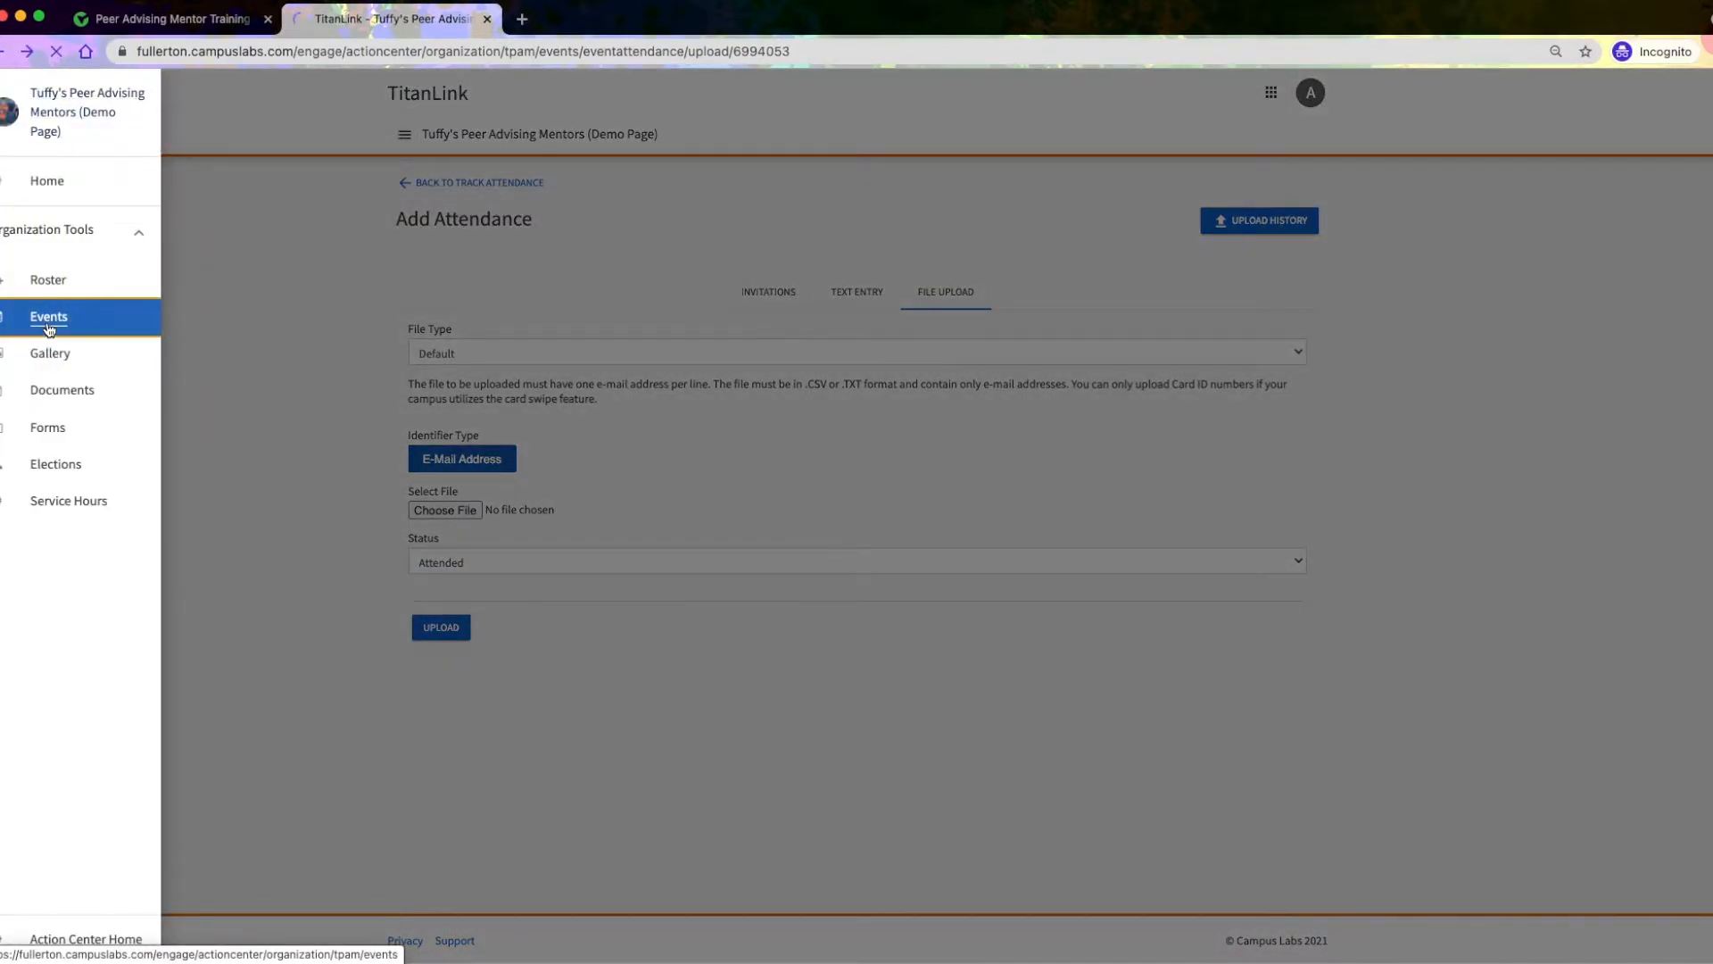
pyautogui.click(48, 318)
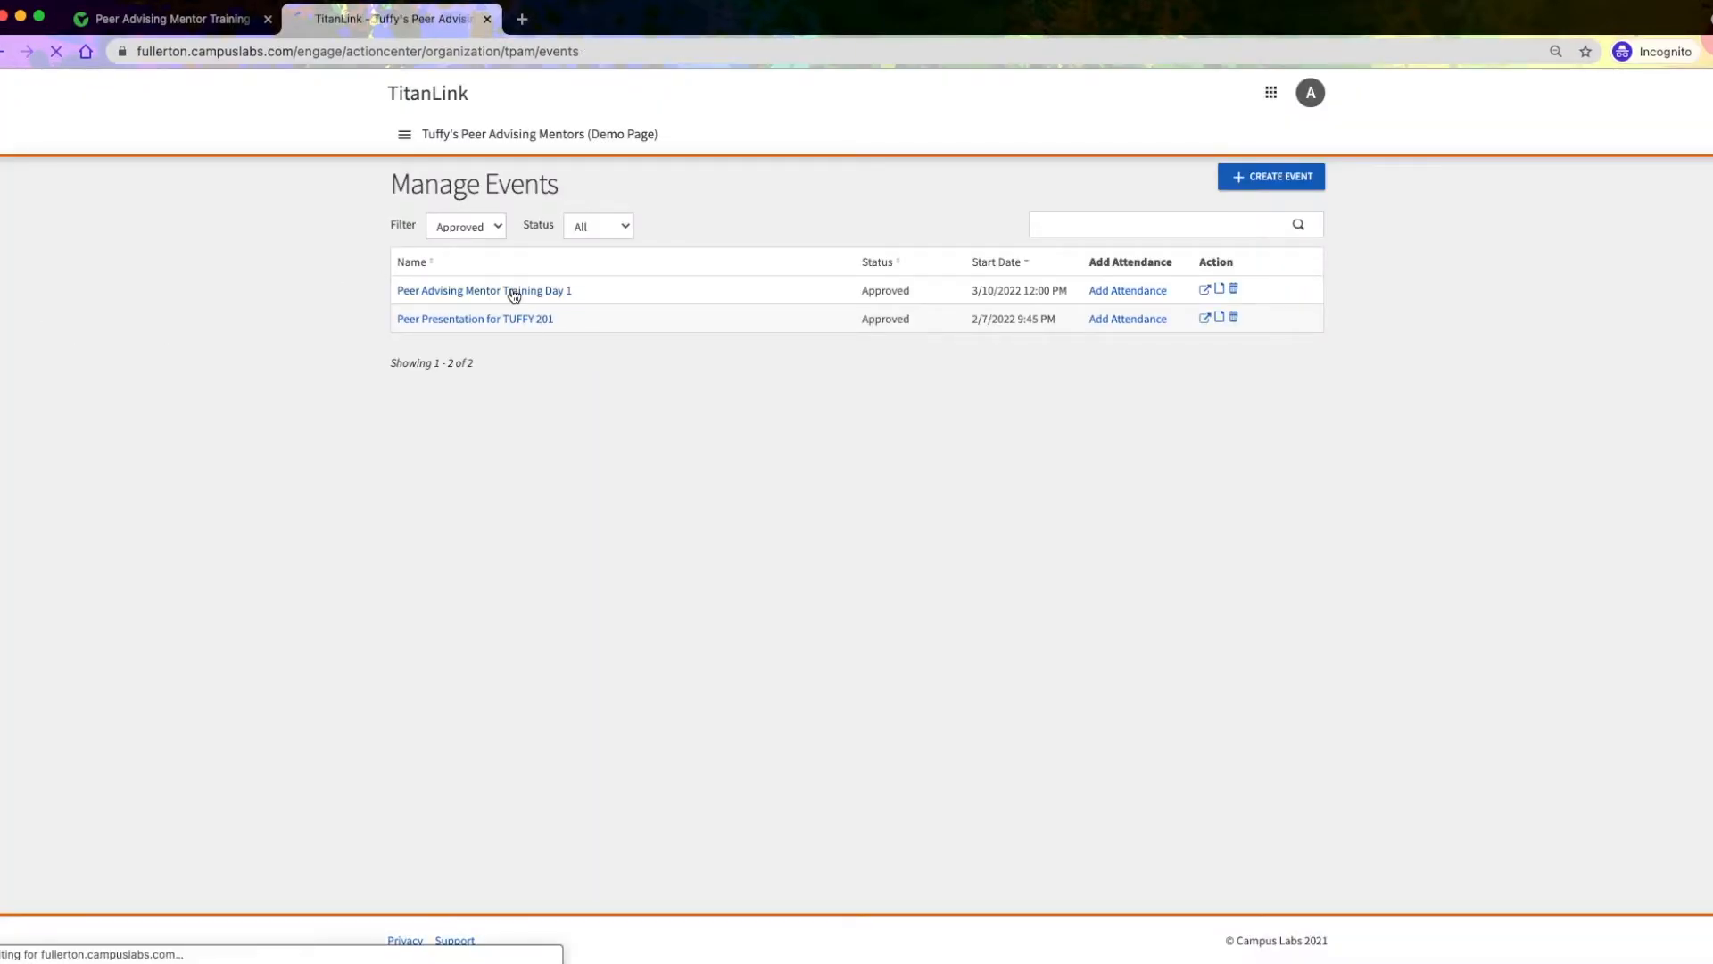
pyautogui.click(484, 289)
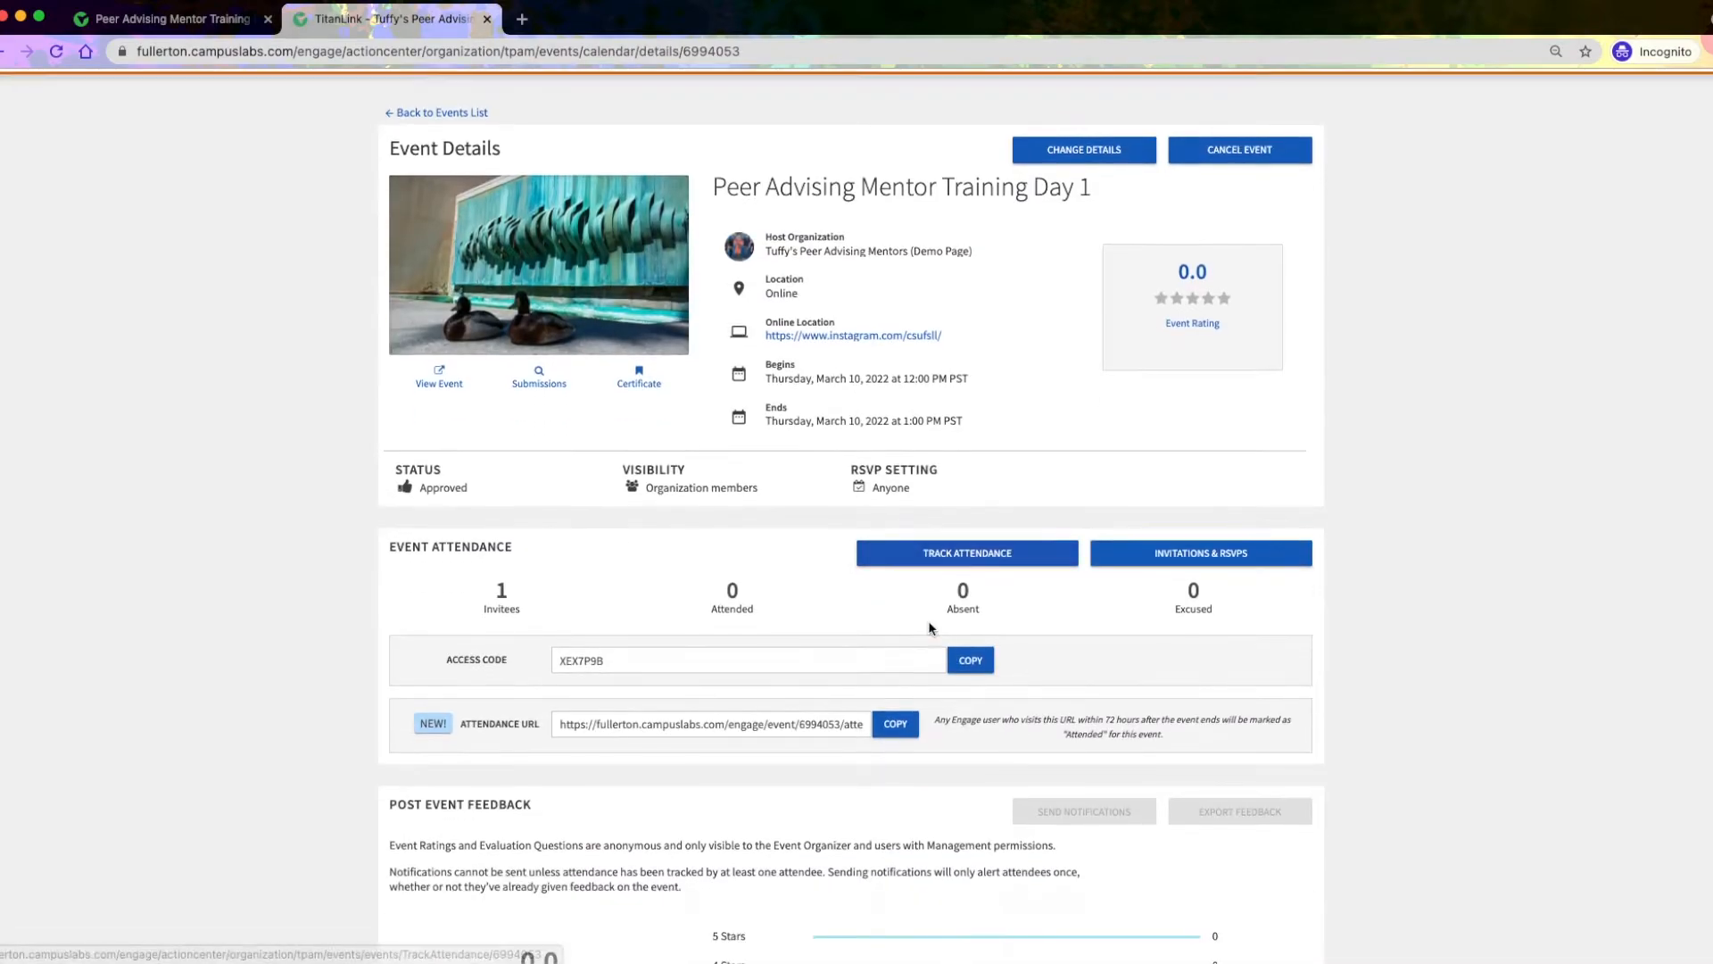
pyautogui.scroll(-3)
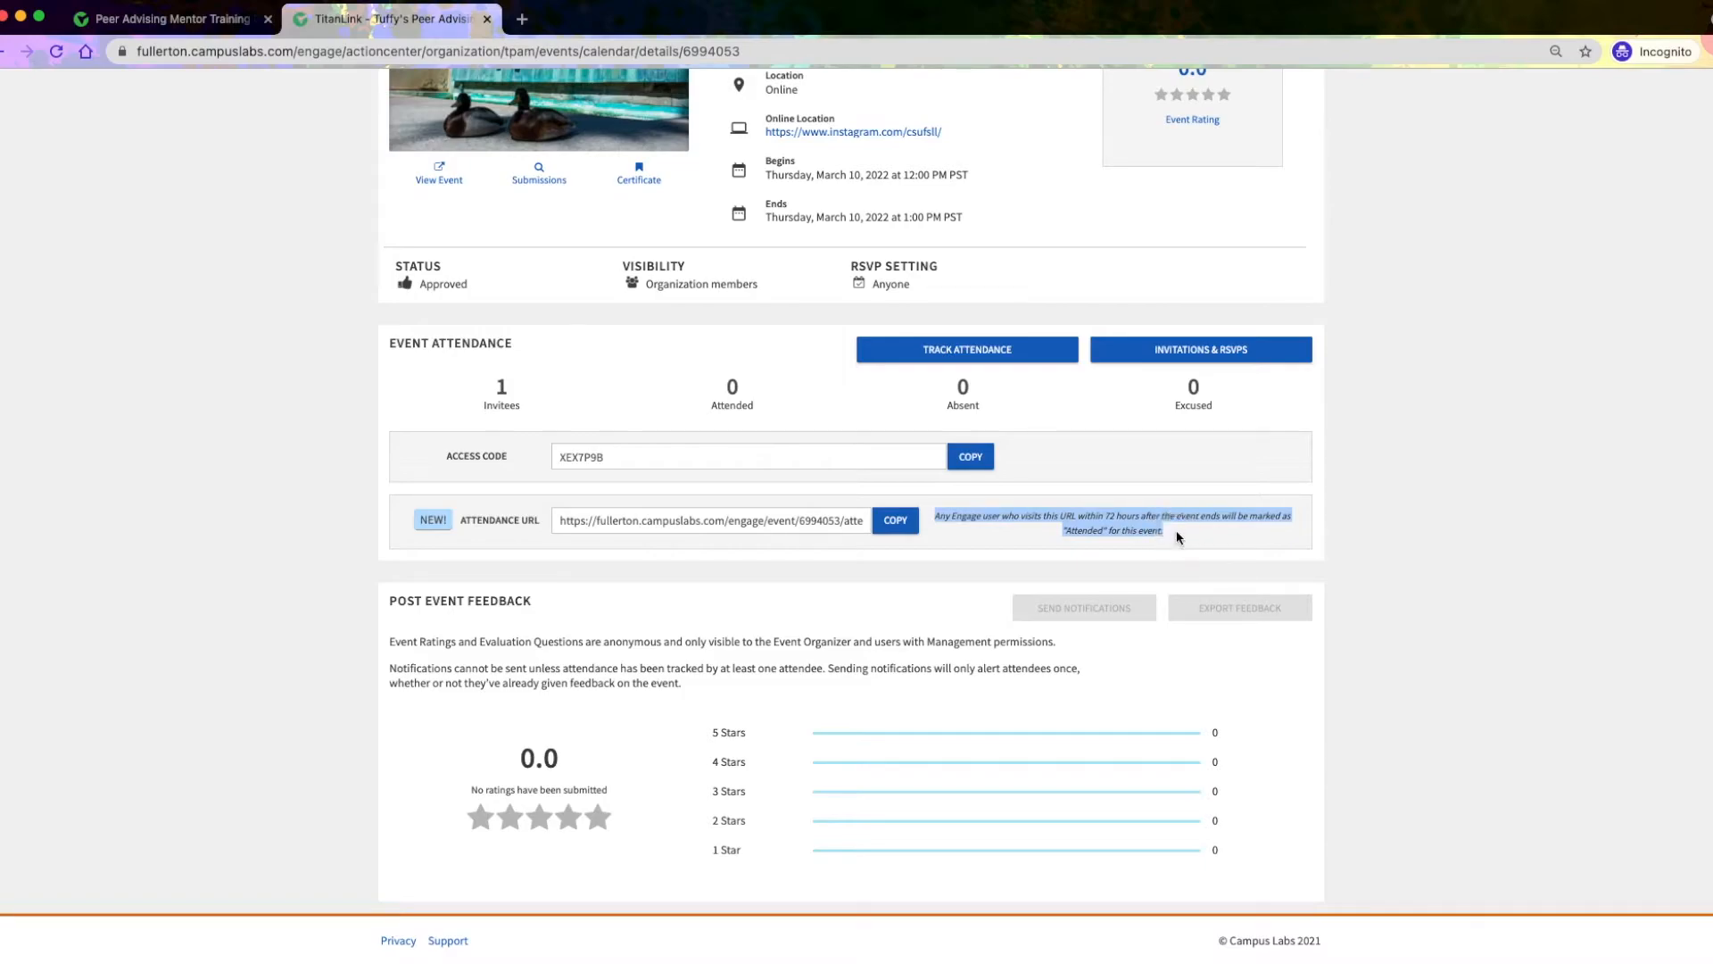
pyautogui.moveTo(944, 574)
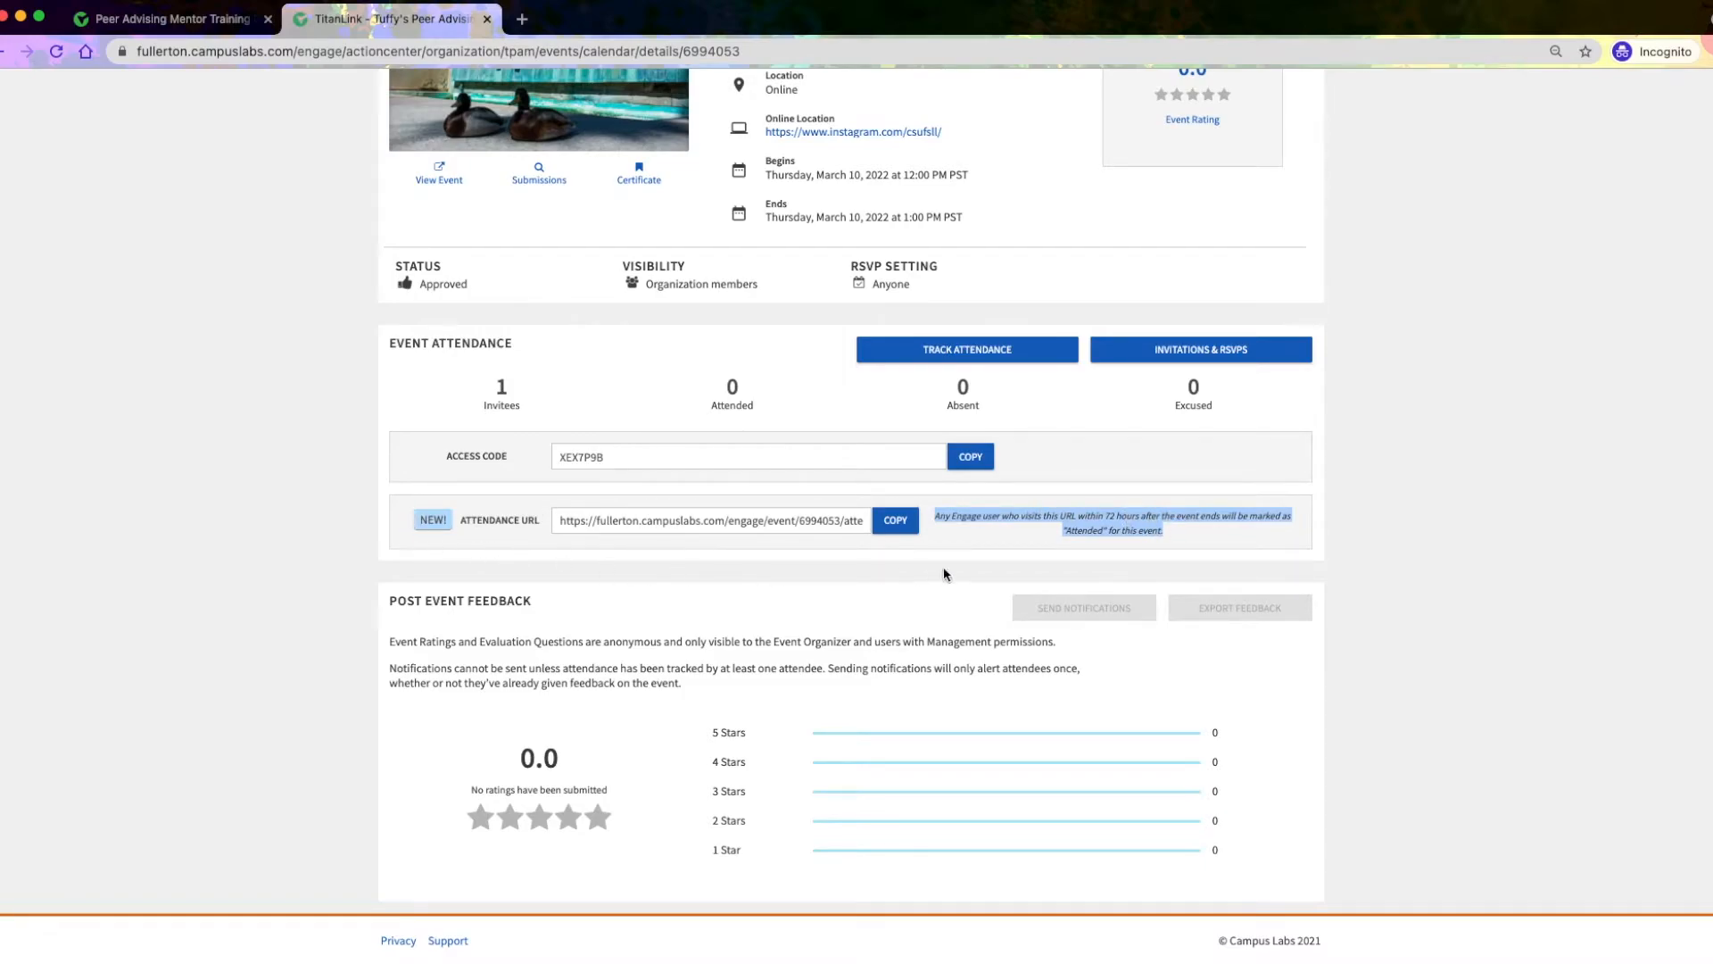
pyautogui.moveTo(1067, 514)
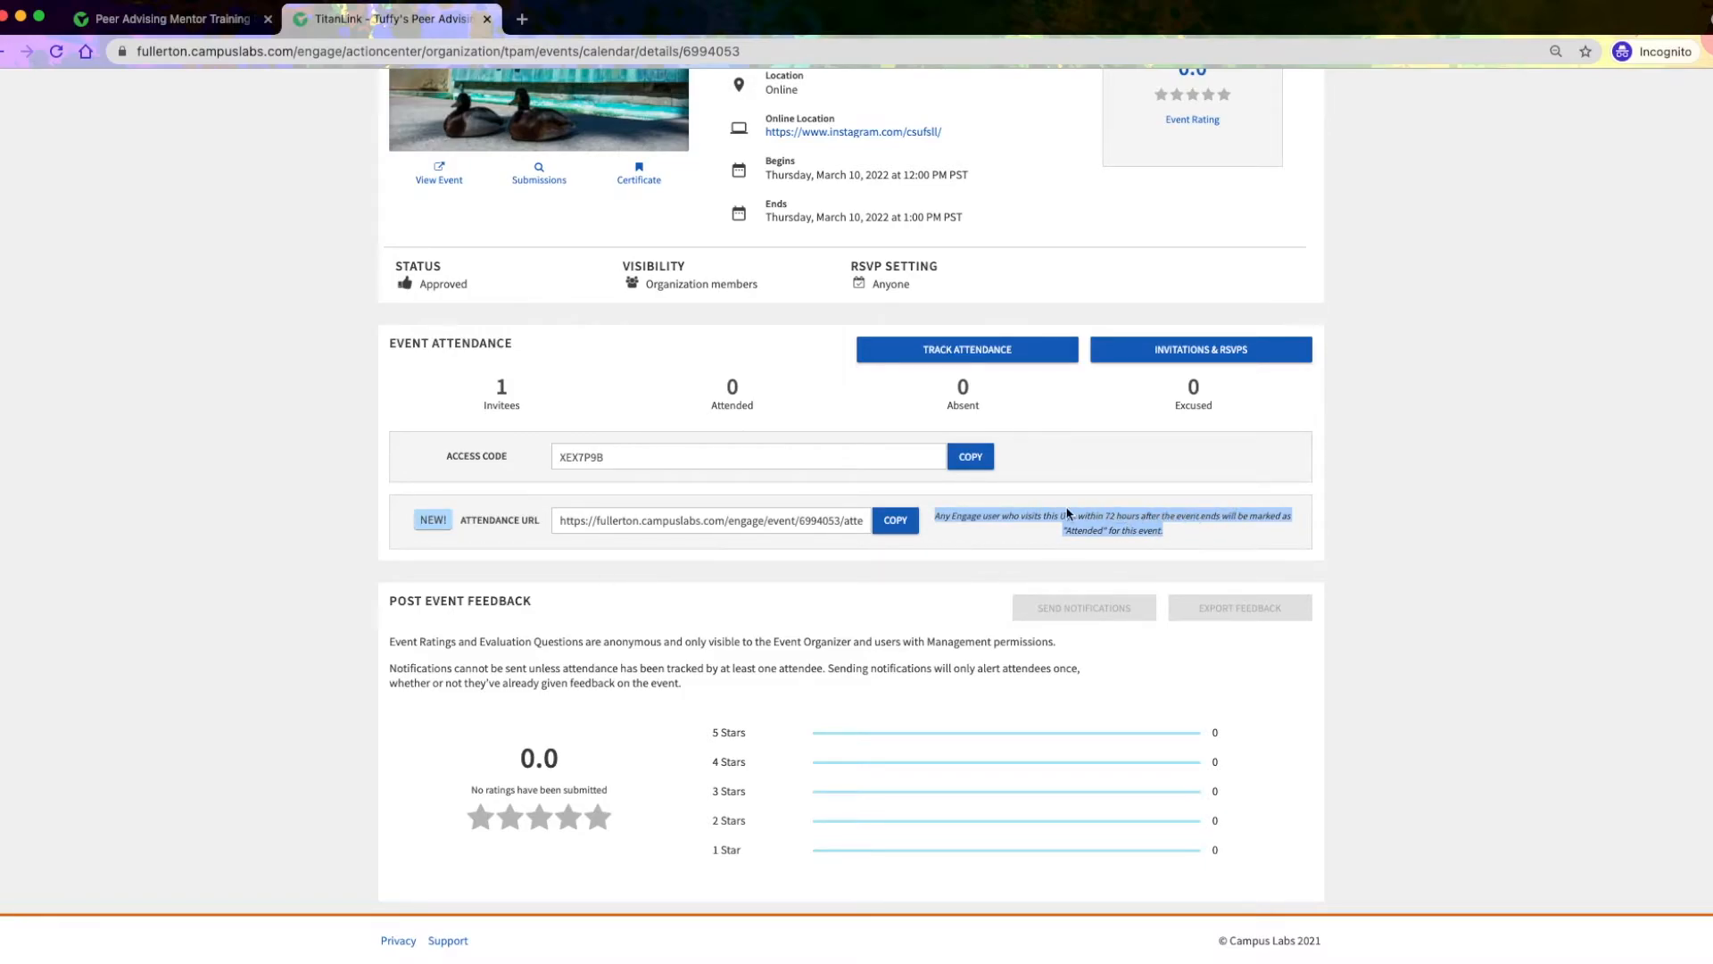
pyautogui.moveTo(1167, 562)
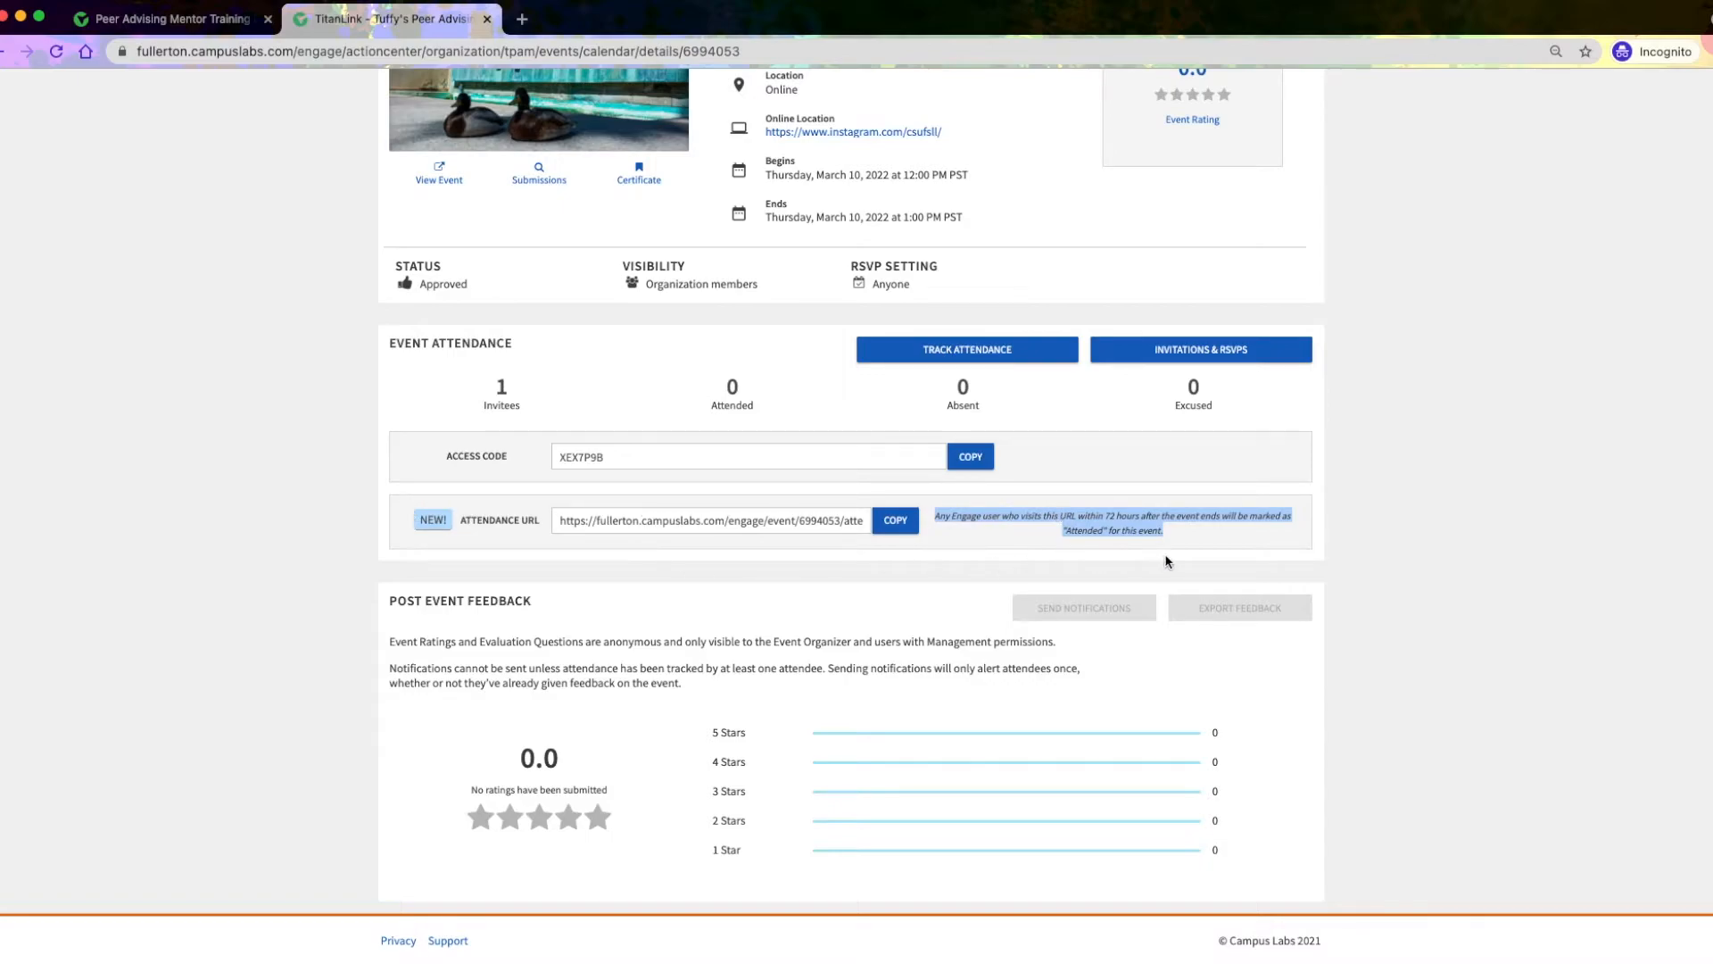
pyautogui.moveTo(1185, 559)
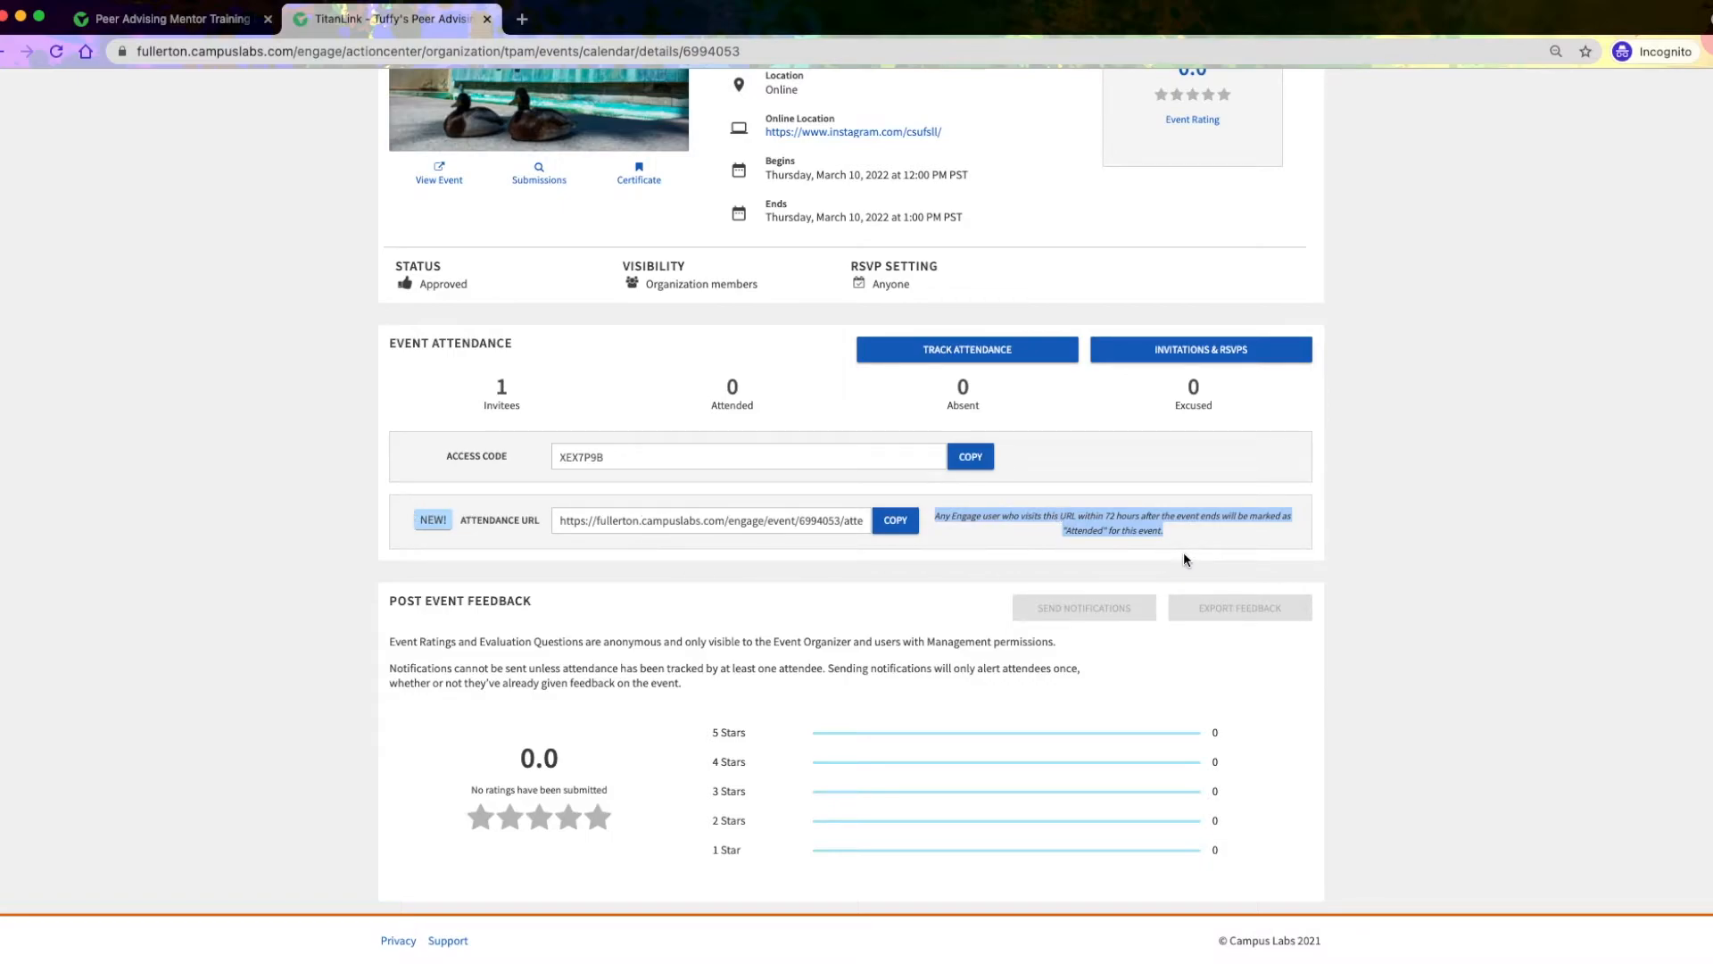
pyautogui.scroll(3)
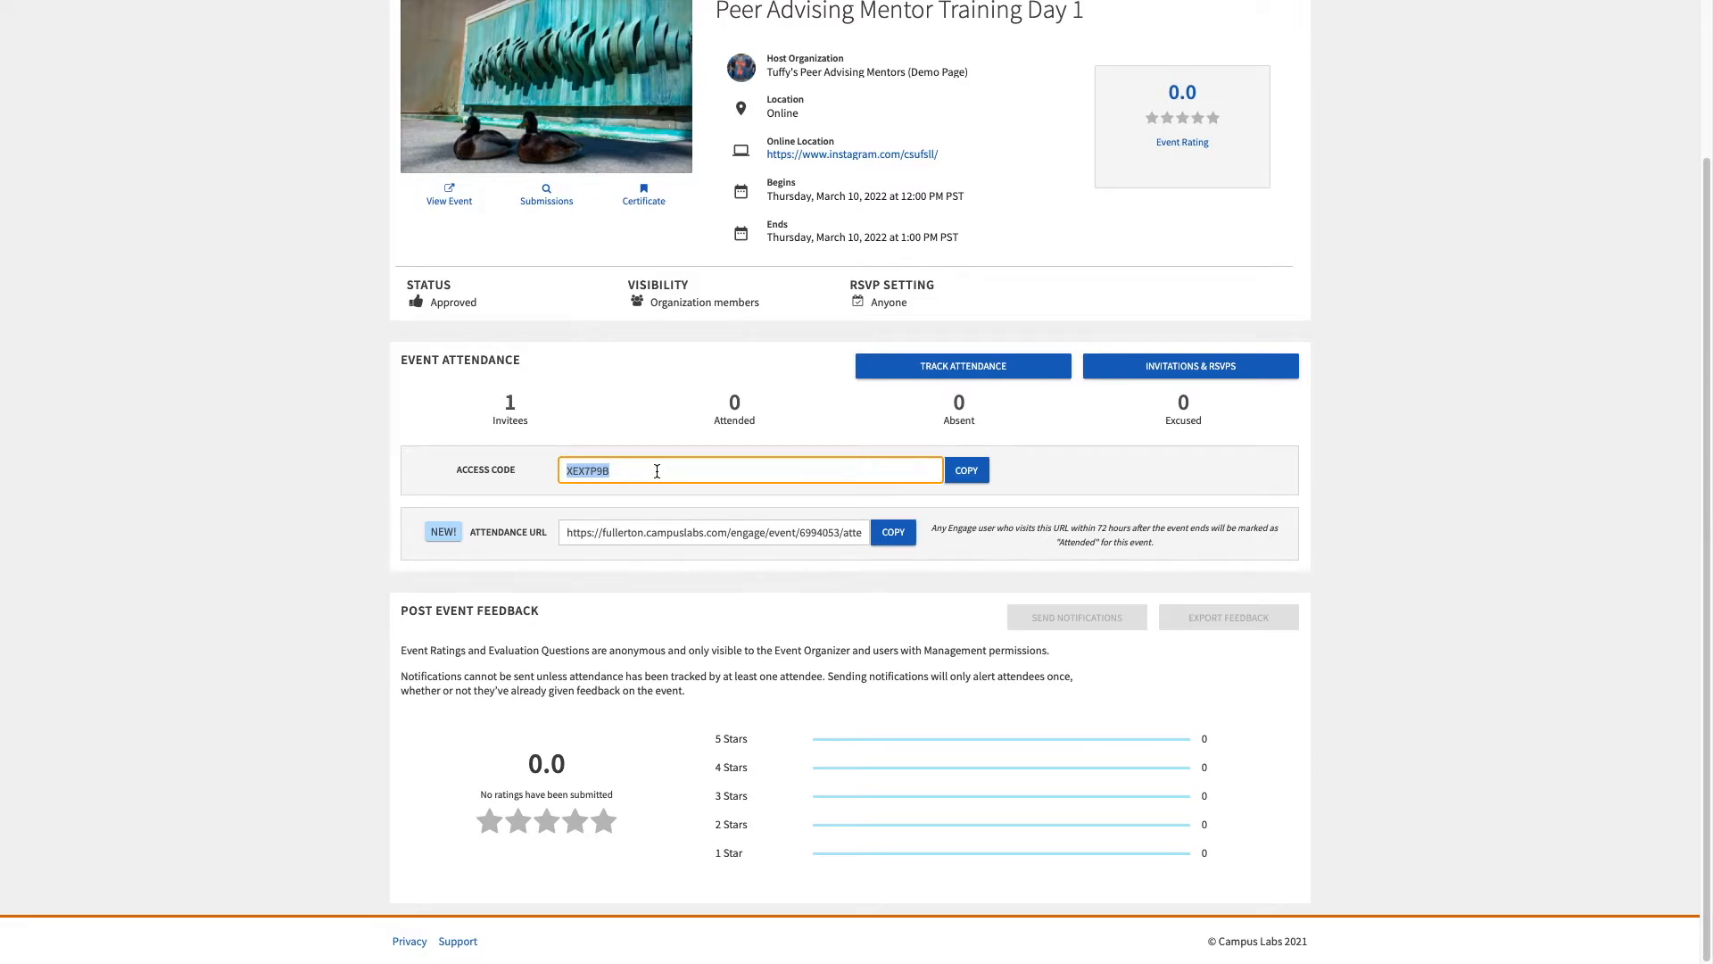
pyautogui.scroll(3)
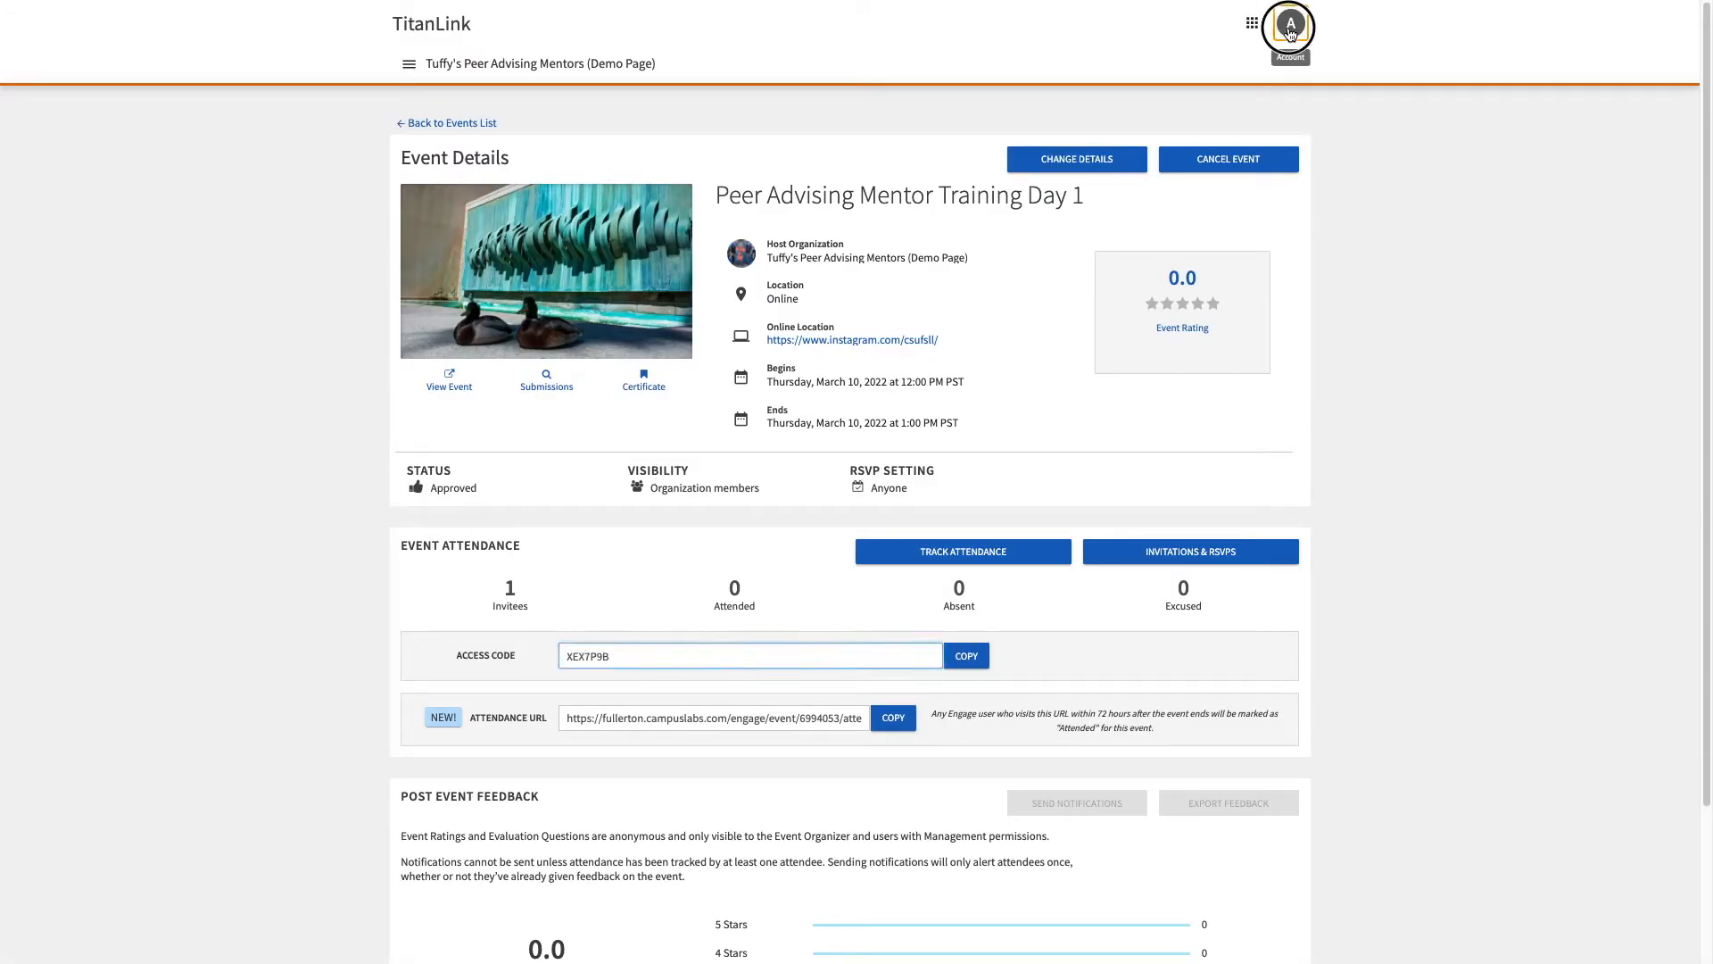
# Step: Bring up the Invitations & RSVPs list showing the one participant who answered Yes
pyautogui.click(1286, 23)
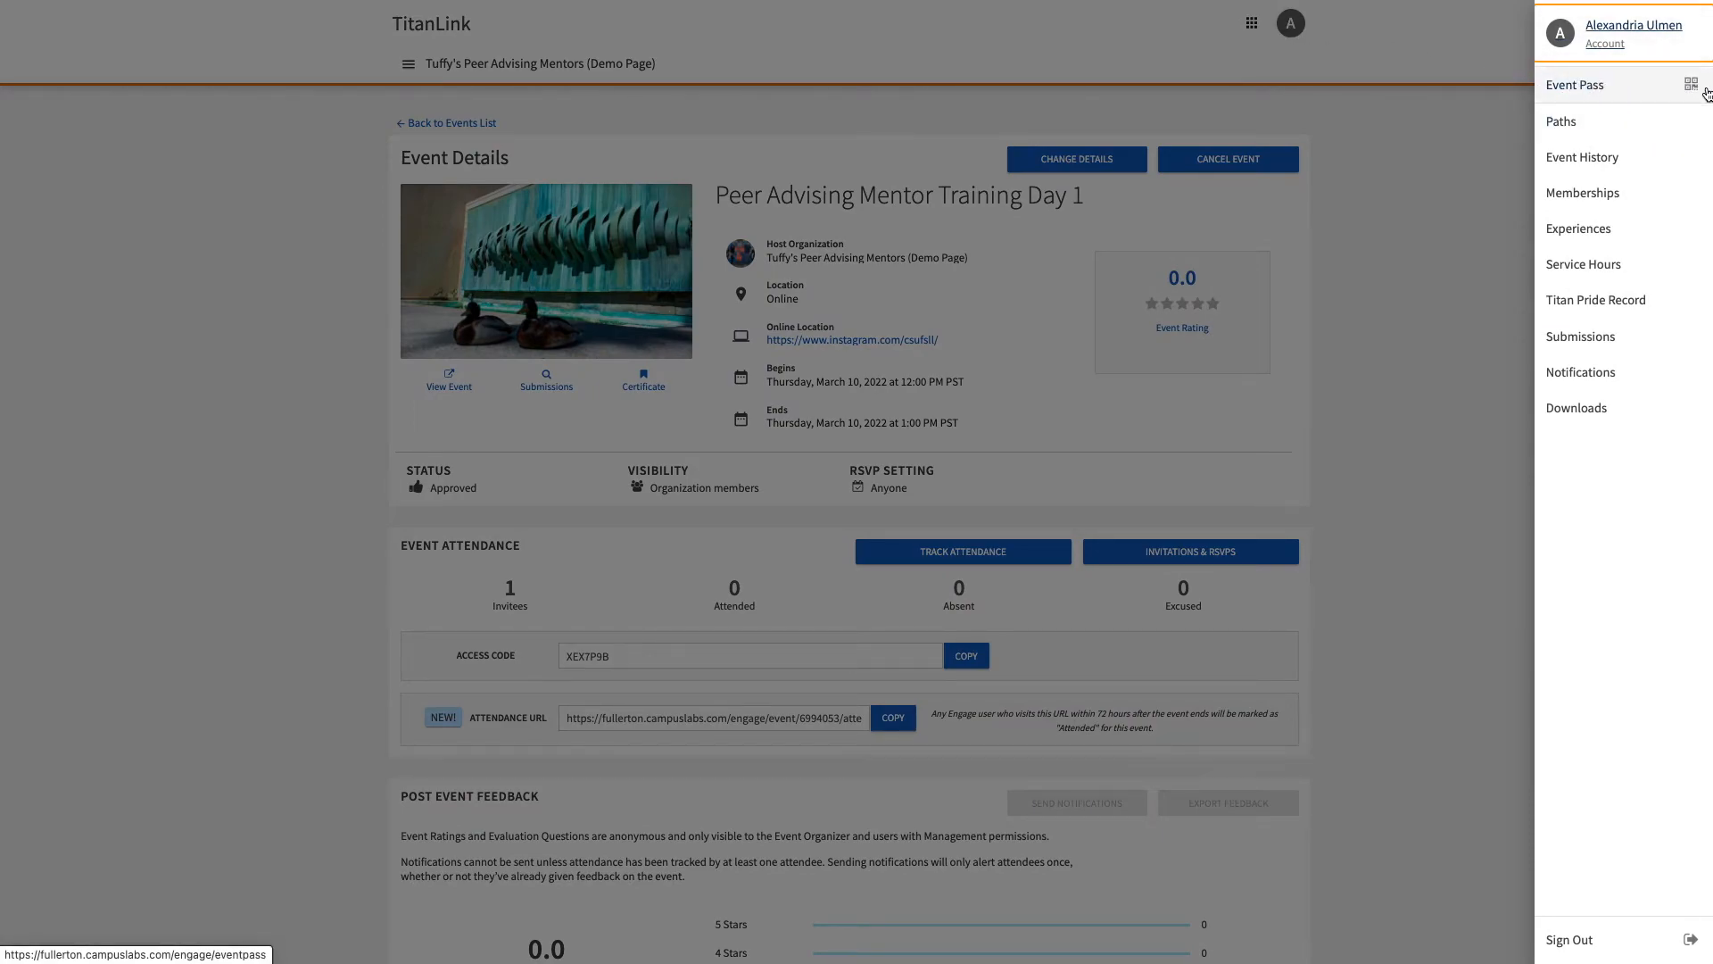
pyautogui.moveTo(1551, 89)
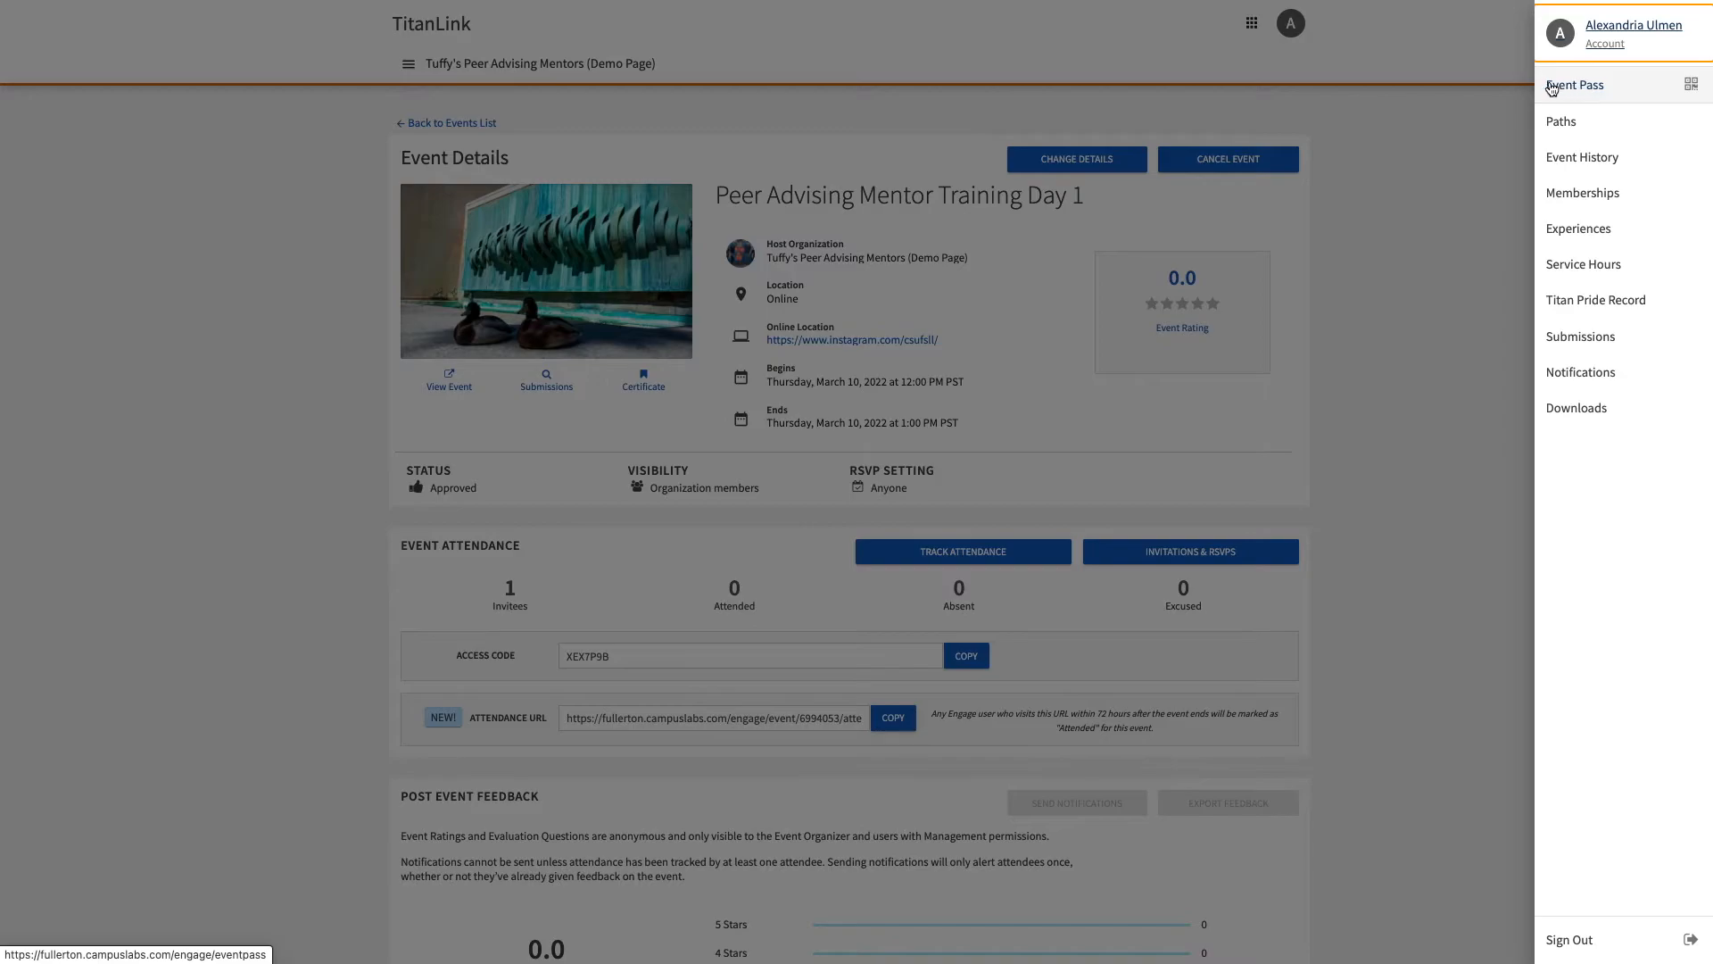
pyautogui.moveTo(1656, 91)
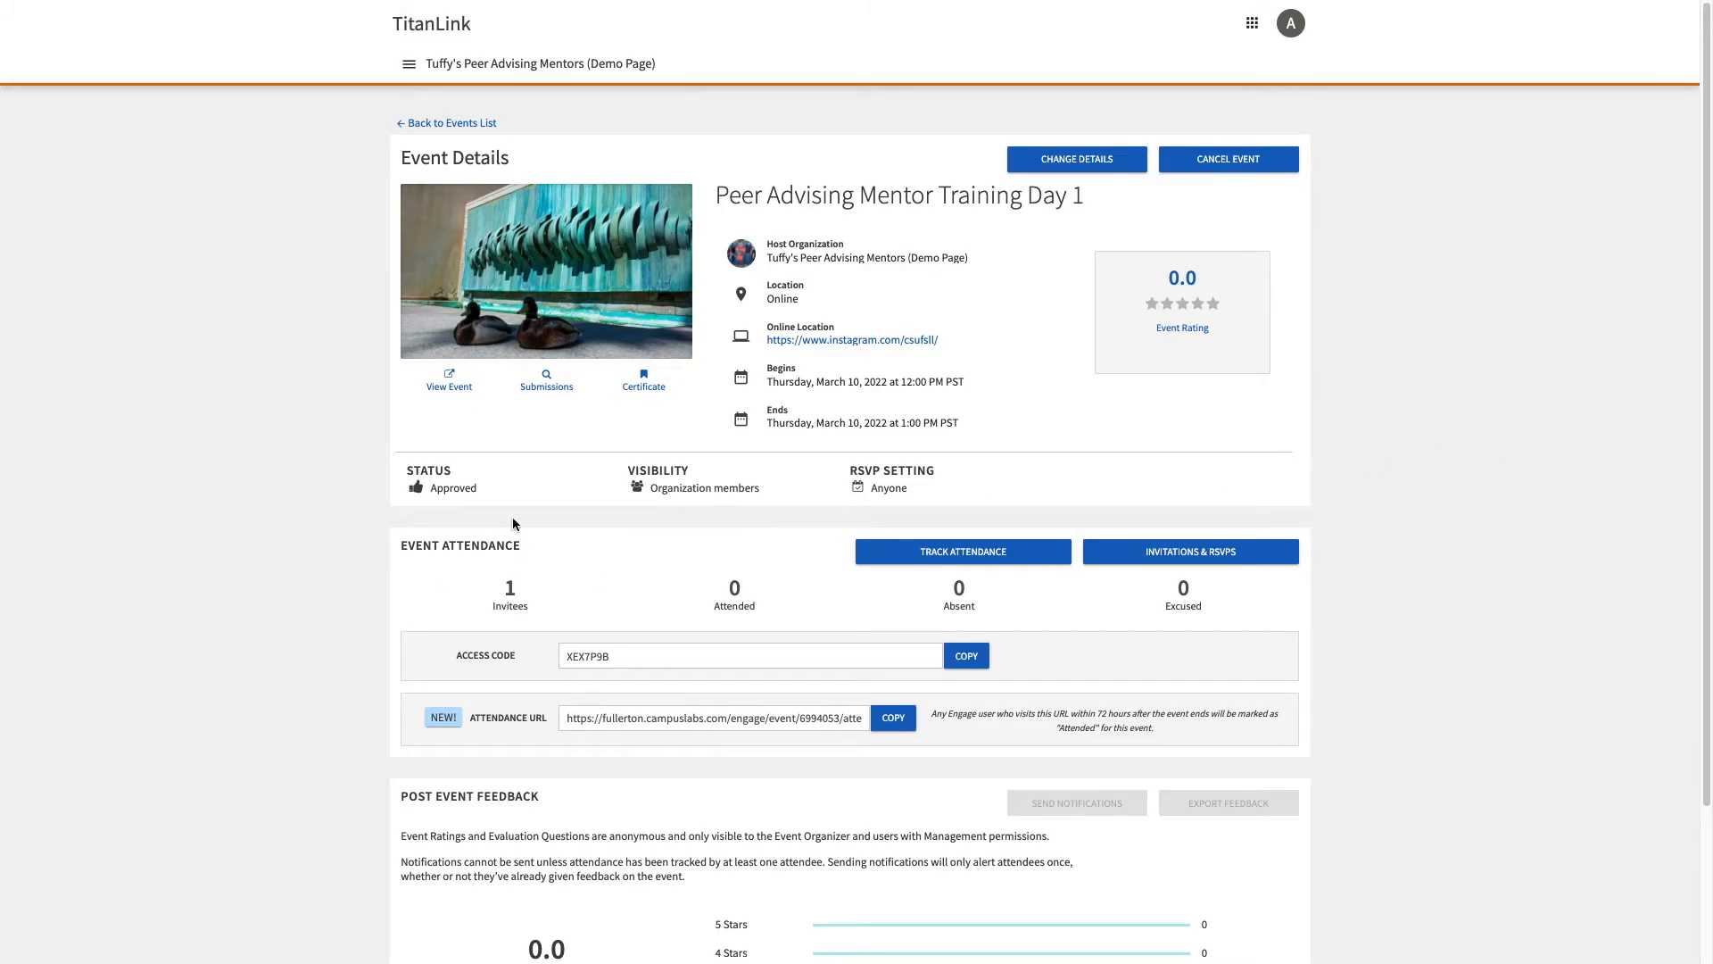
pyautogui.moveTo(1189, 557)
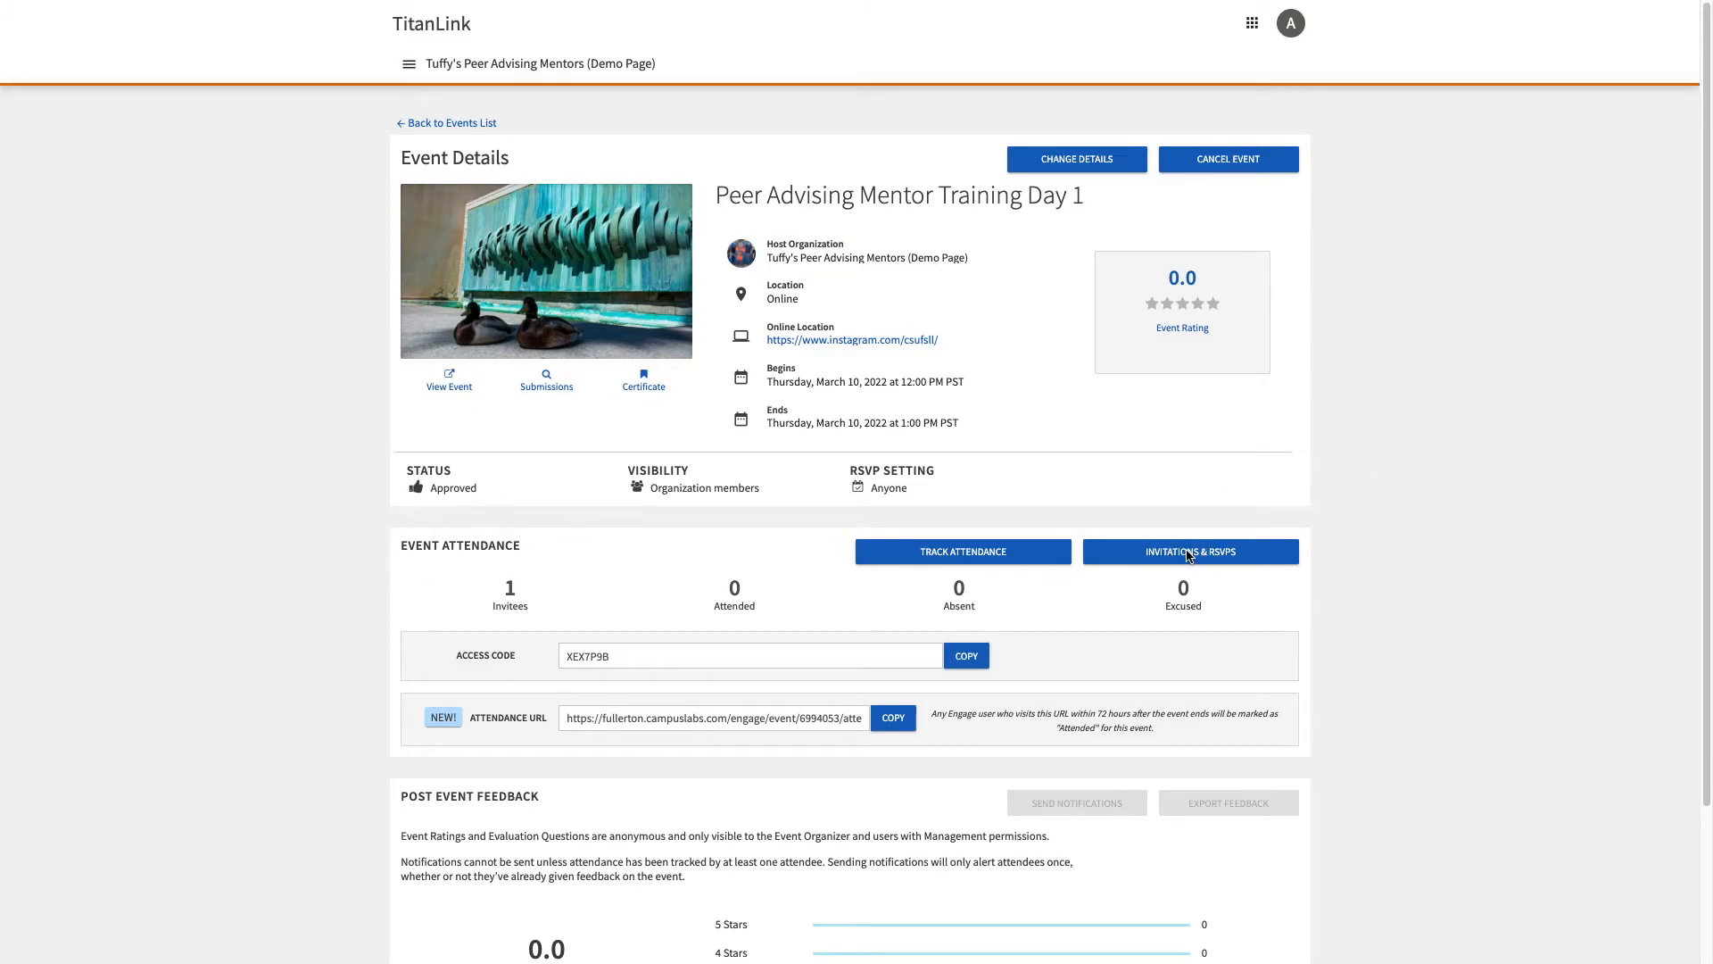
pyautogui.click(1190, 551)
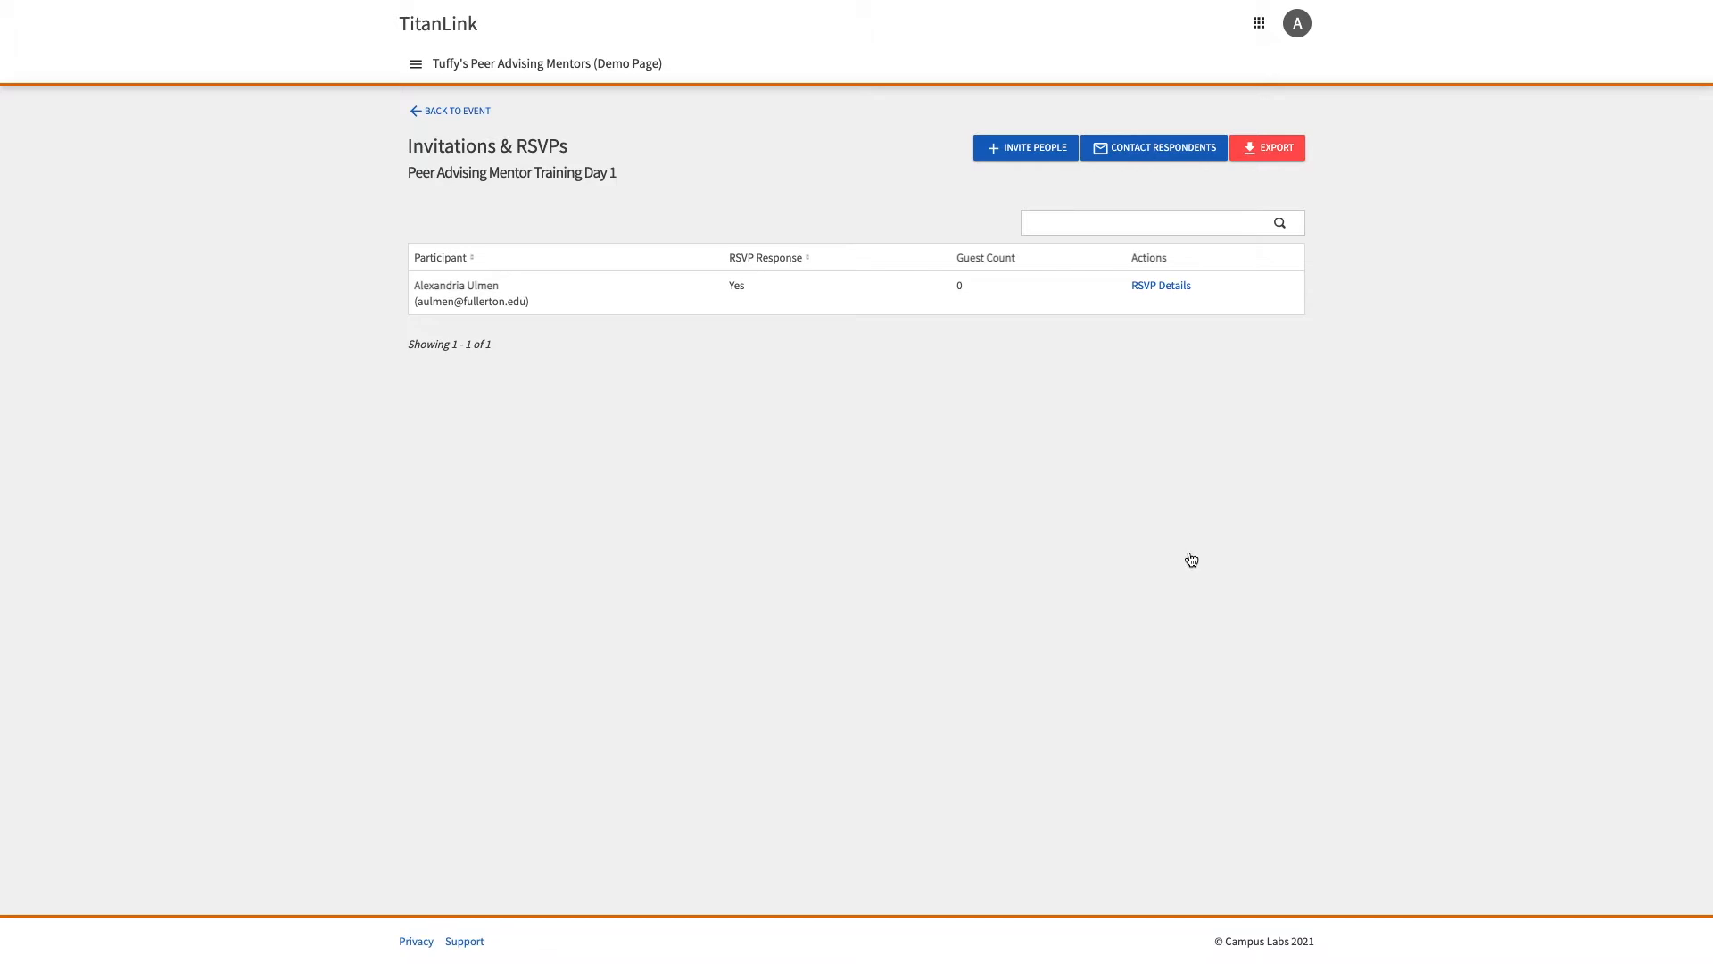
pyautogui.moveTo(537, 334)
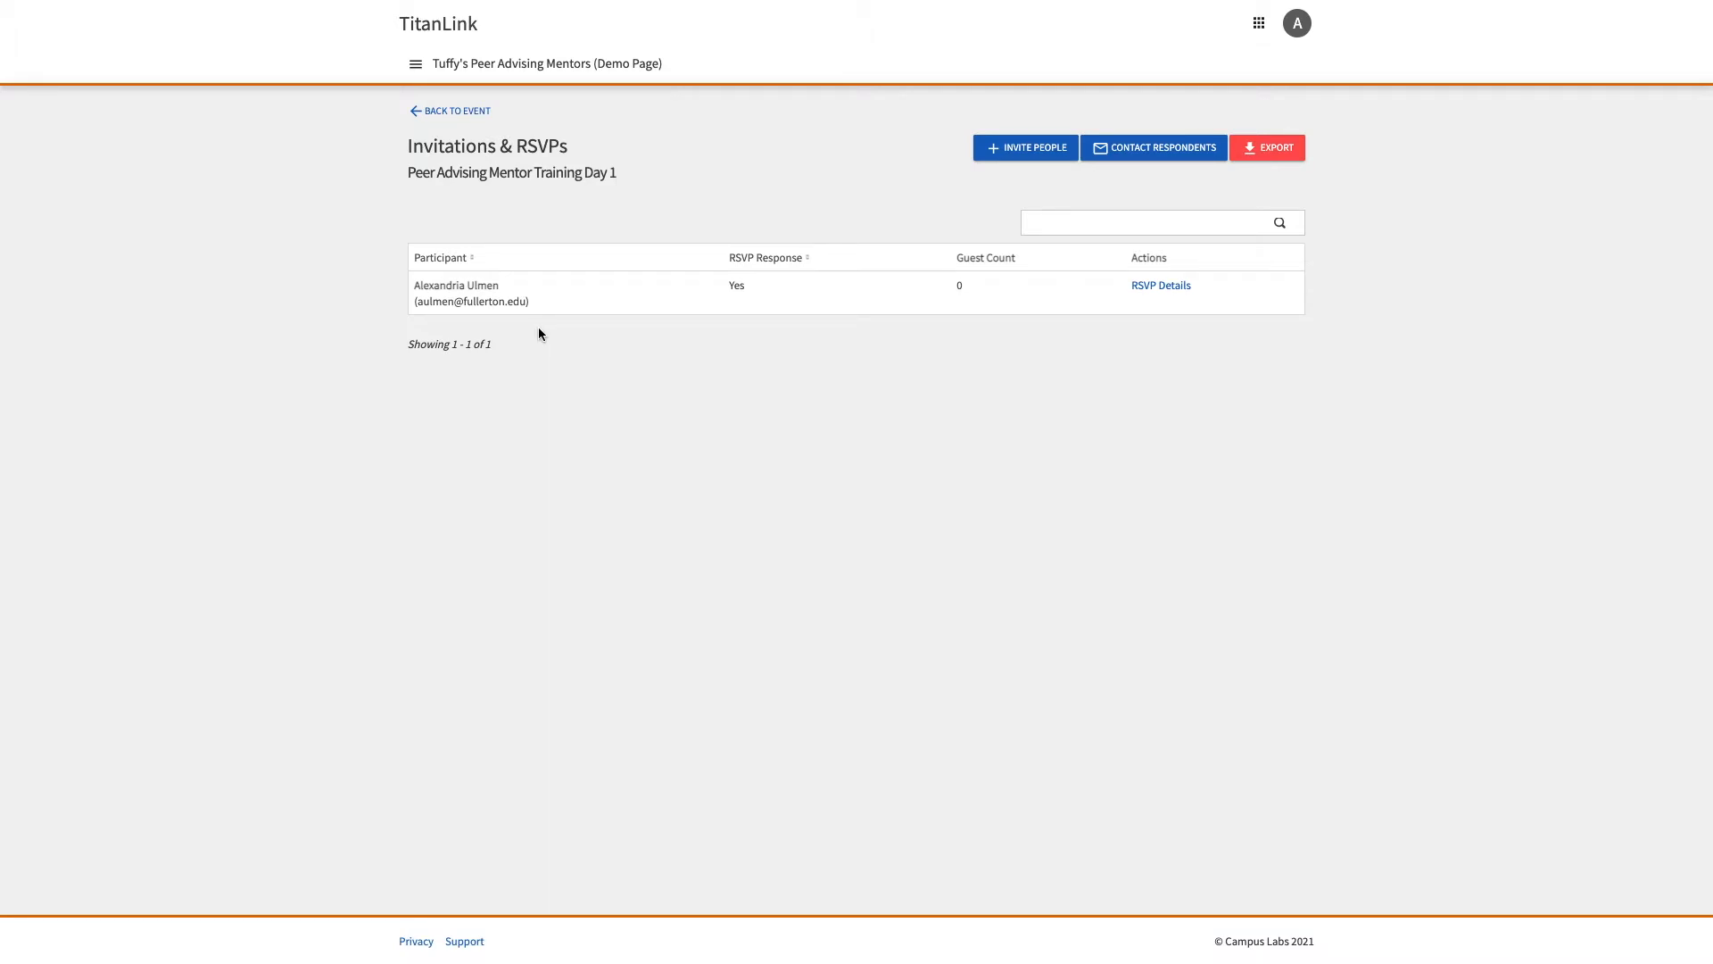
pyautogui.moveTo(835, 291)
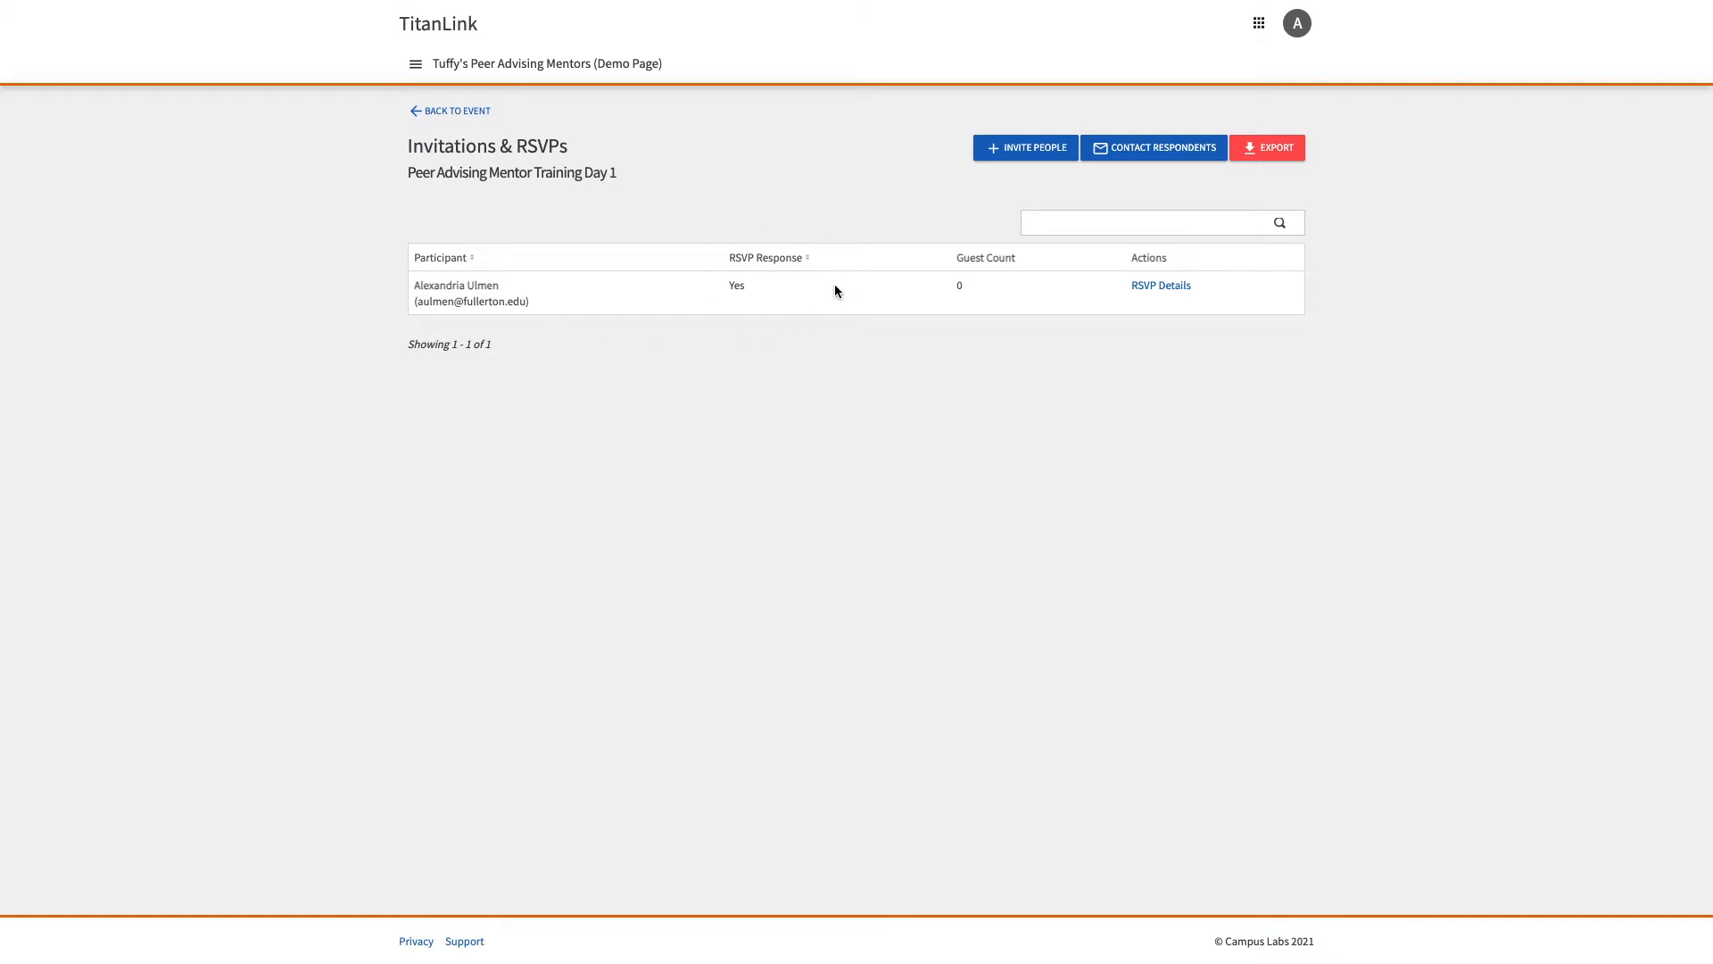
pyautogui.moveTo(1055, 291)
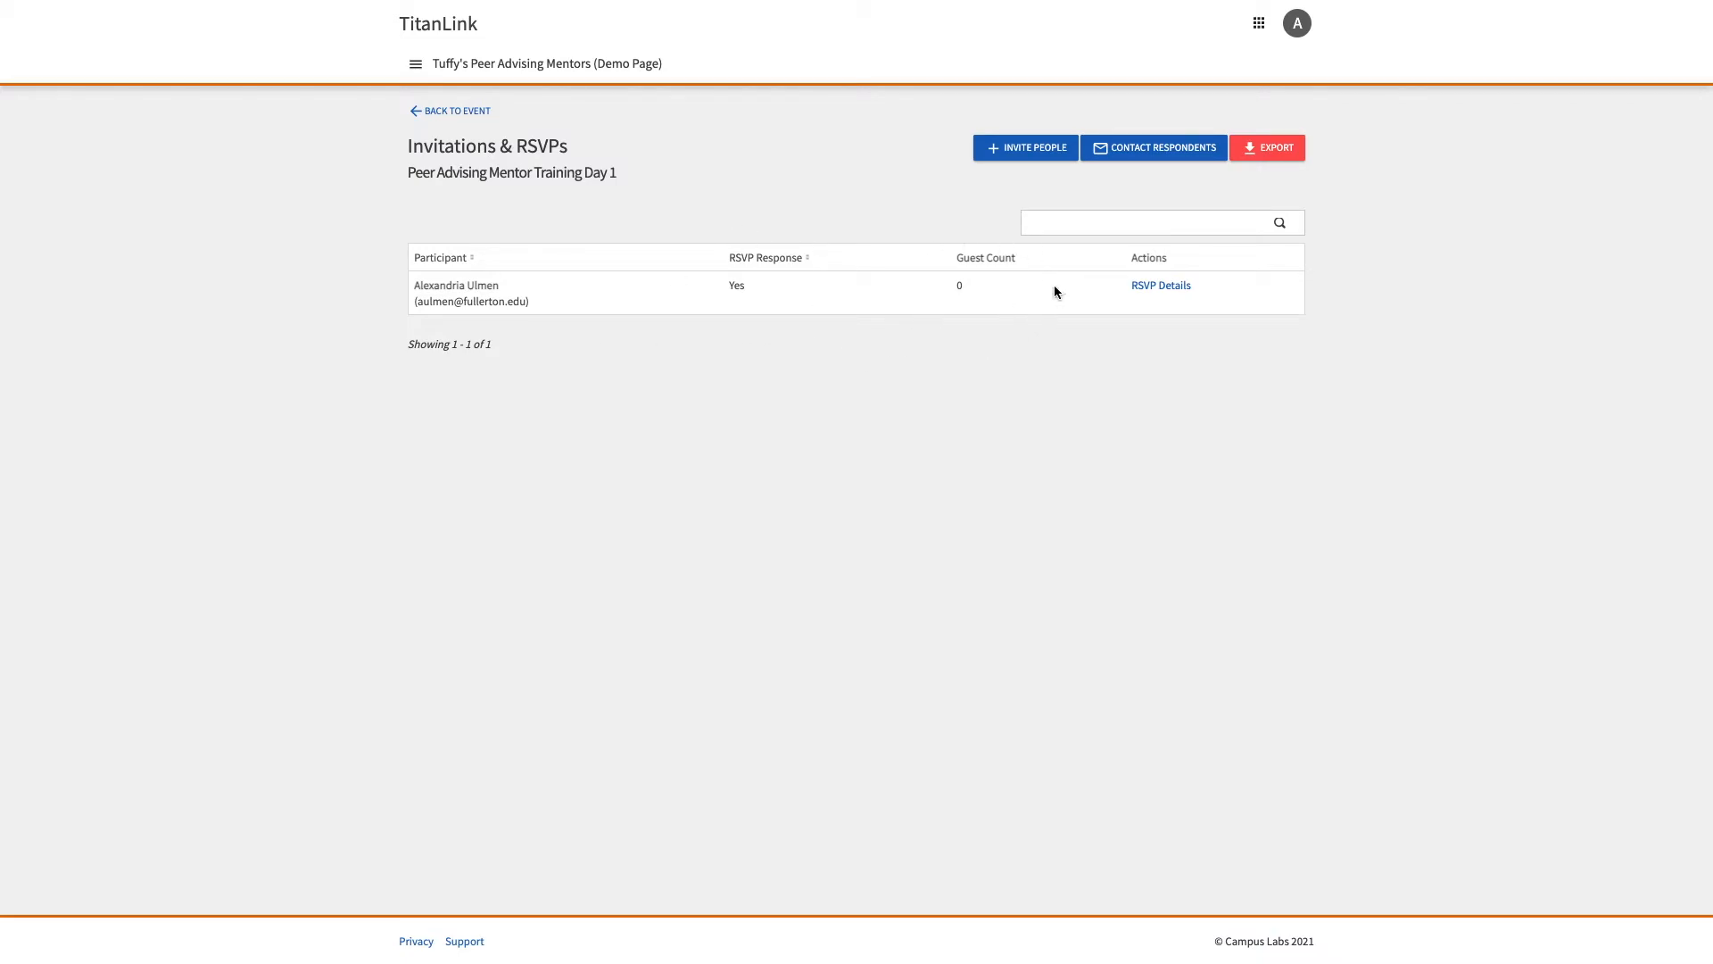
pyautogui.moveTo(1028, 308)
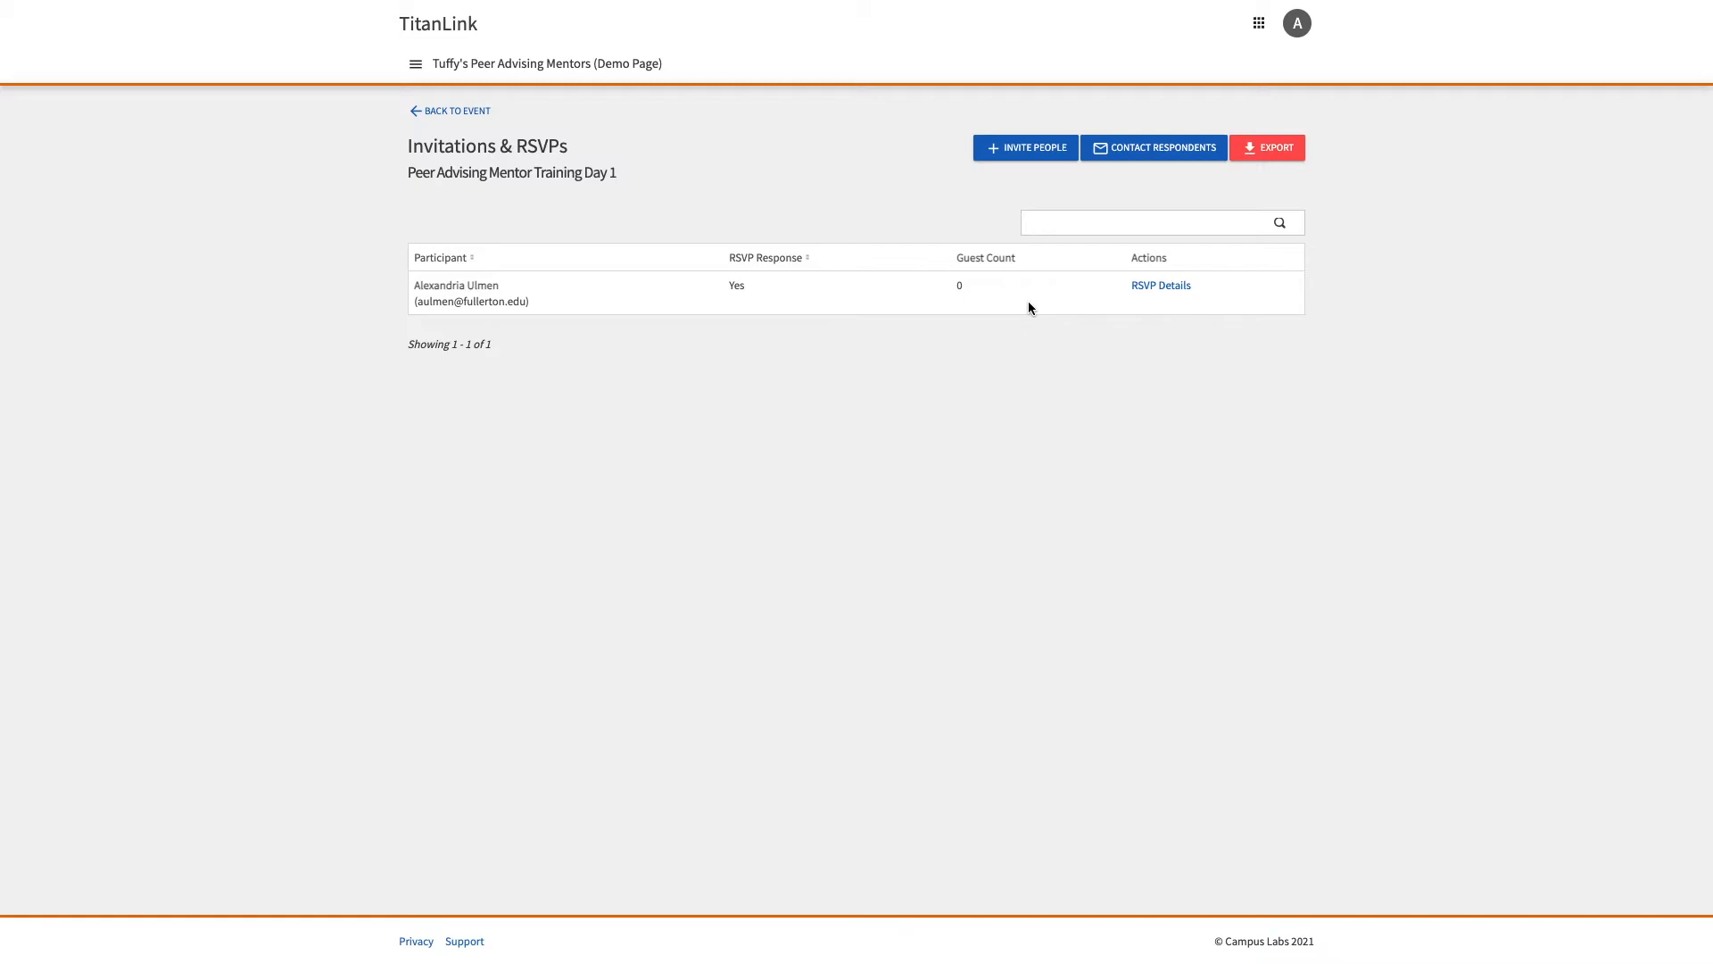
pyautogui.moveTo(1161, 298)
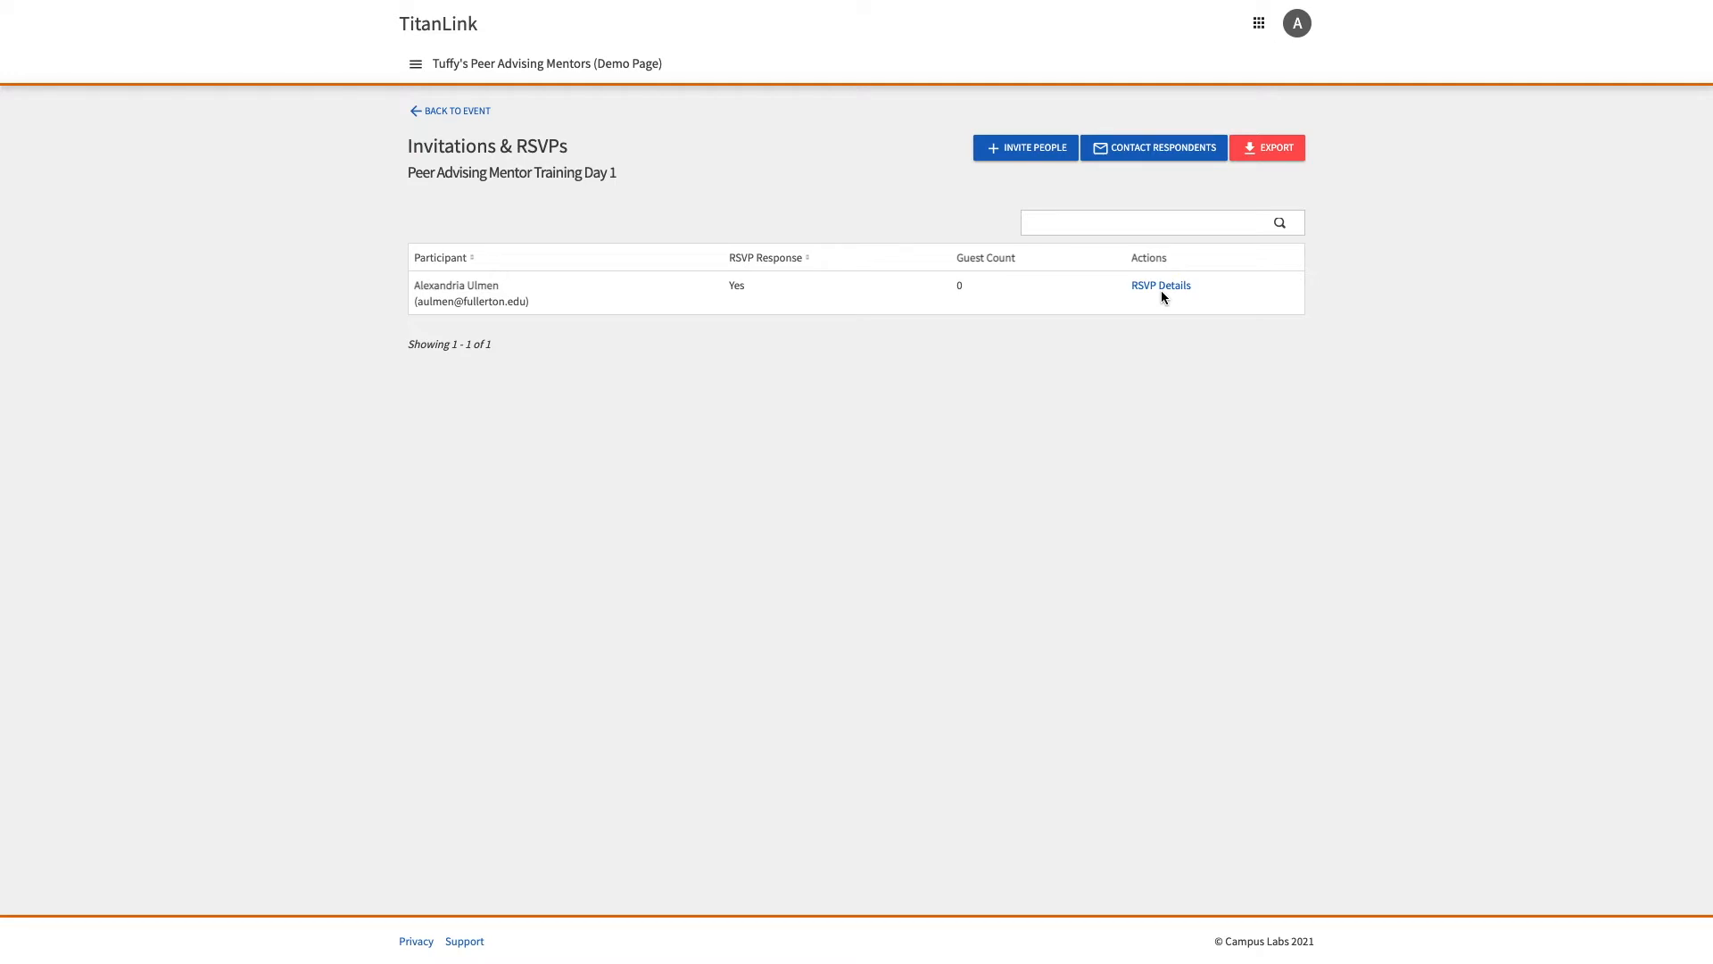
pyautogui.moveTo(1267, 148)
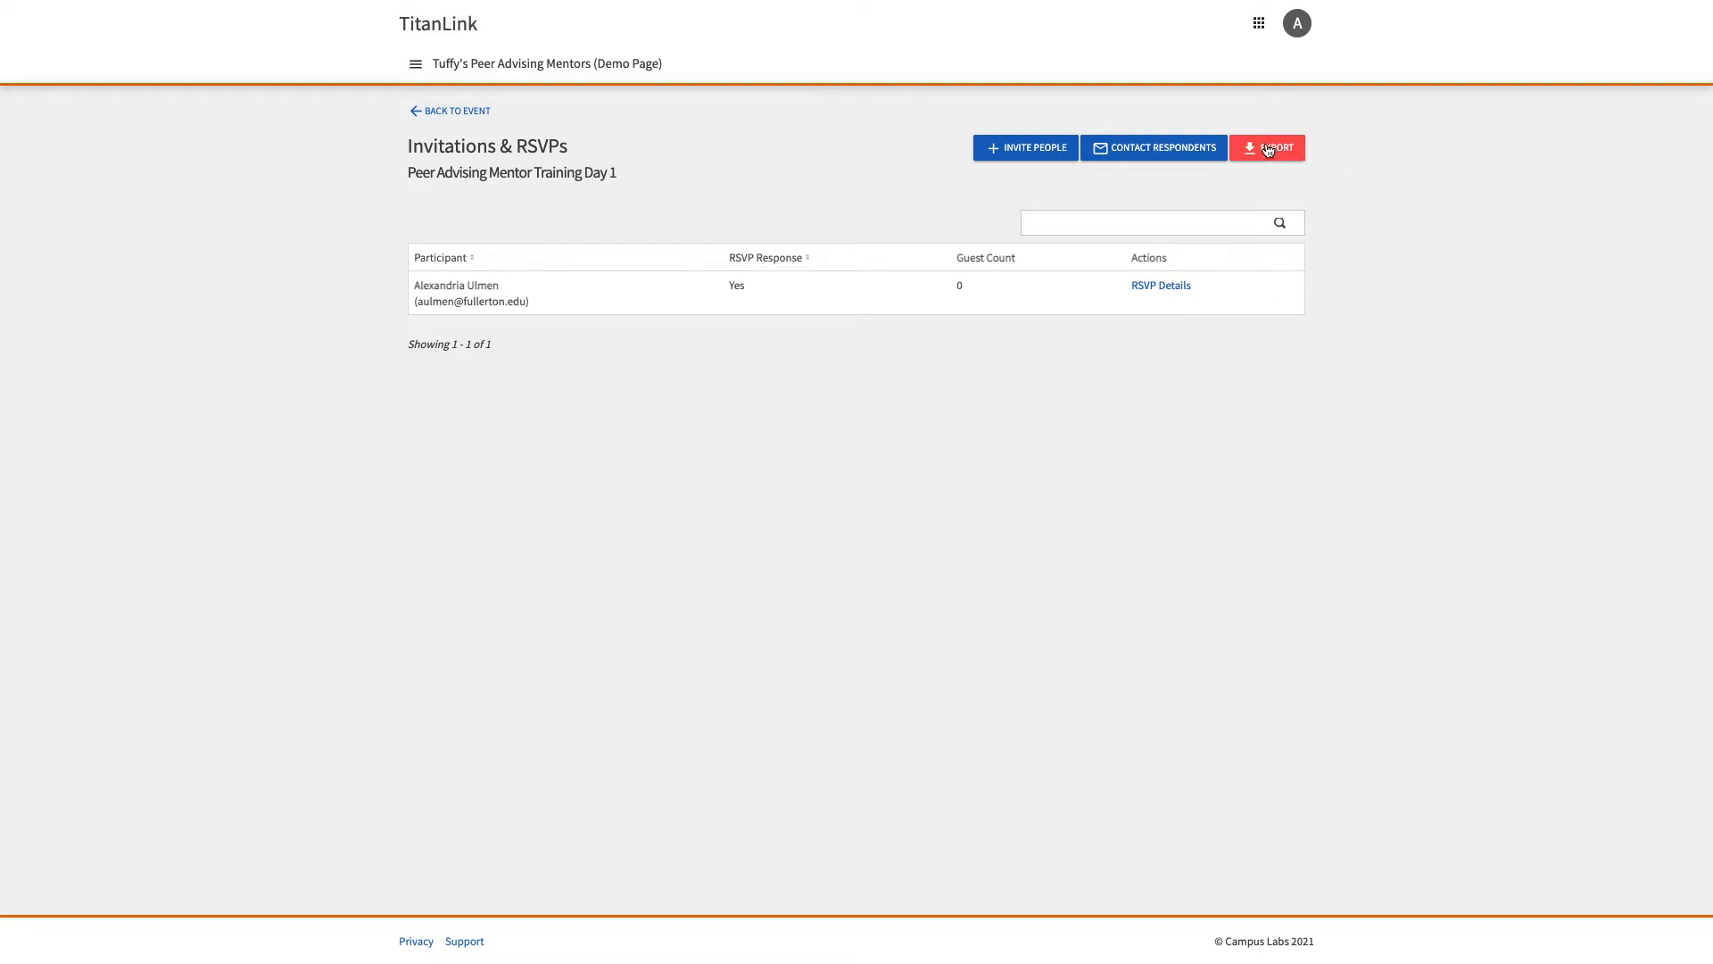
pyautogui.moveTo(1312, 243)
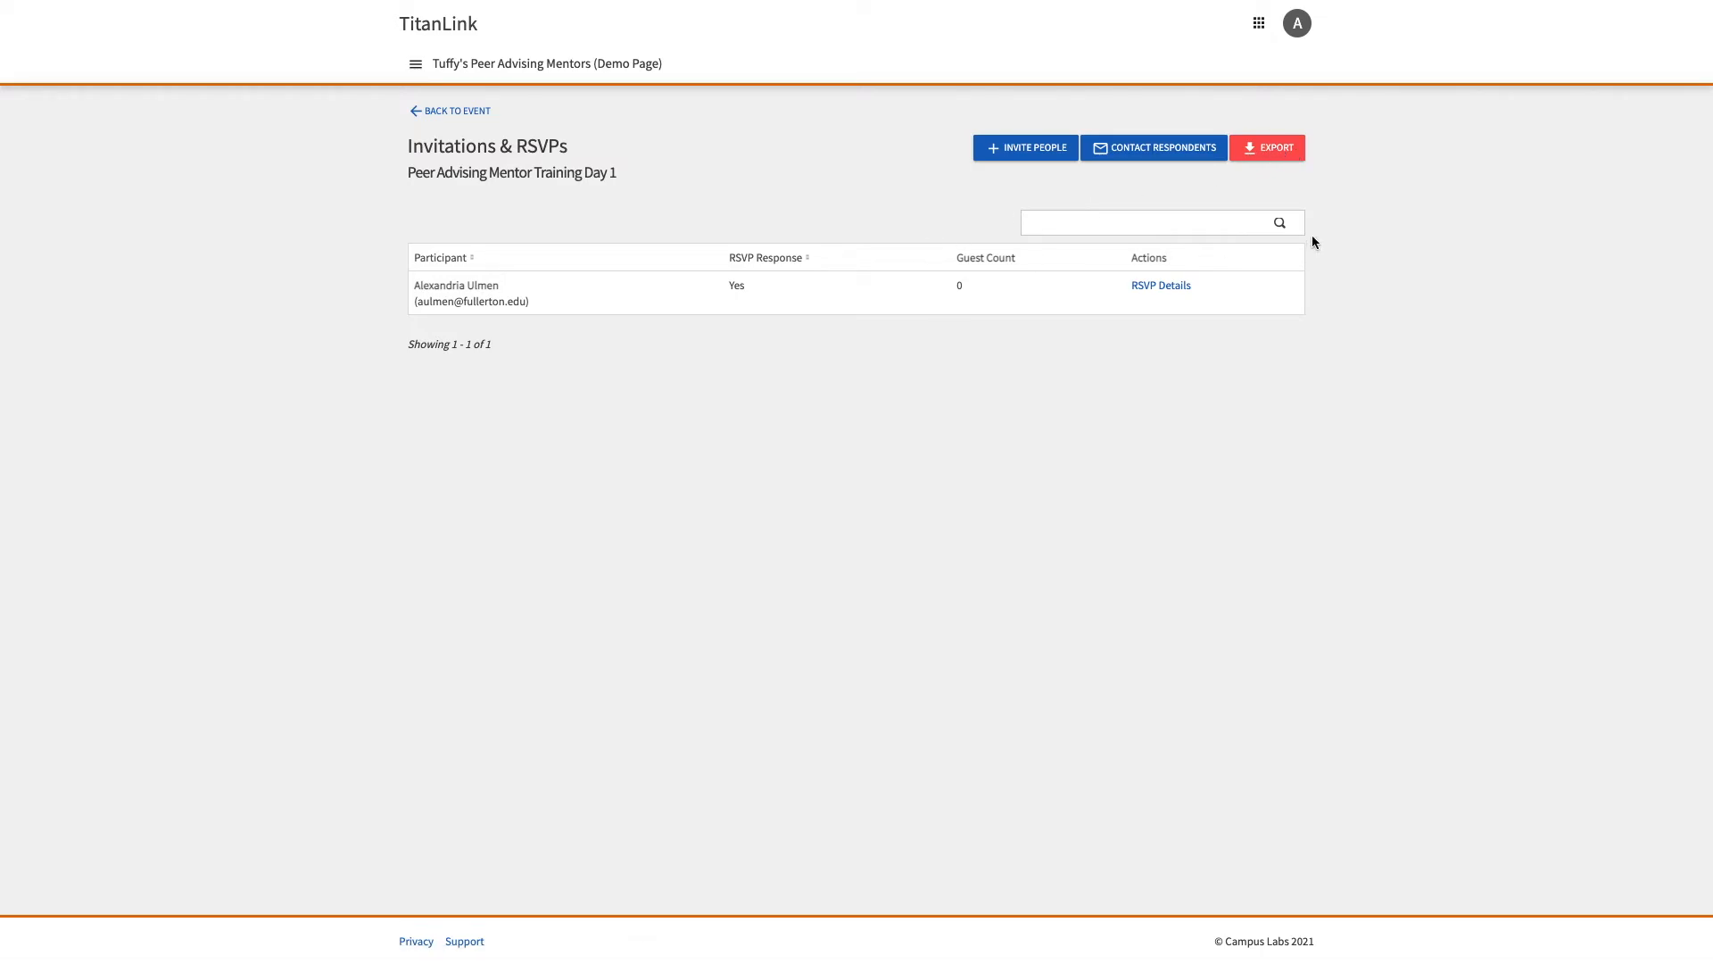
pyautogui.moveTo(1069, 316)
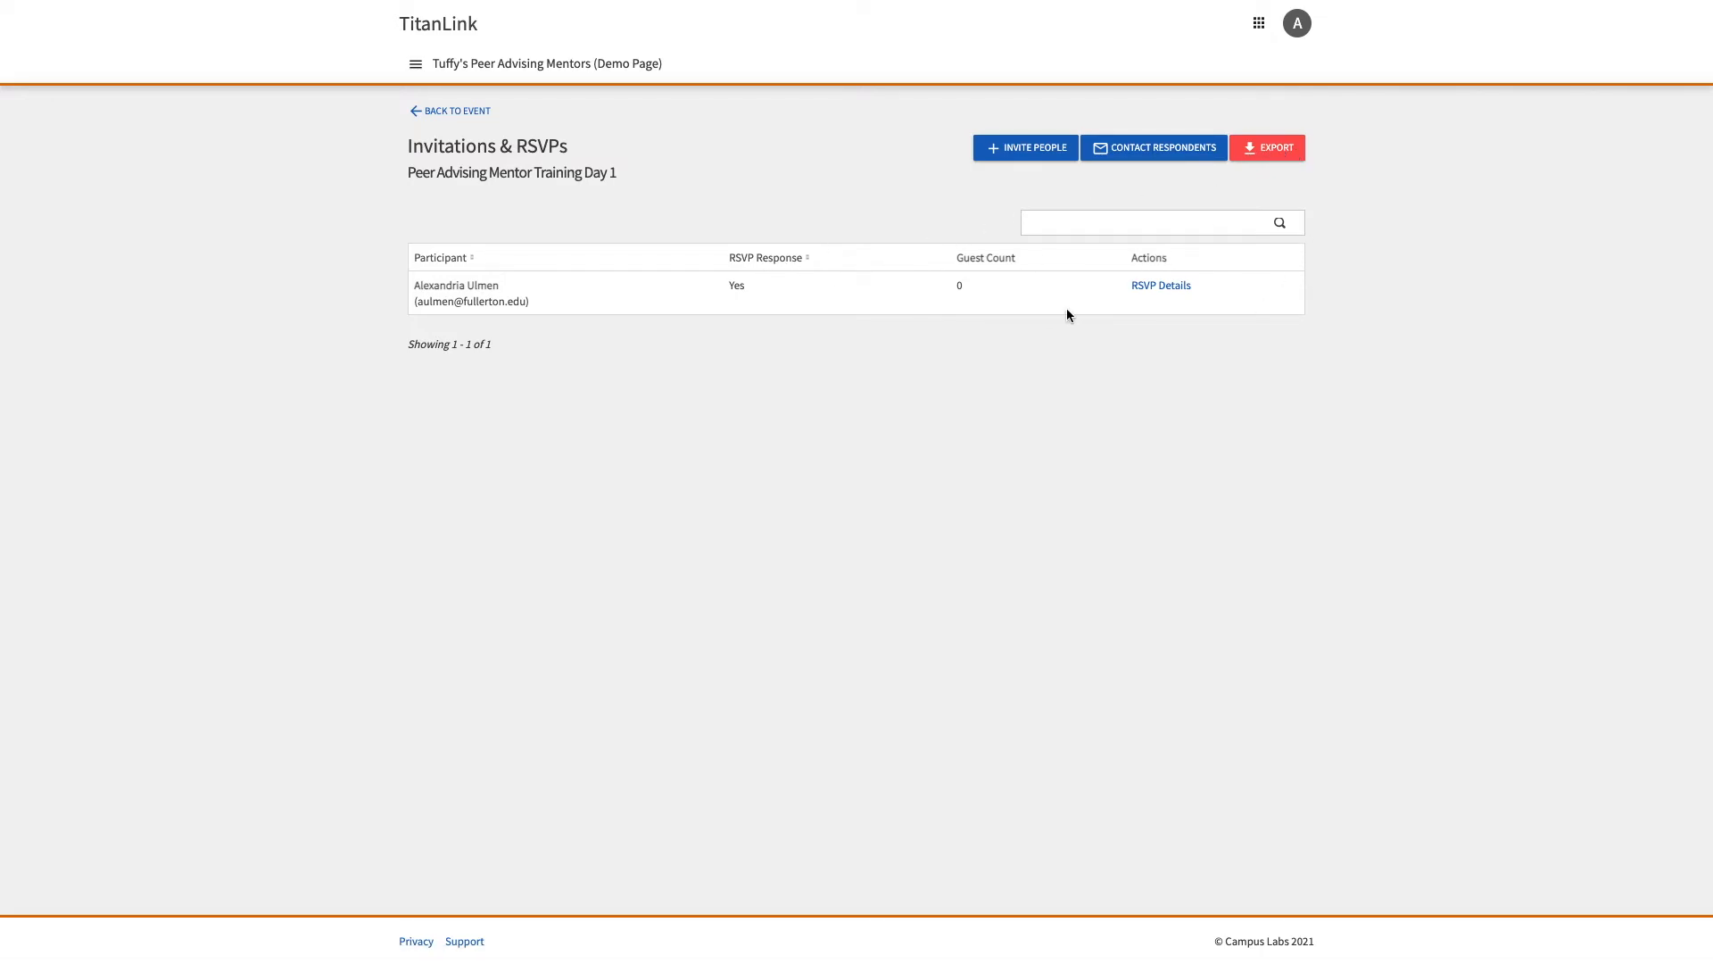
pyautogui.moveTo(1153, 148)
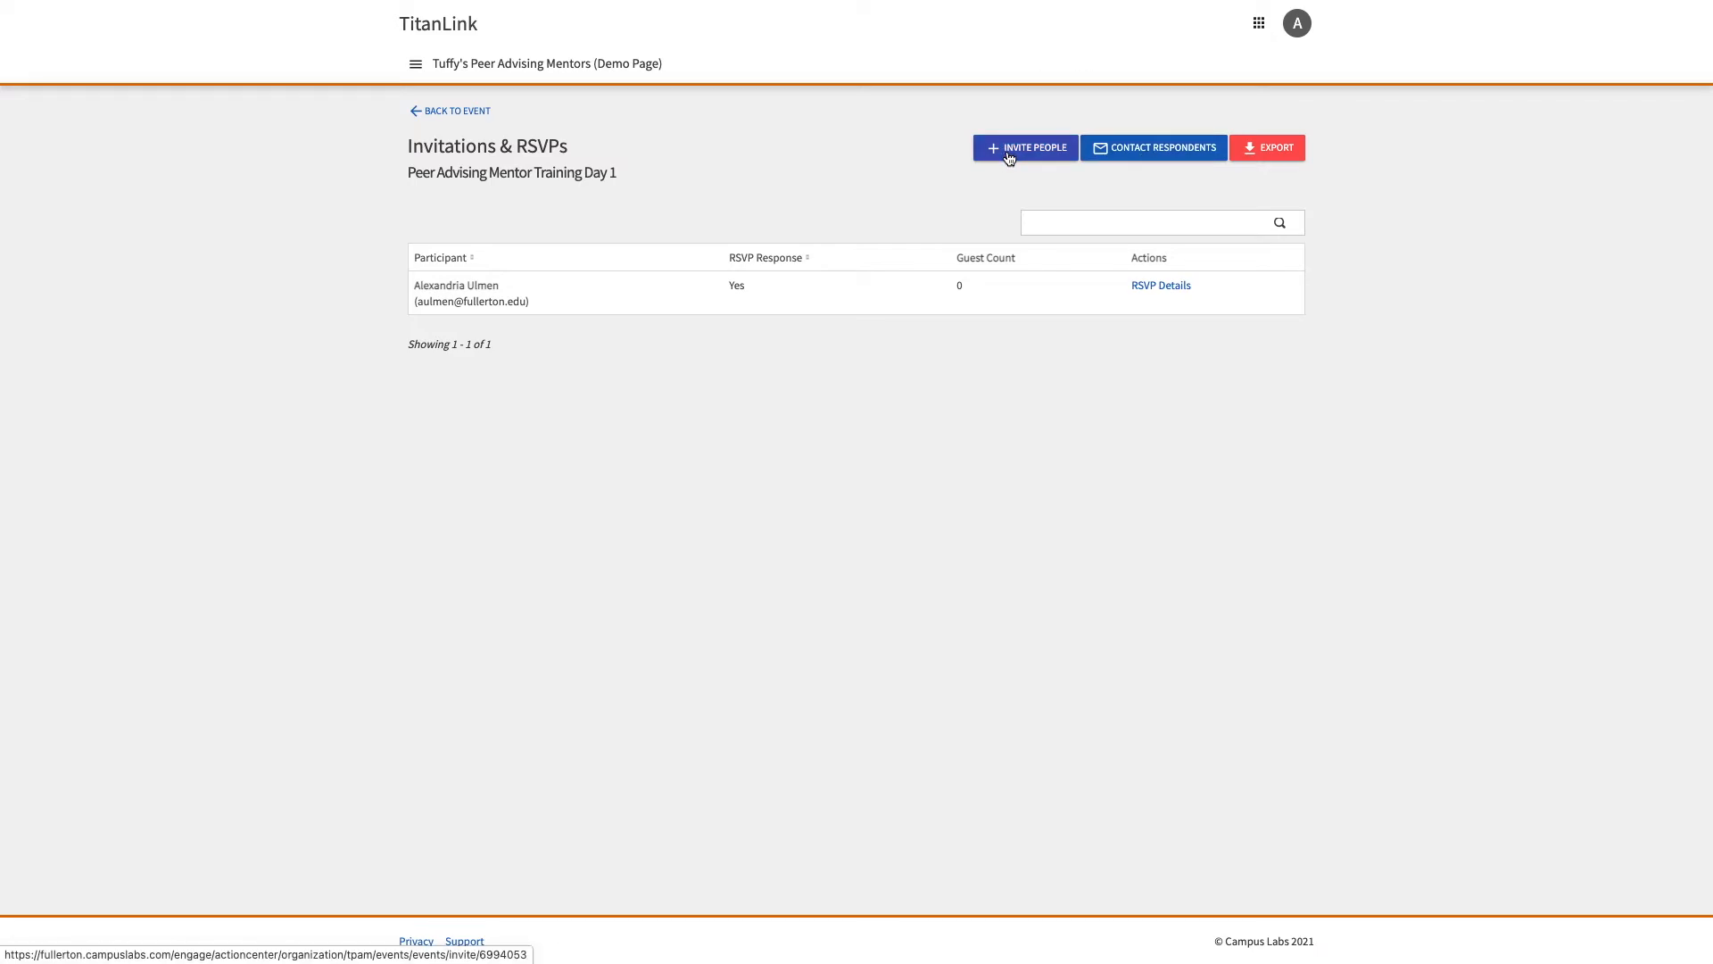
pyautogui.moveTo(457, 111)
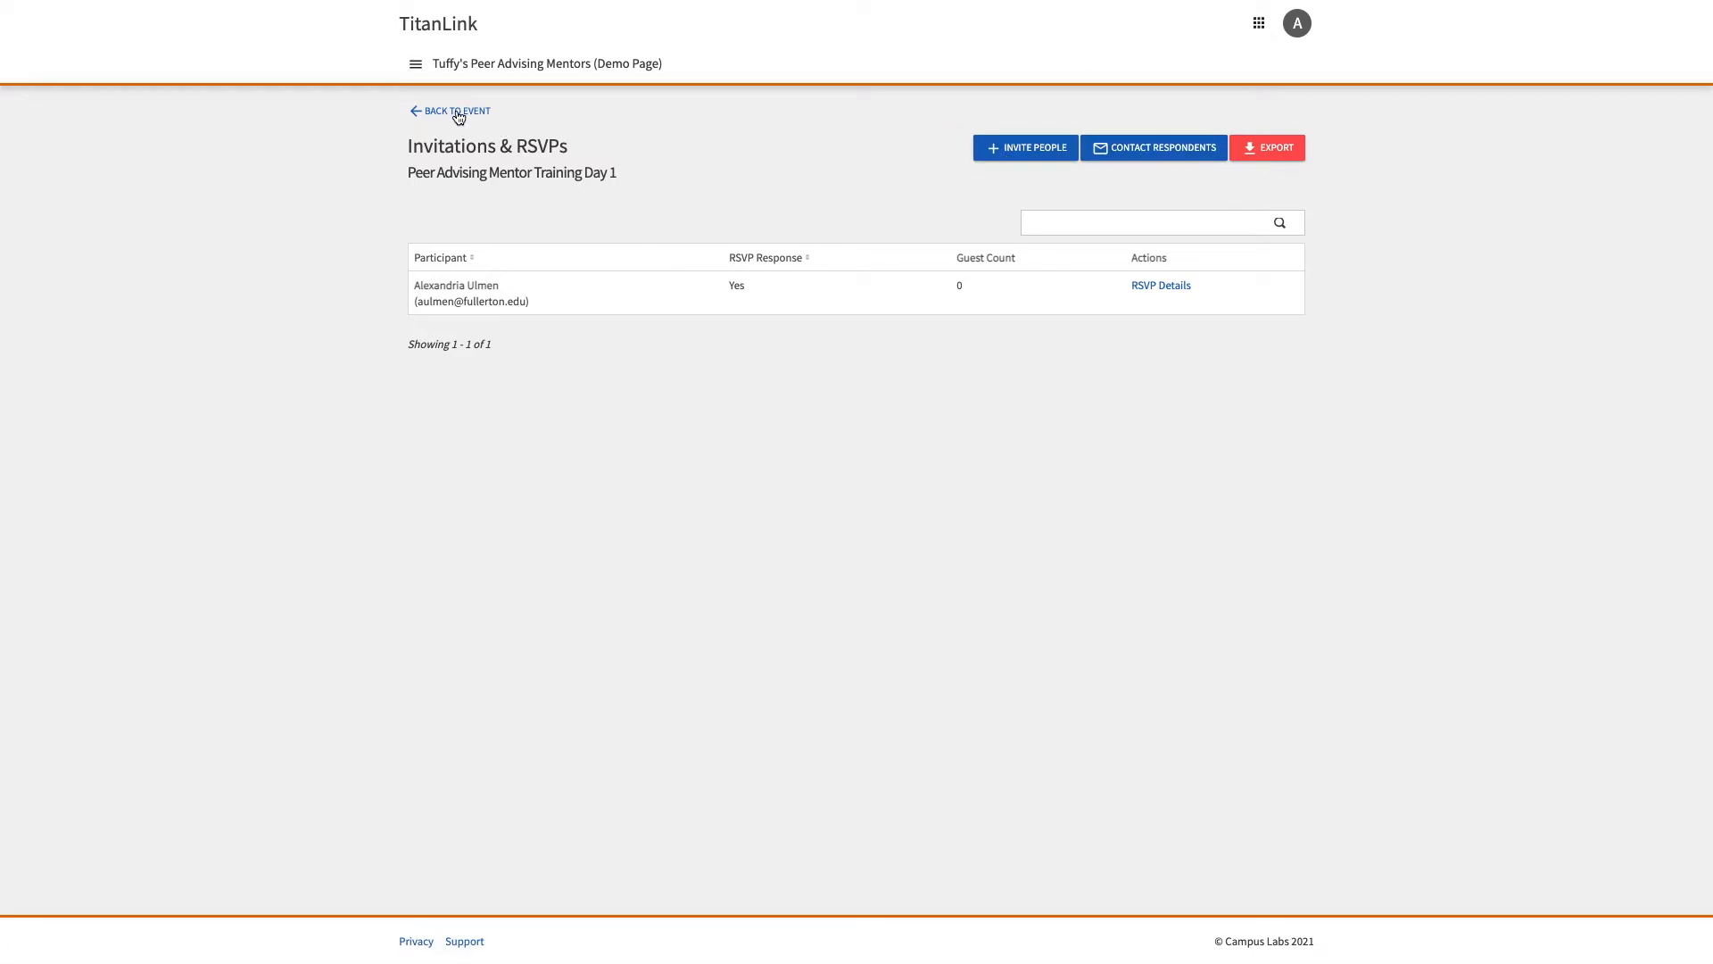
# Step: Return from the Invitations & RSVPs list to the Event Details page
pyautogui.click(449, 110)
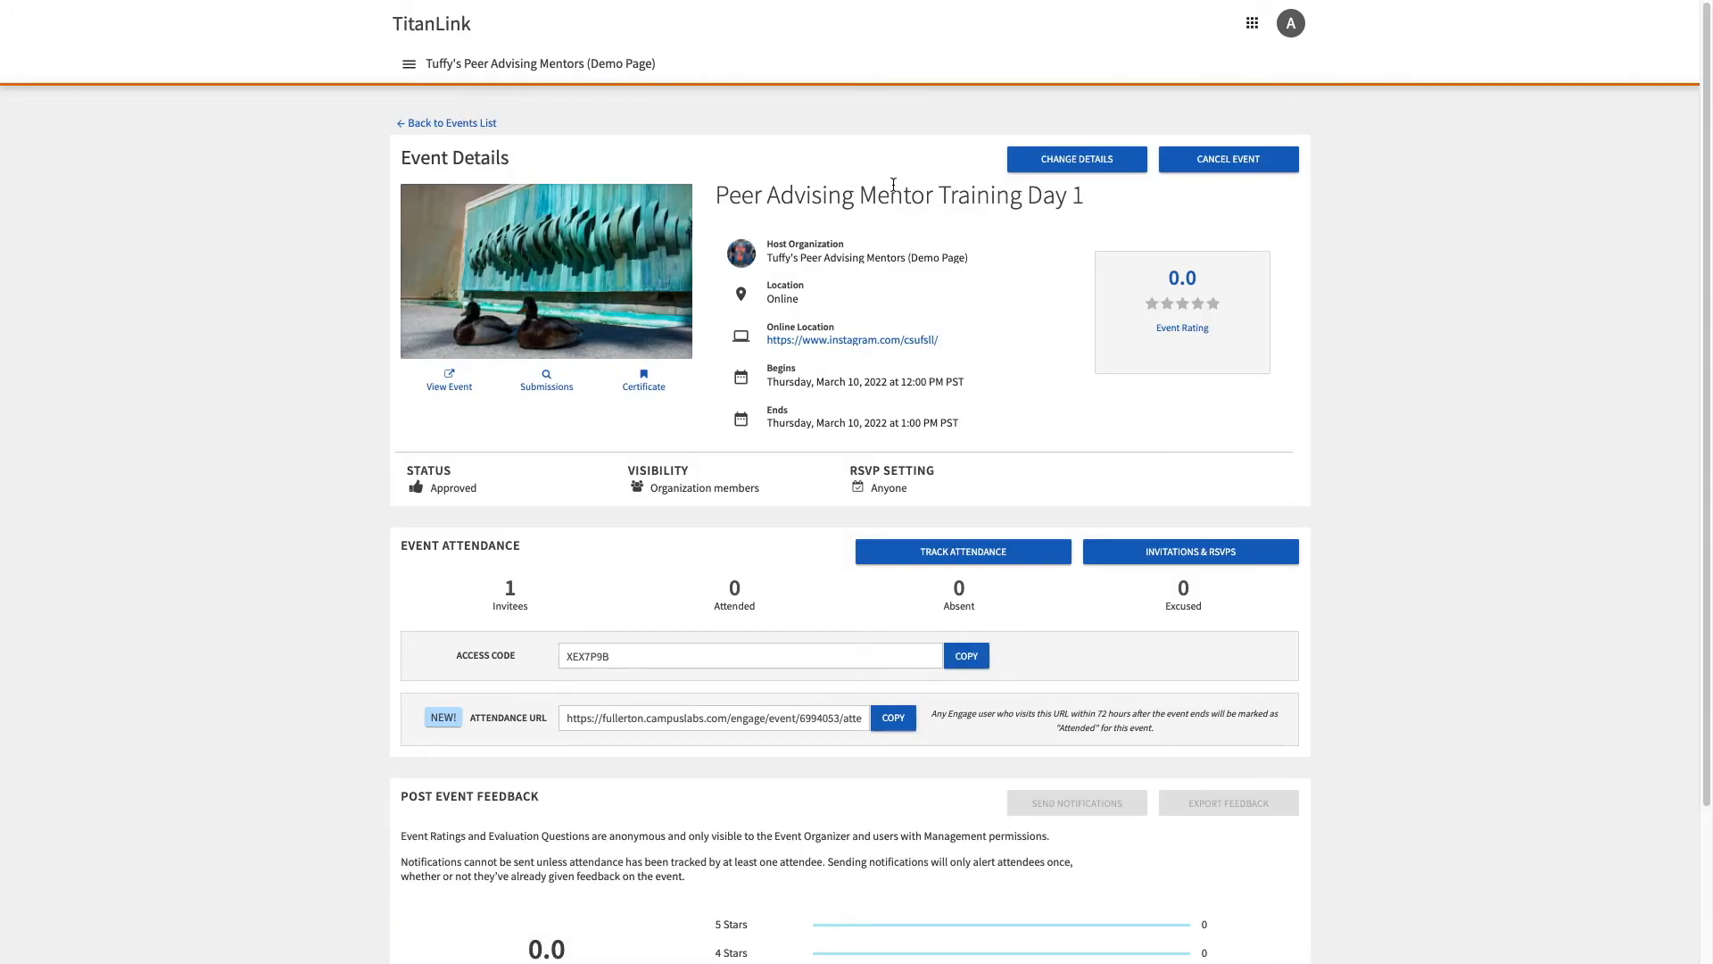
# Step: Begin Change Details for the event and advance past the details form to RSVP settings
pyautogui.click(1074, 159)
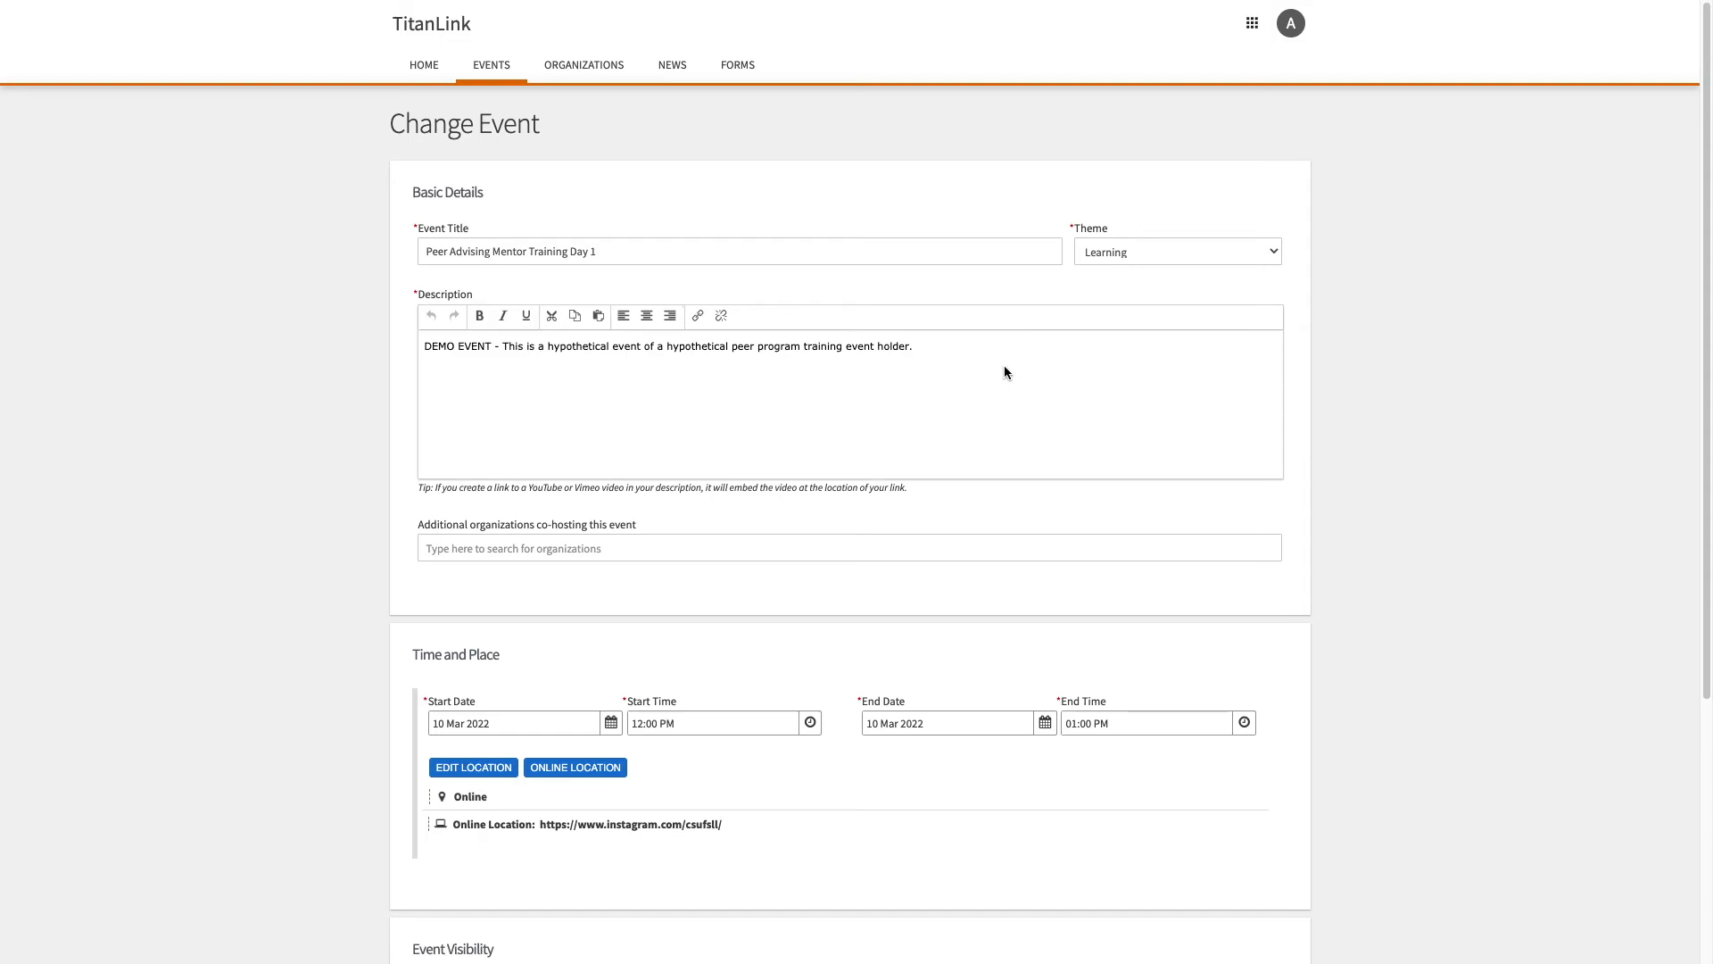
pyautogui.scroll(-3)
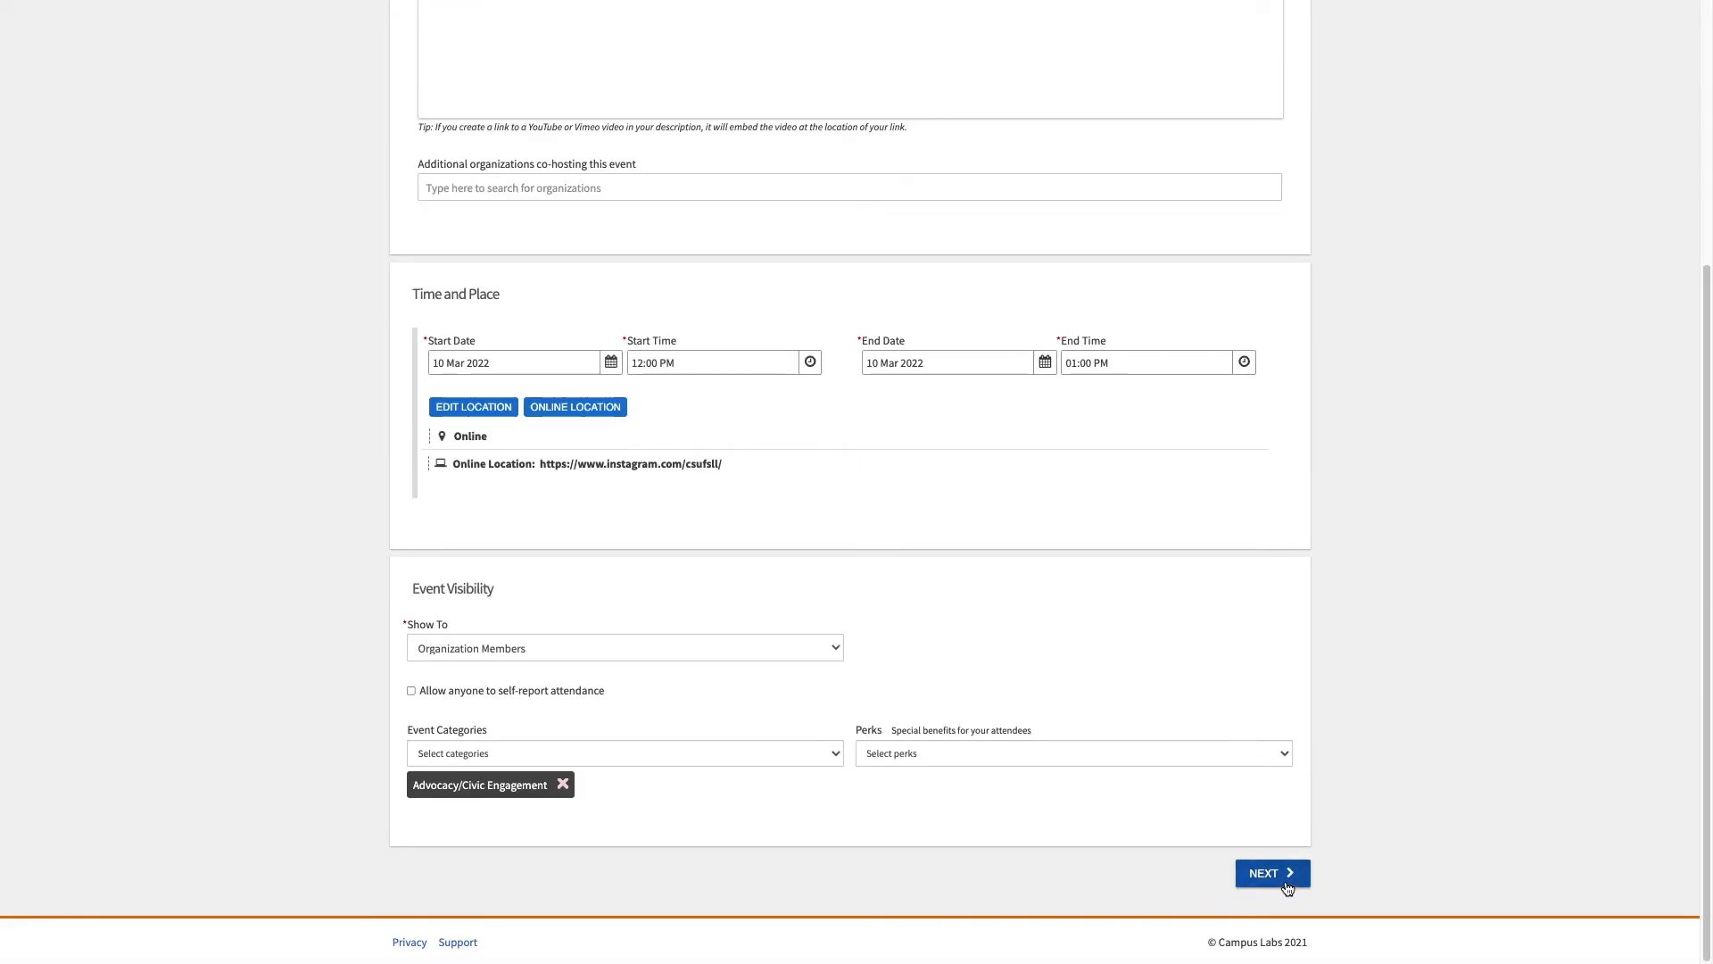
pyautogui.click(1271, 873)
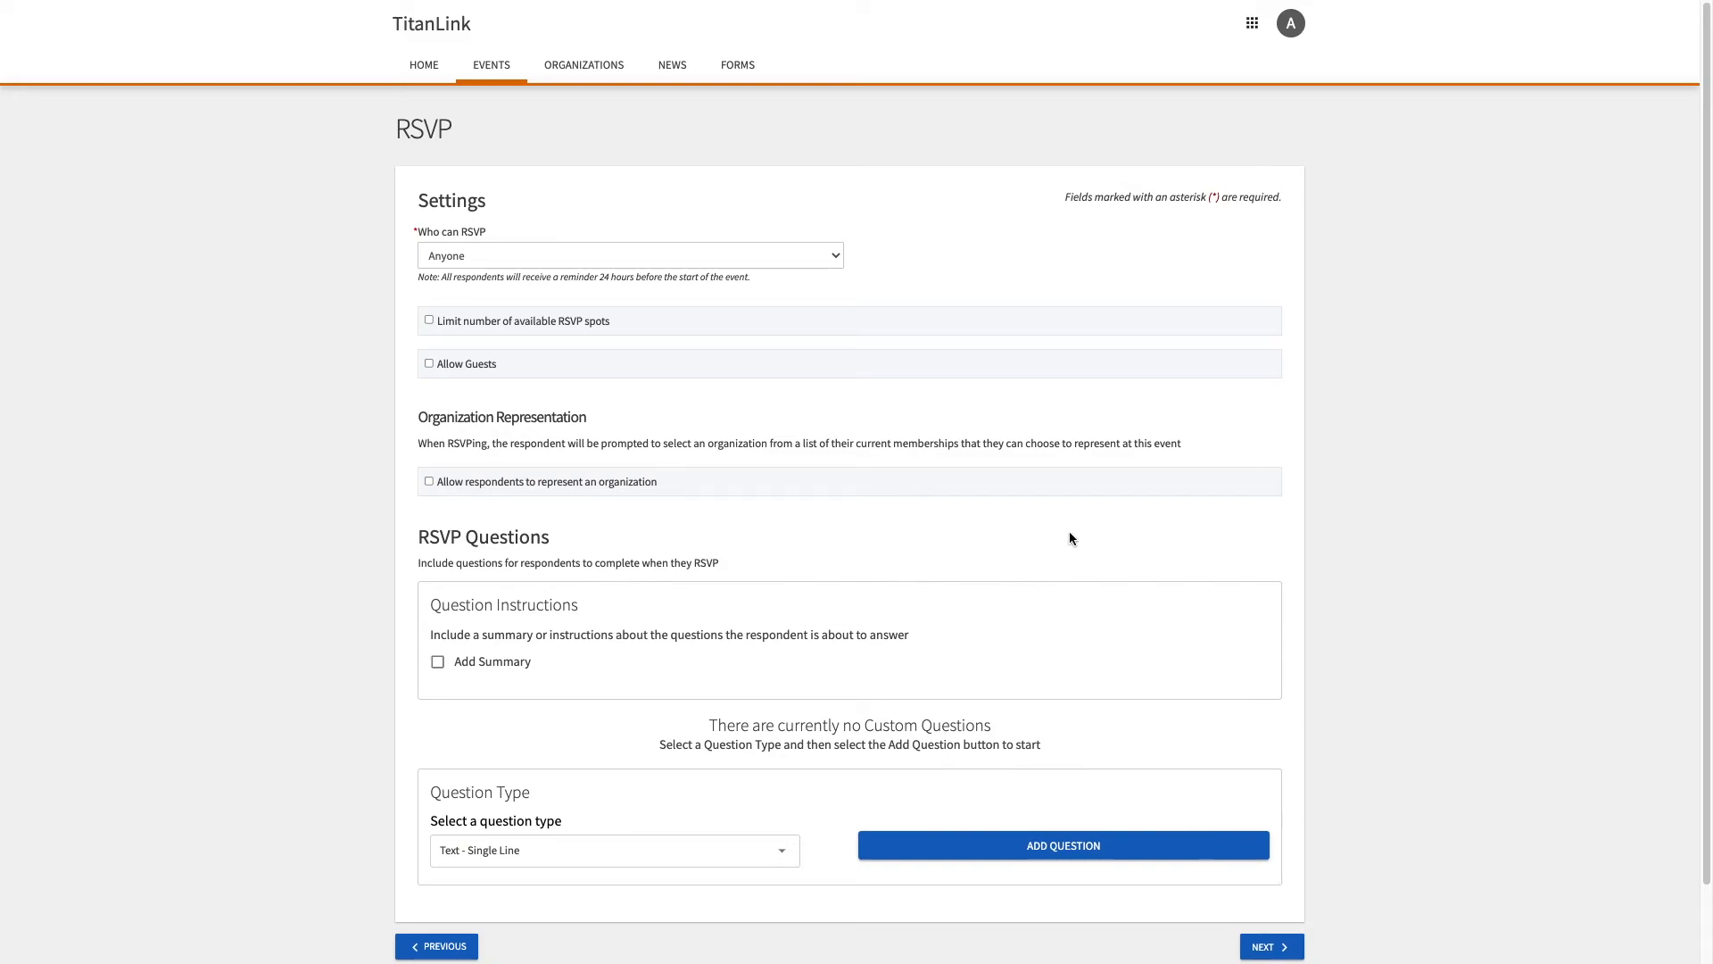
pyautogui.moveTo(487, 260)
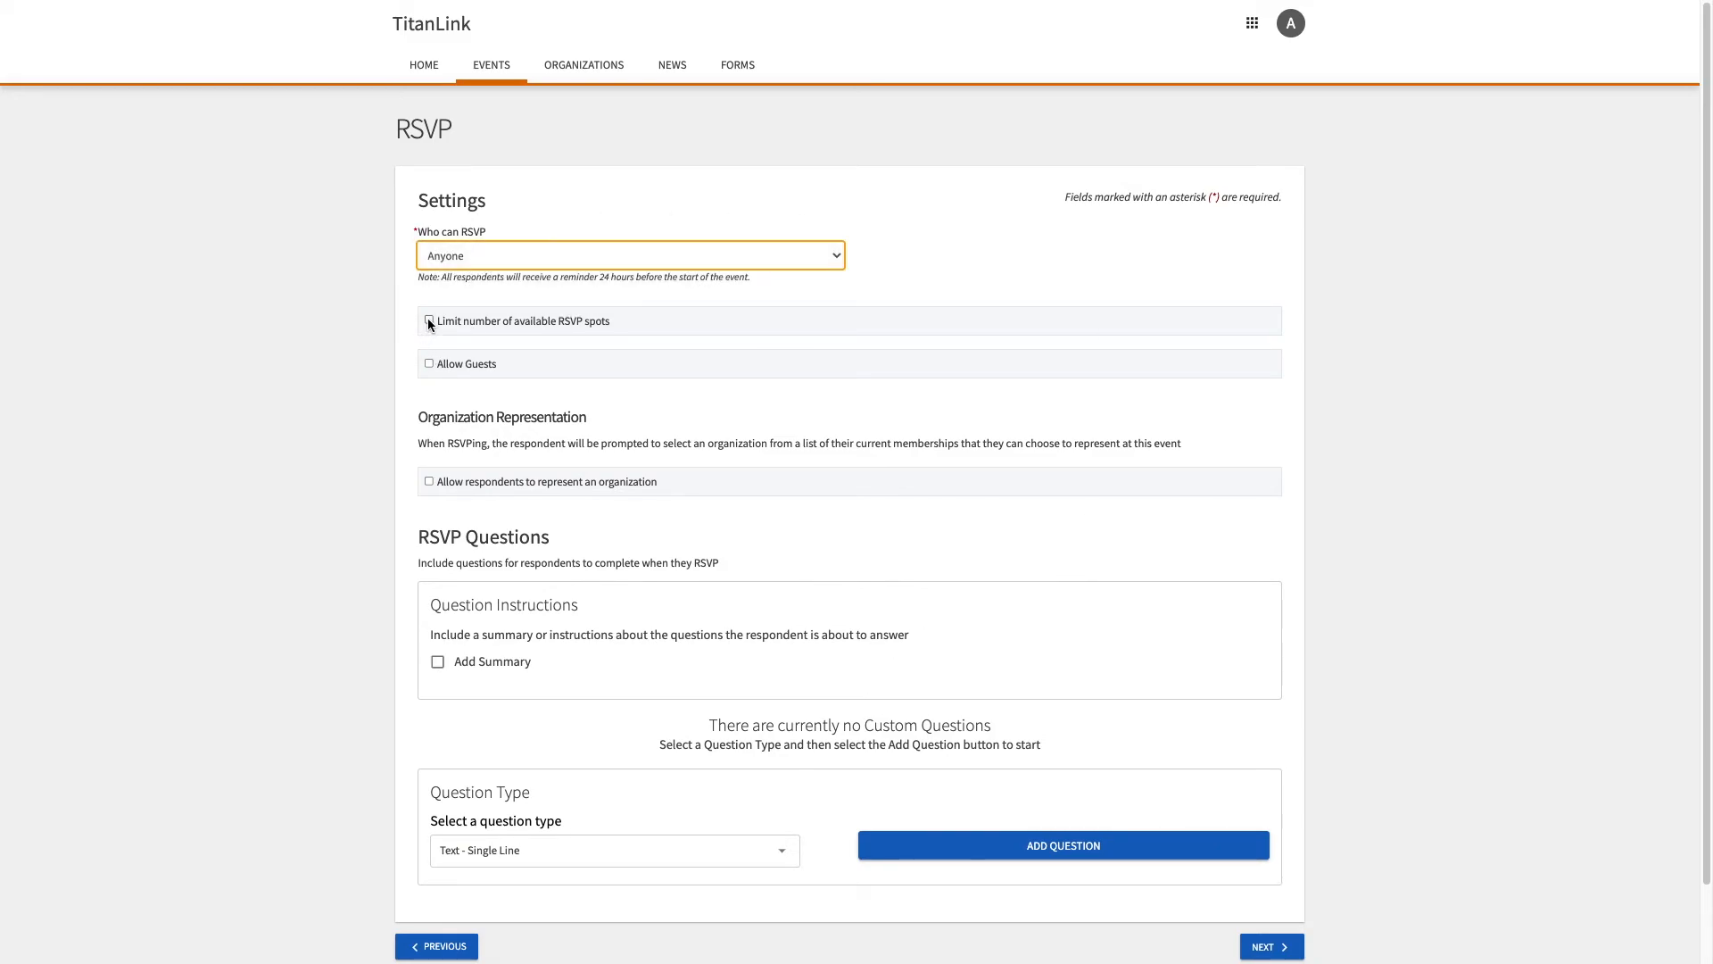
# Step: Enable limited RSVP spots (200), Allow Guests and represent-an-organization, then reach the public event page
pyautogui.click(429, 320)
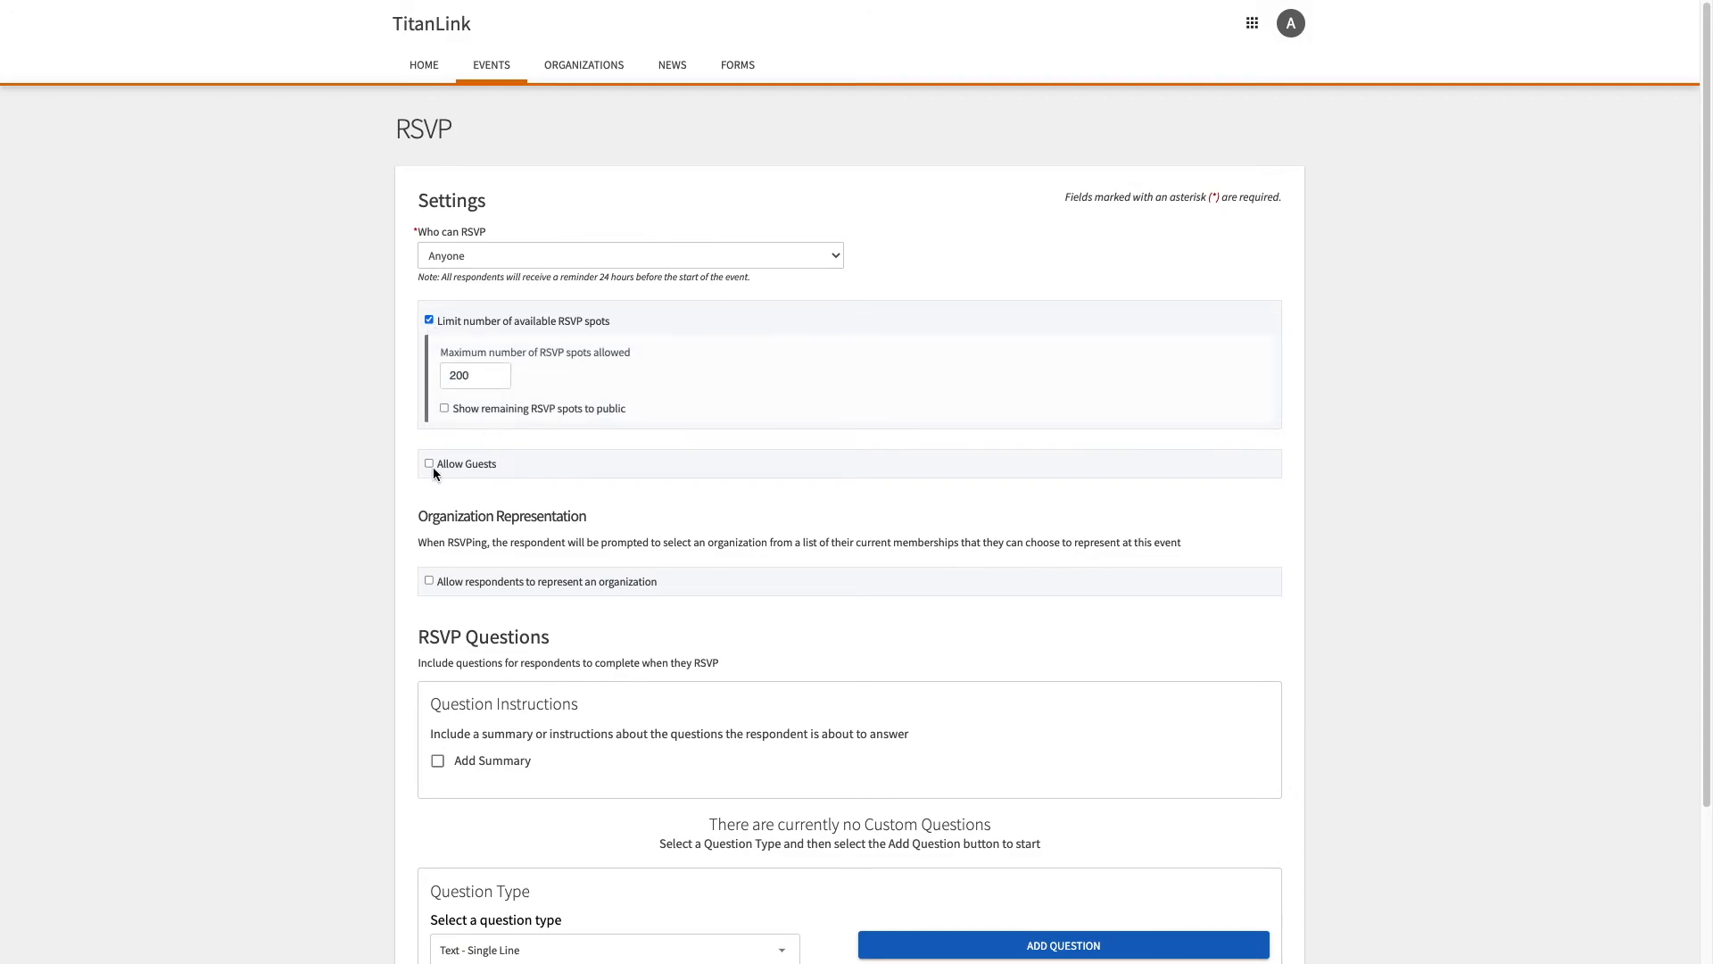
pyautogui.click(430, 464)
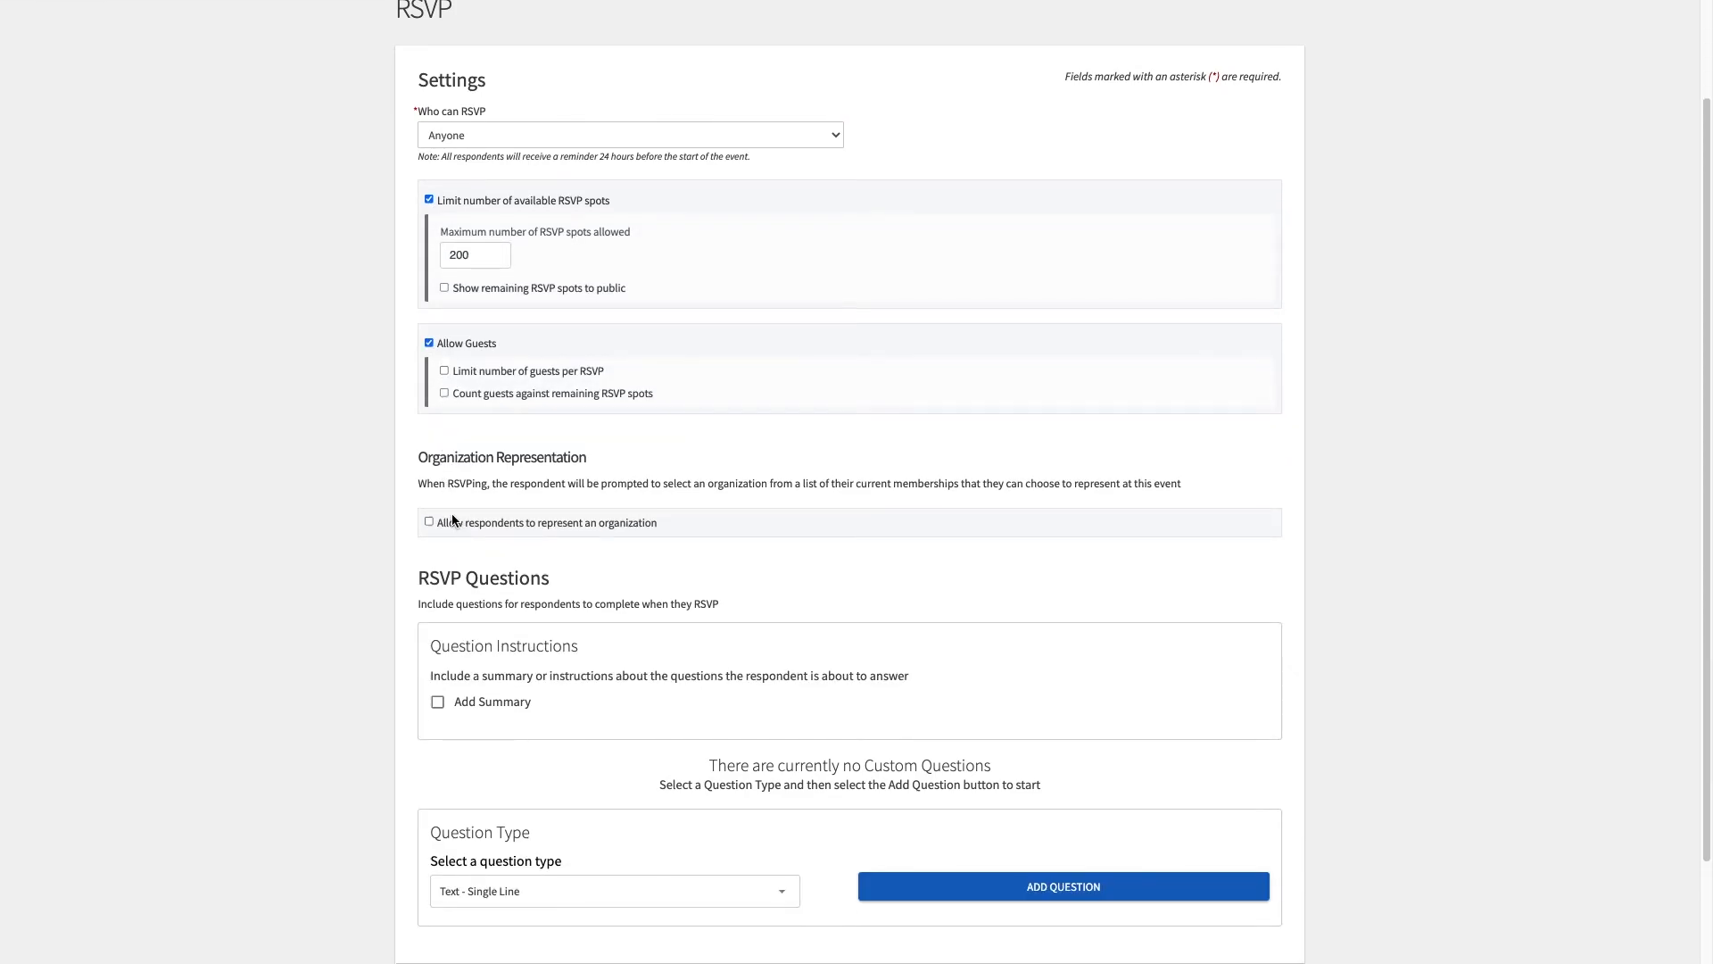
pyautogui.click(430, 519)
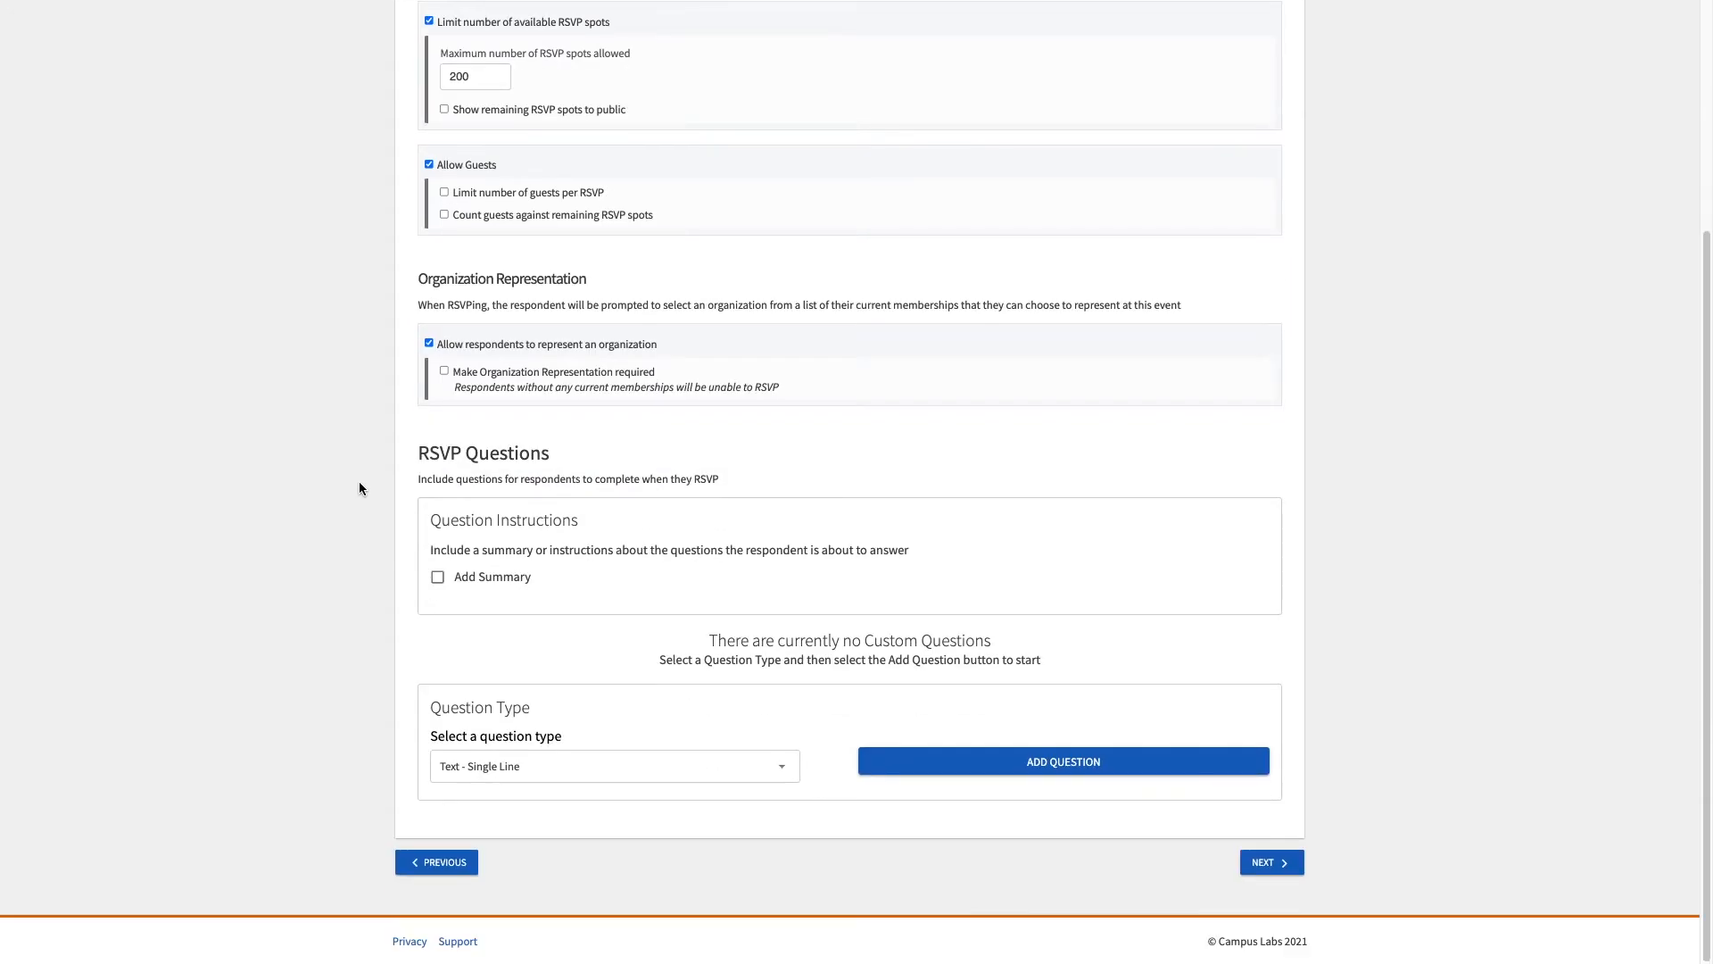
pyautogui.moveTo(1256, 552)
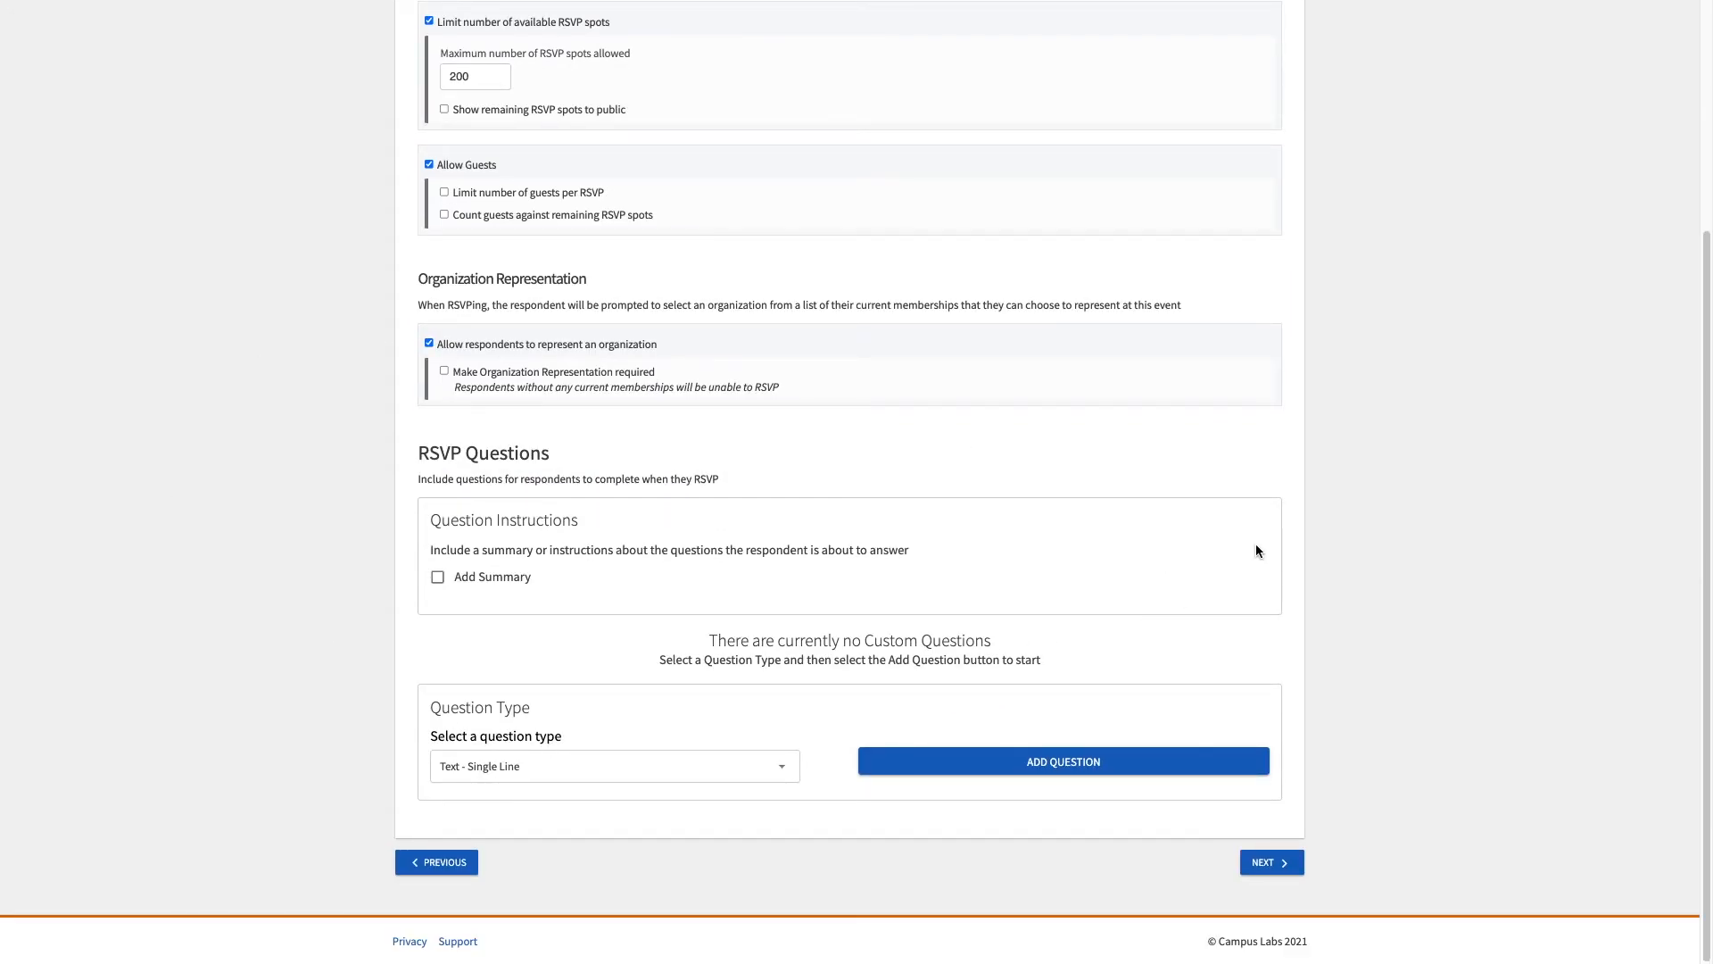
pyautogui.moveTo(352, 489)
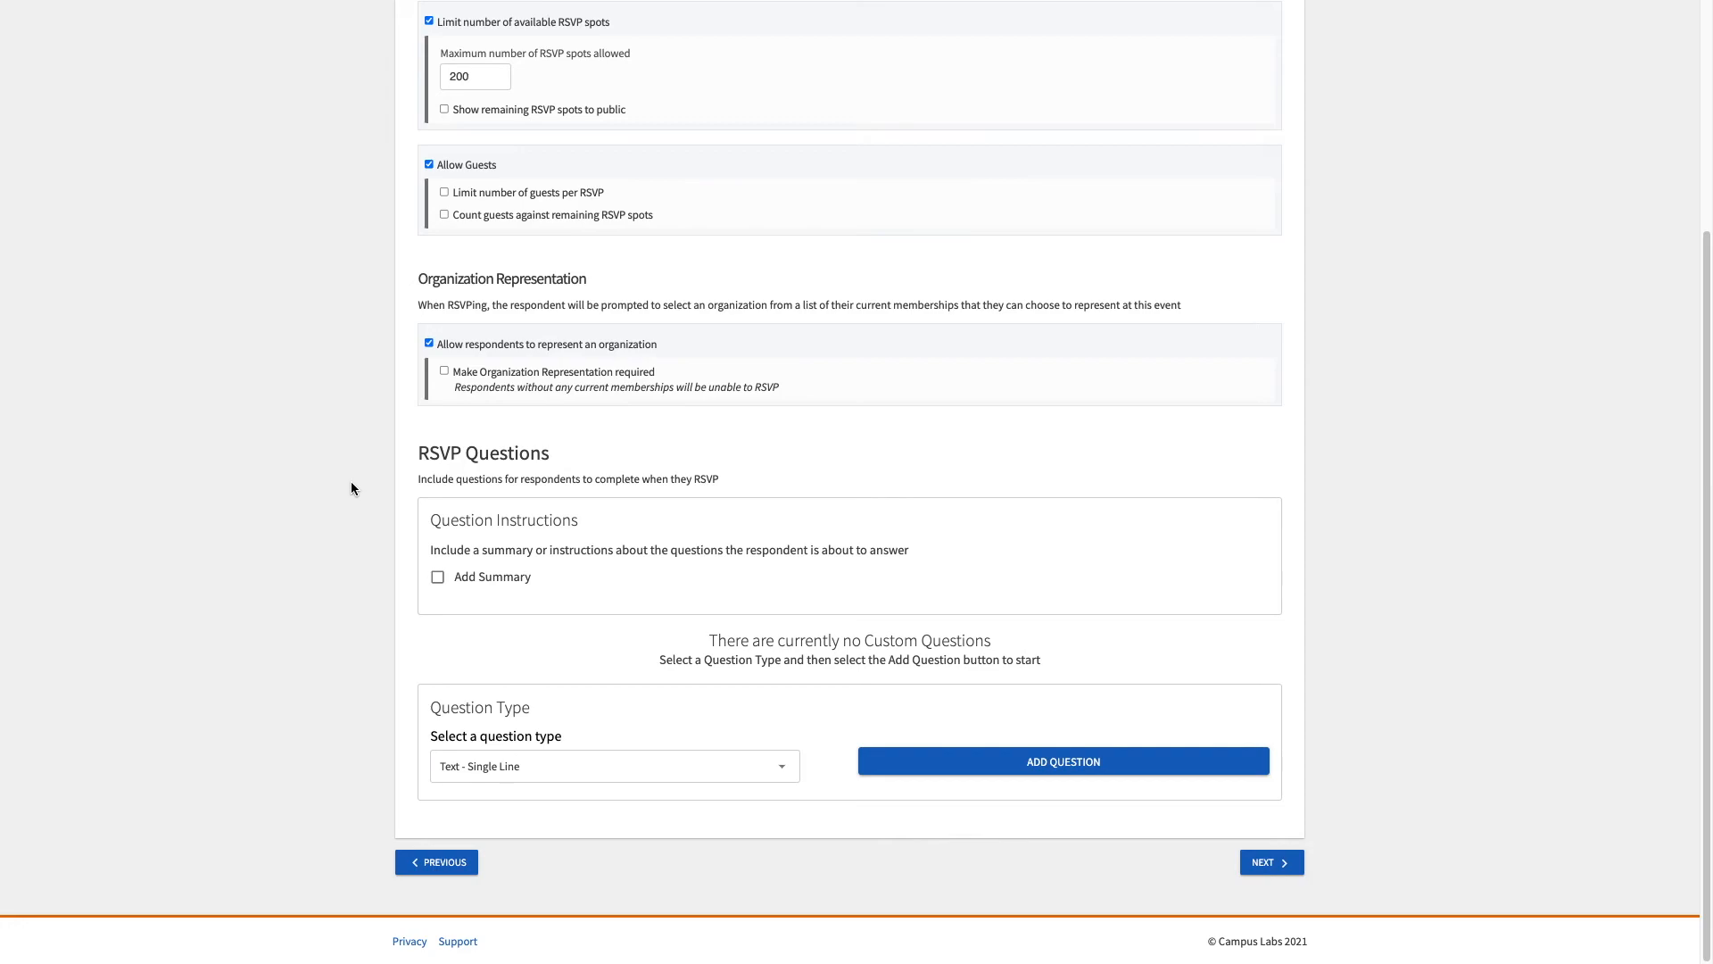
pyautogui.moveTo(439, 664)
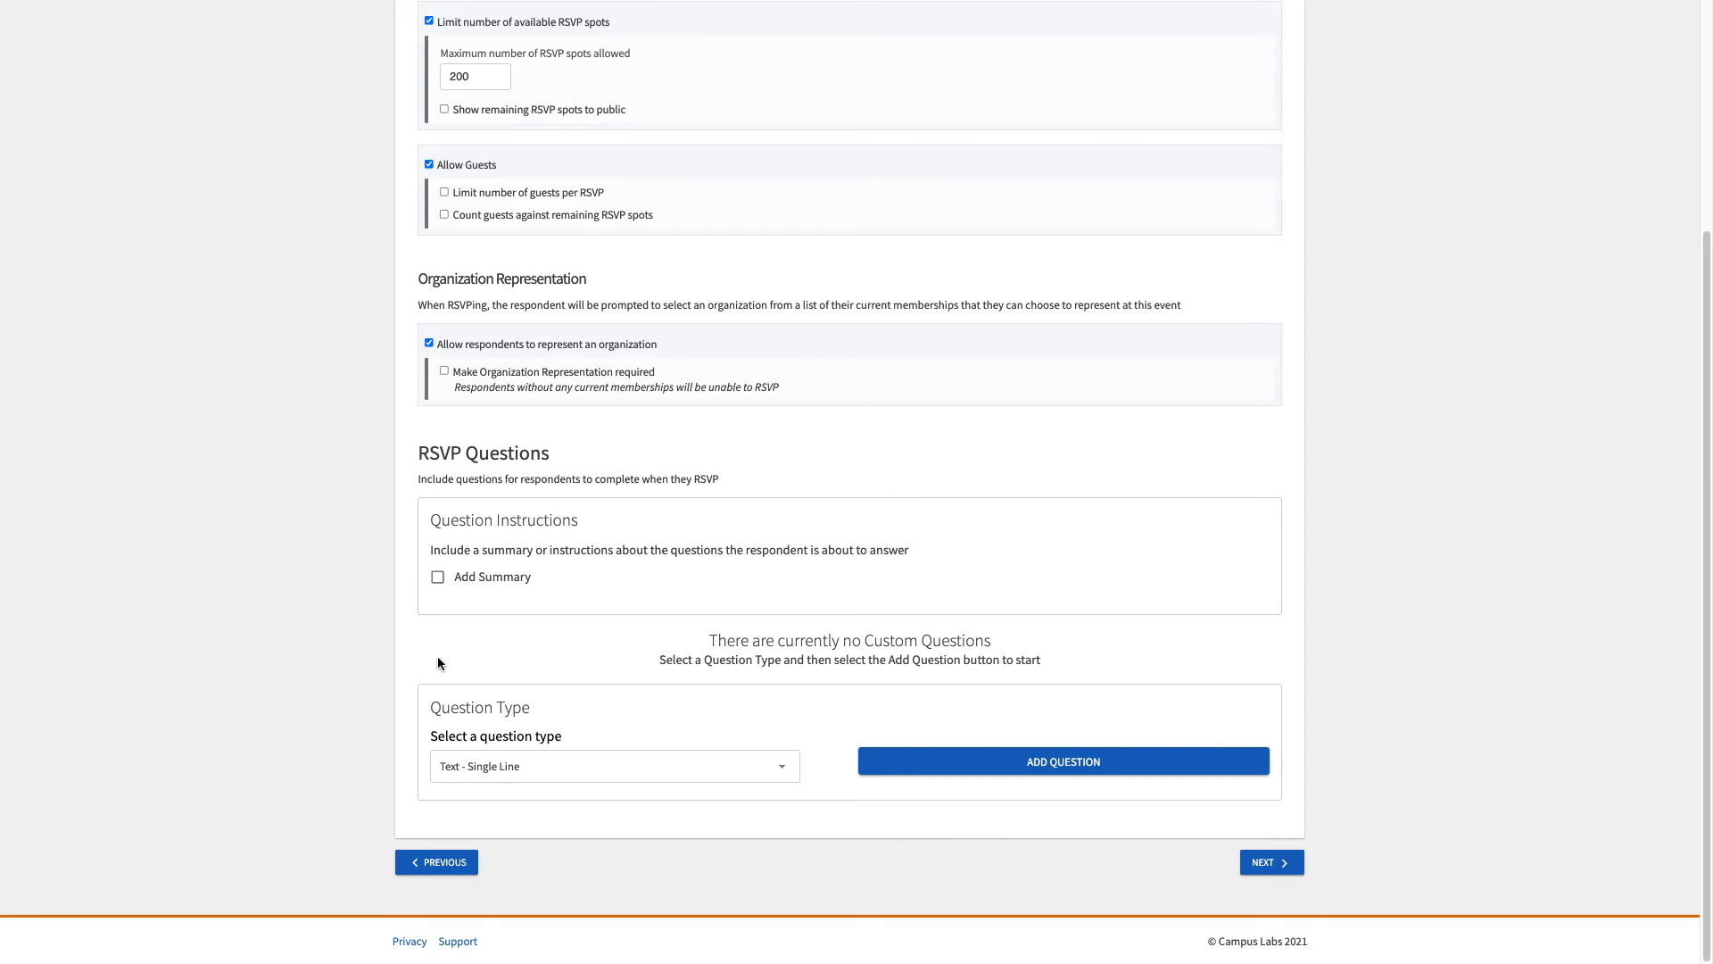
pyautogui.moveTo(553, 782)
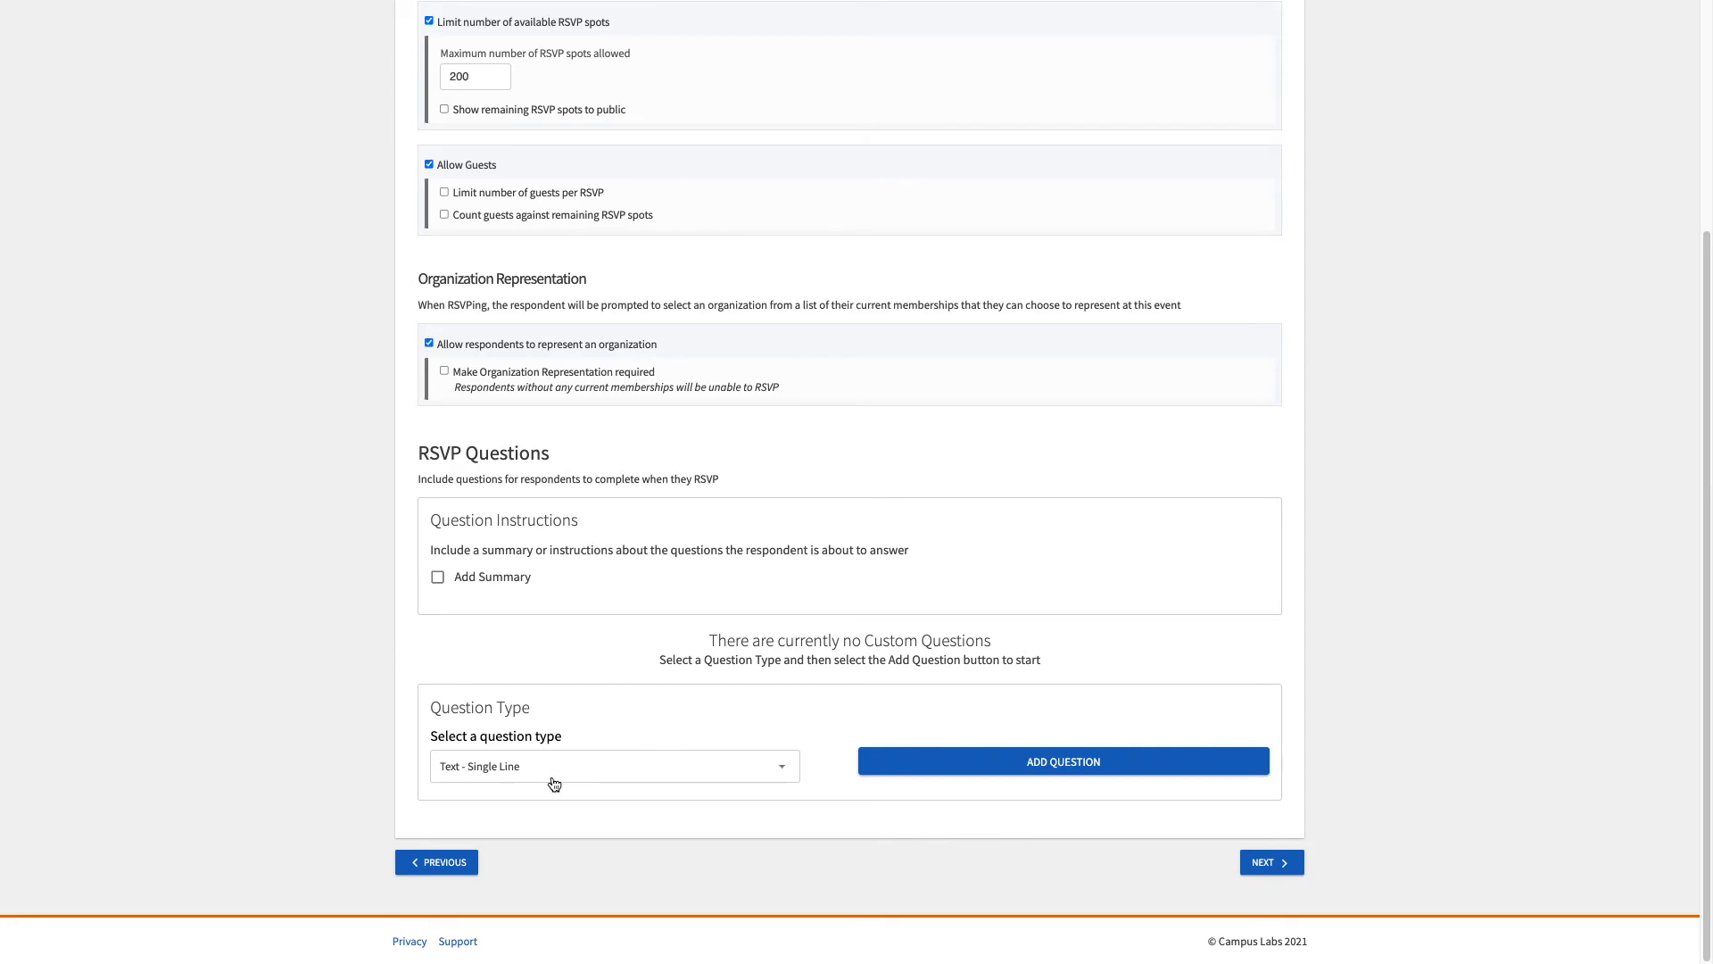
pyautogui.click(612, 765)
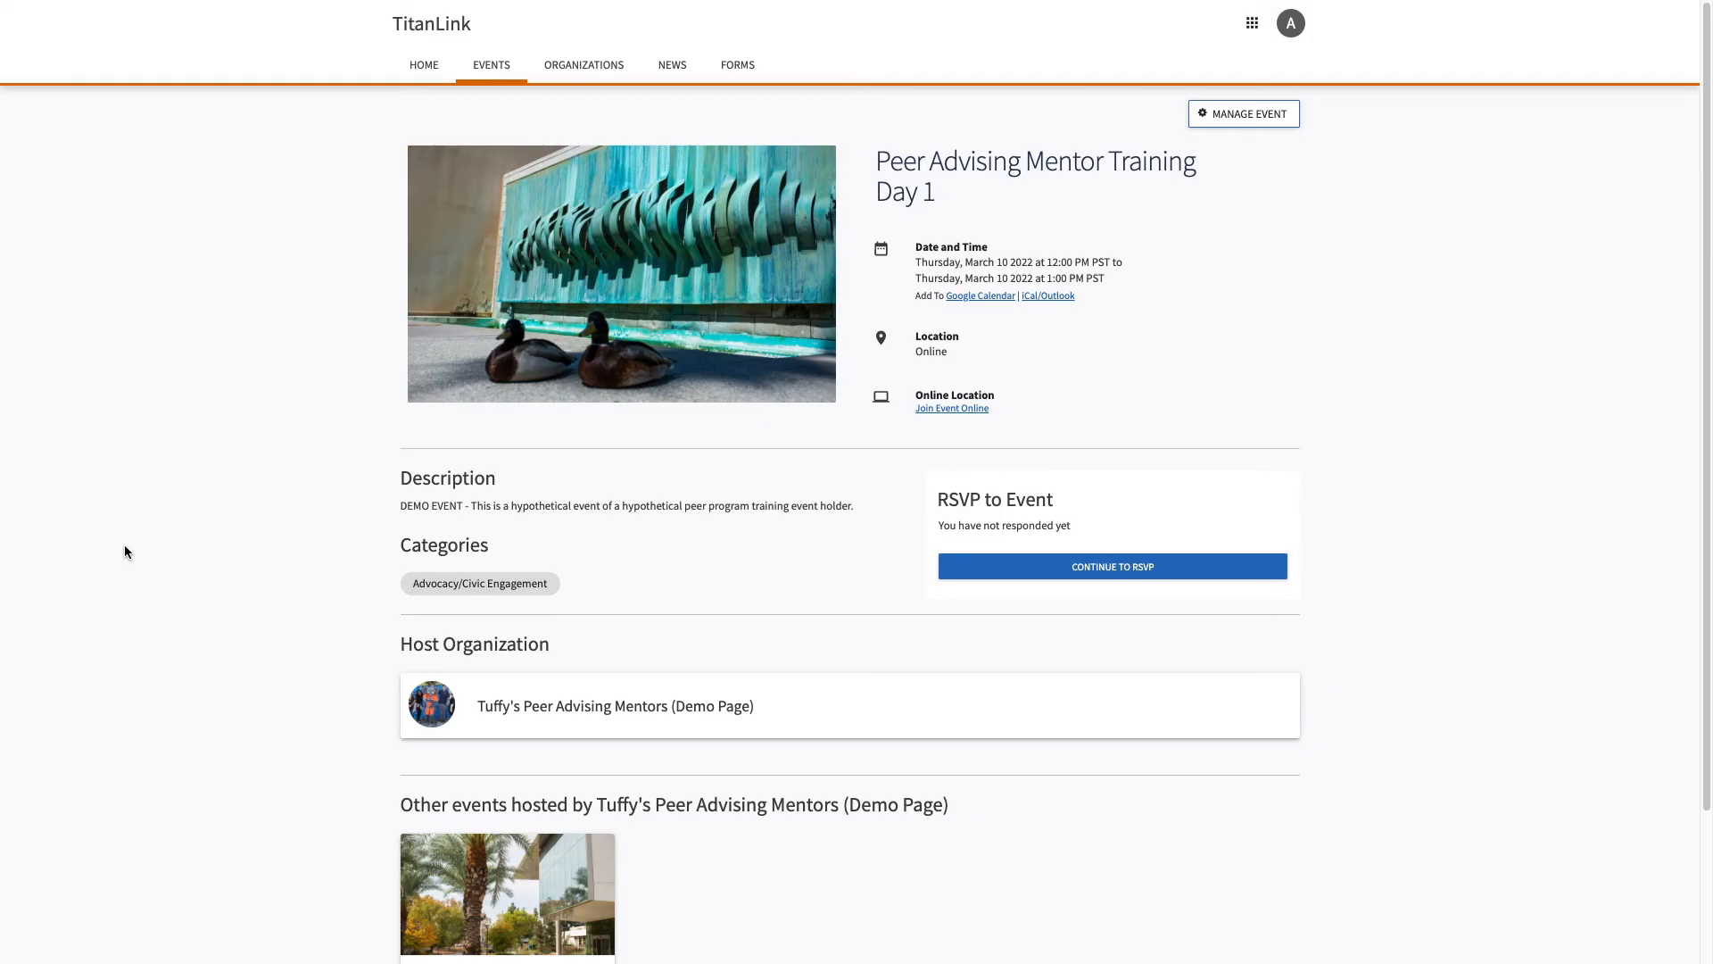
pyautogui.moveTo(937, 437)
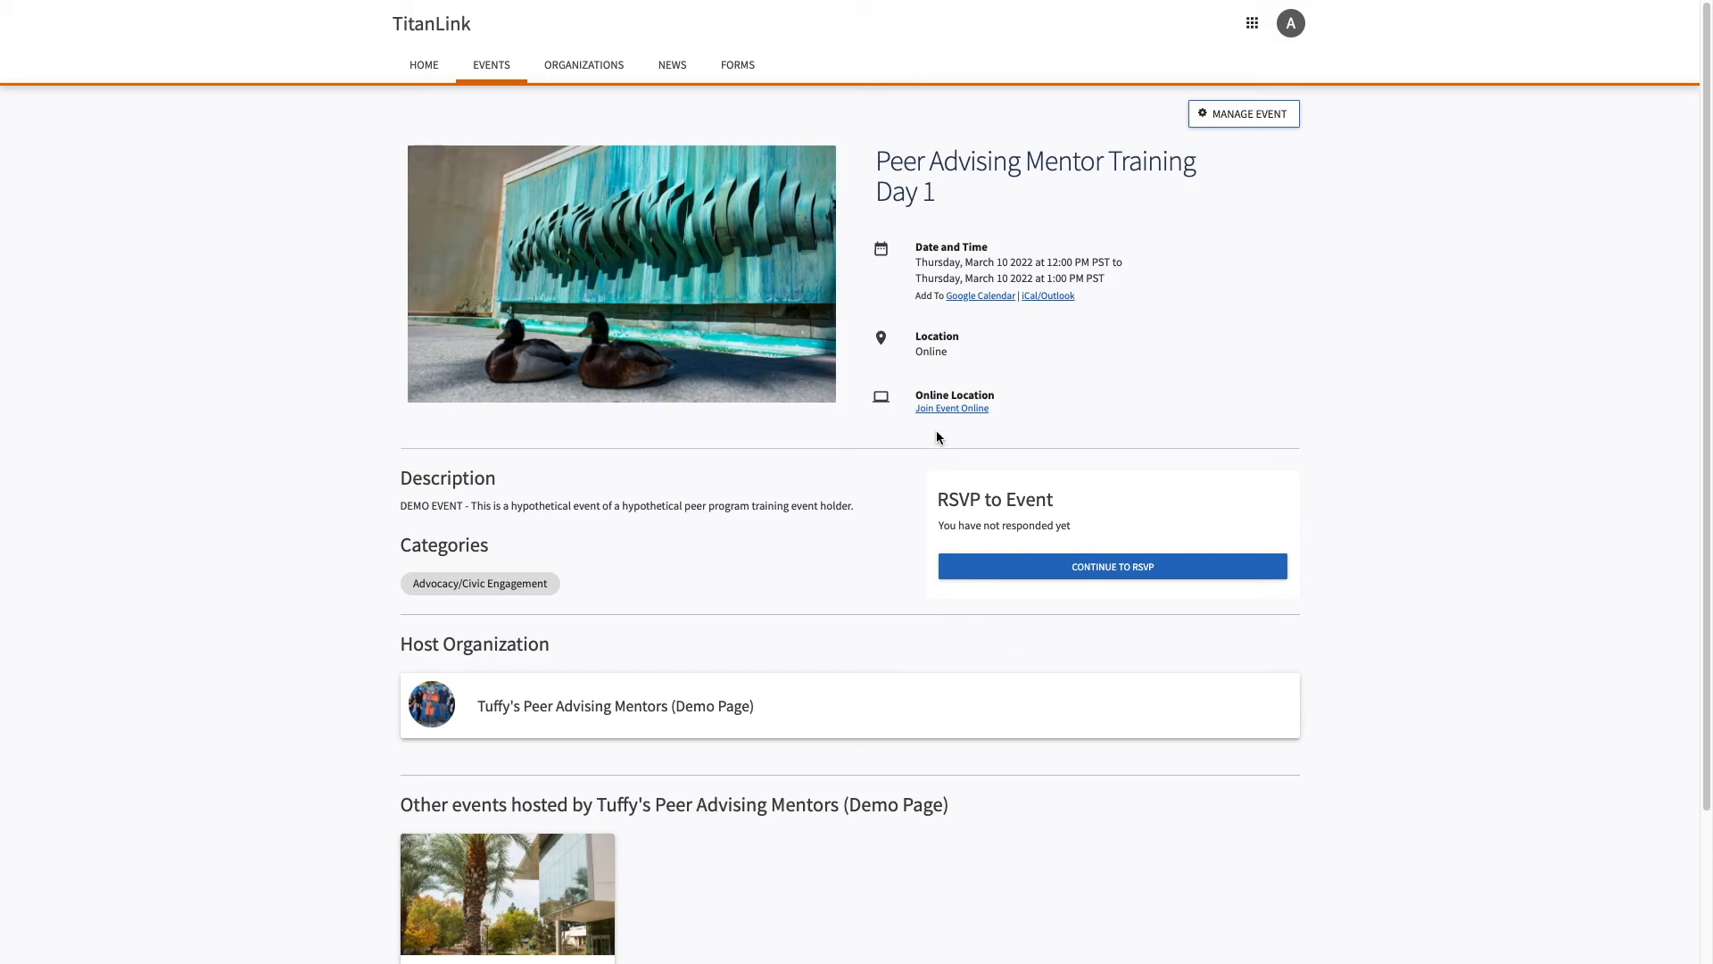
# Step: RSVP to Peer Advising Mentor Training Day 1 as 'I will be attending' from the attendee view
pyautogui.click(1110, 566)
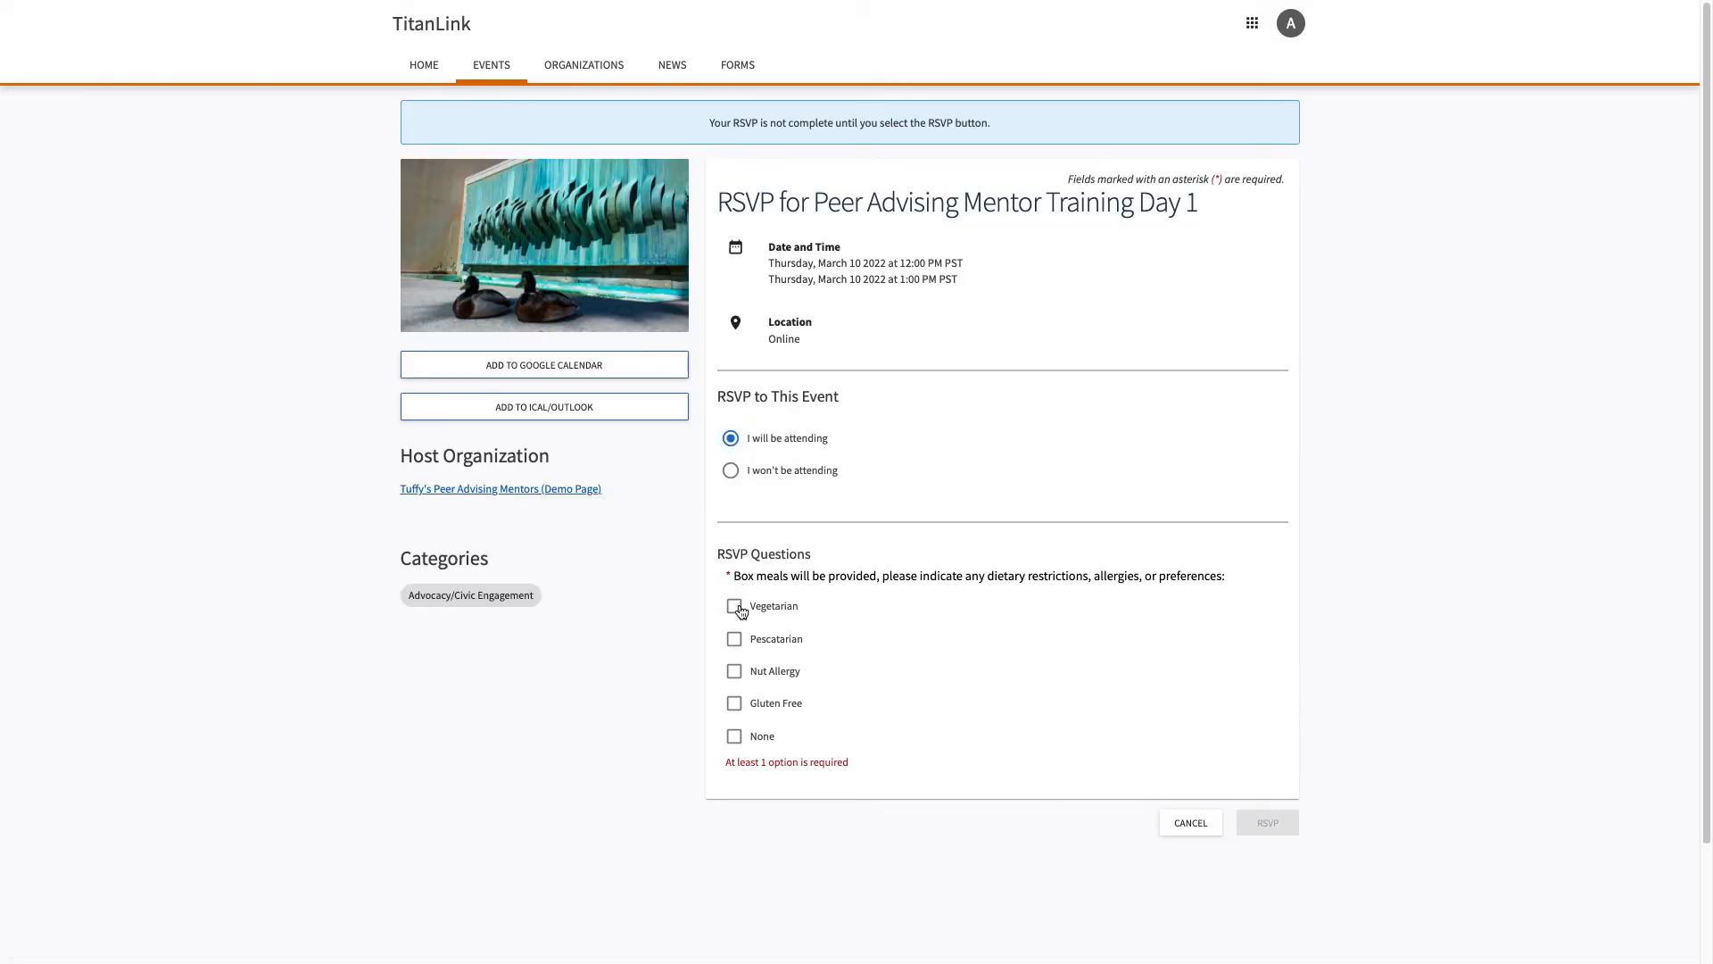
pyautogui.click(1267, 821)
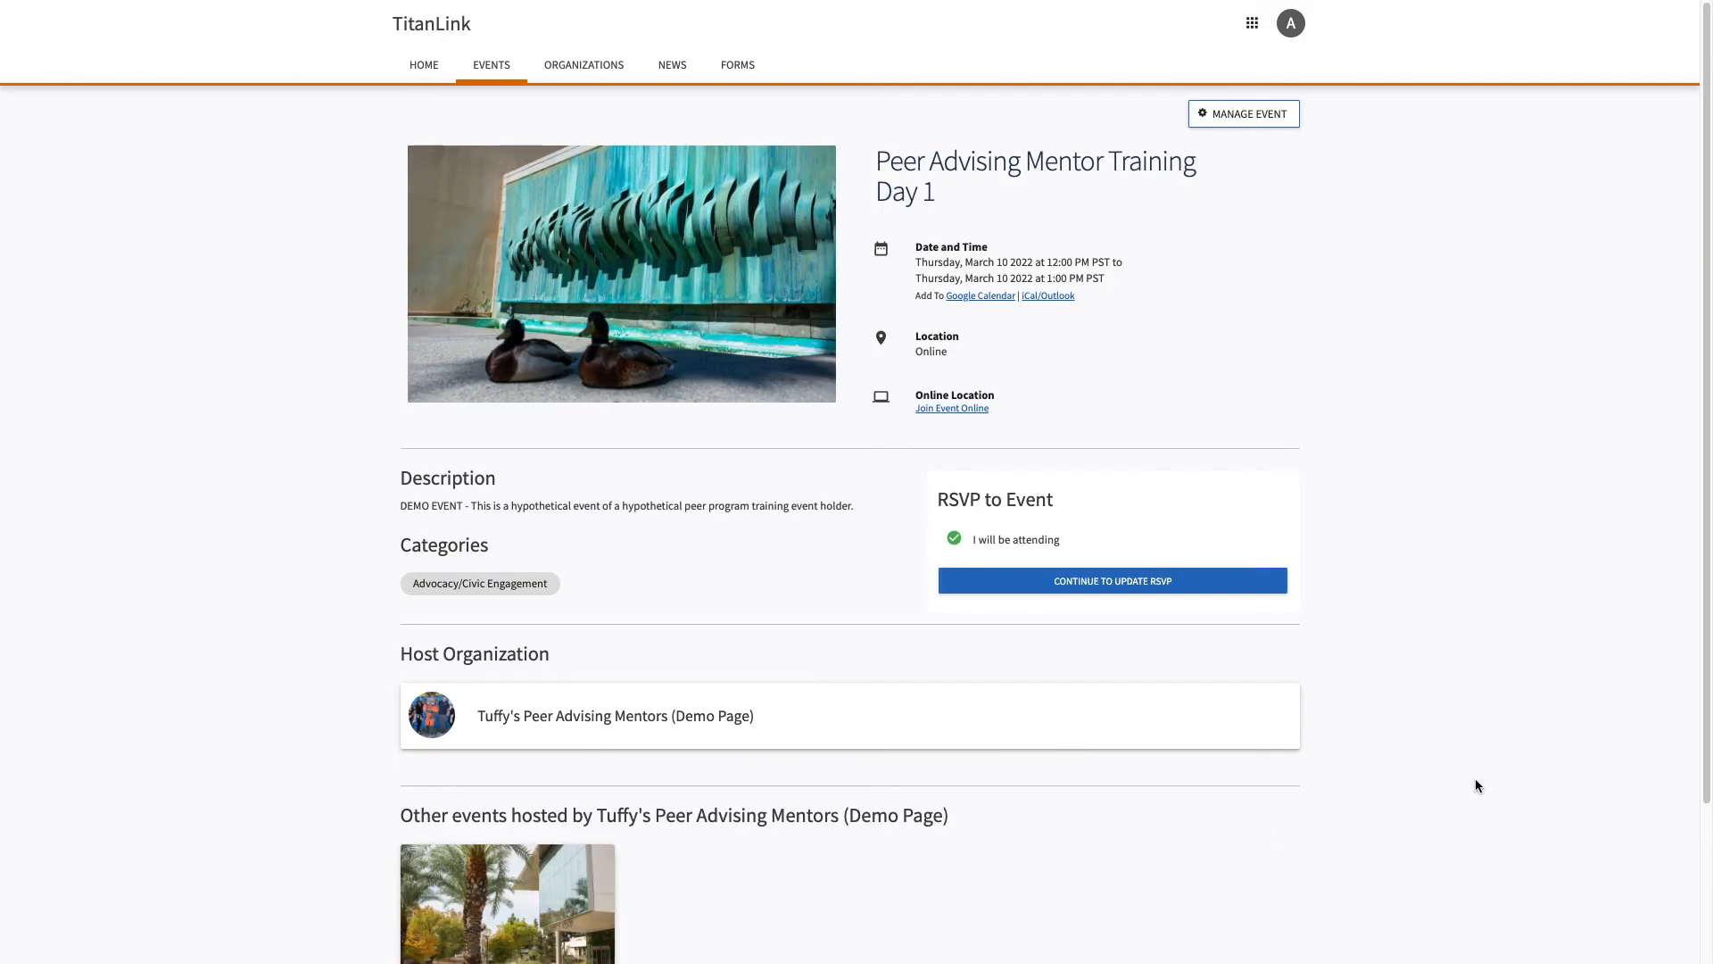